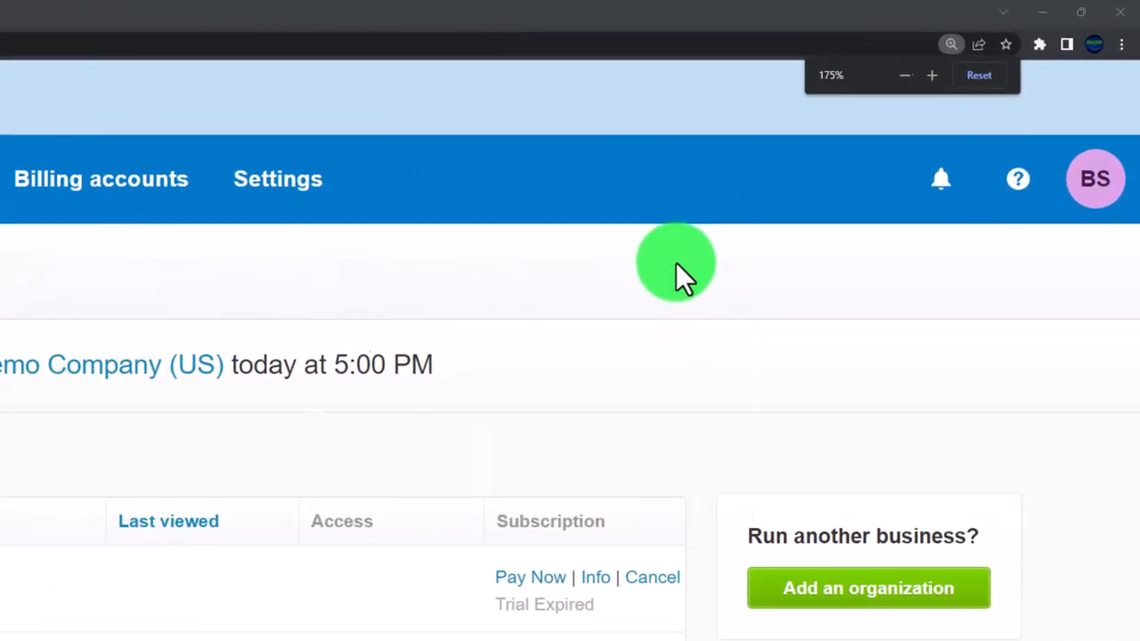
# Reset the Demo Company (US) from My Xero and land on its dashboard.
pyautogui.click(905, 75)
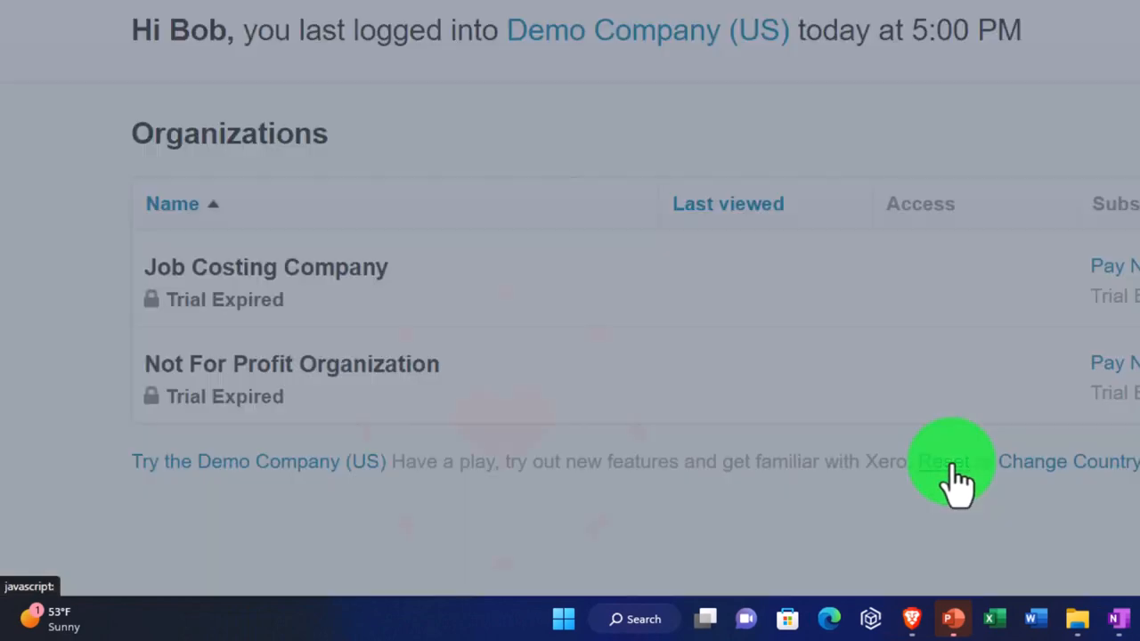
pyautogui.click(943, 461)
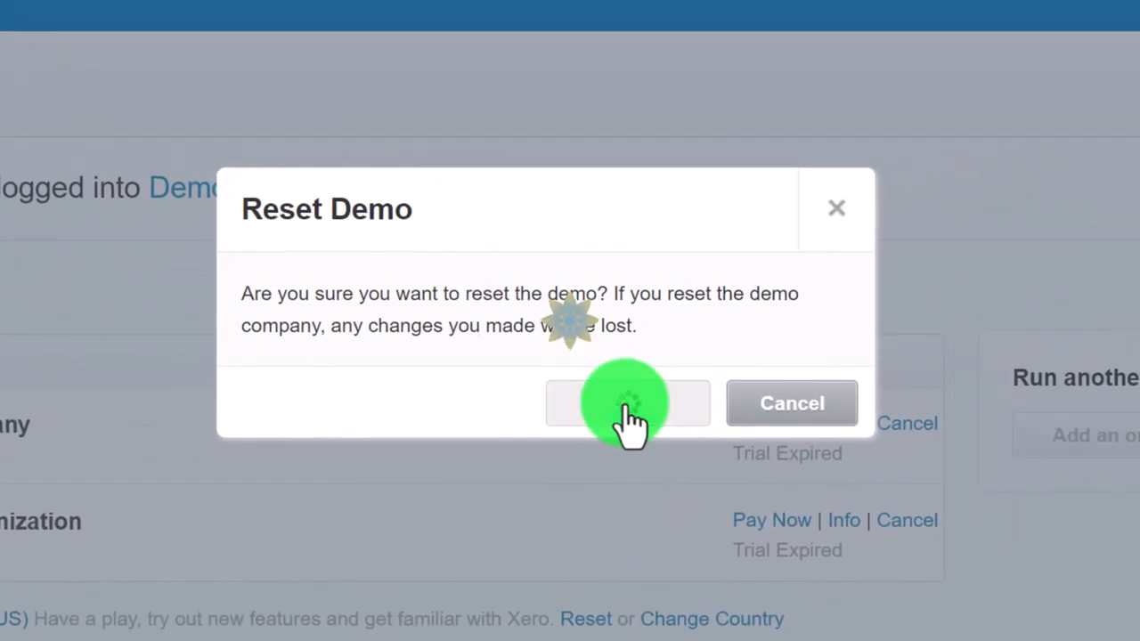
pyautogui.click(627, 402)
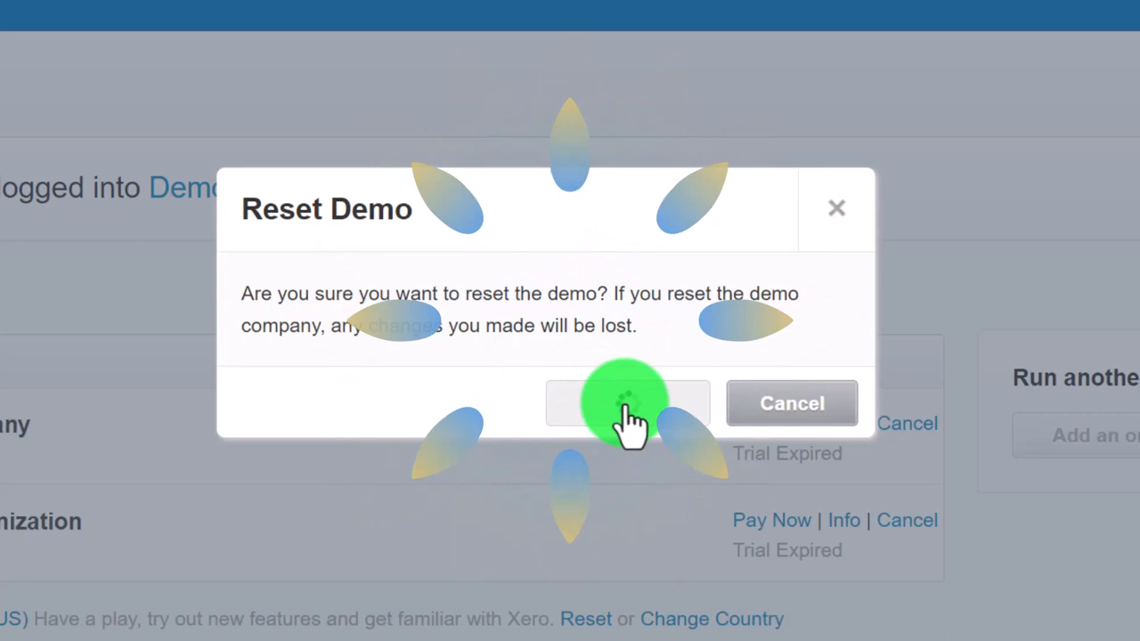
pyautogui.click(626, 403)
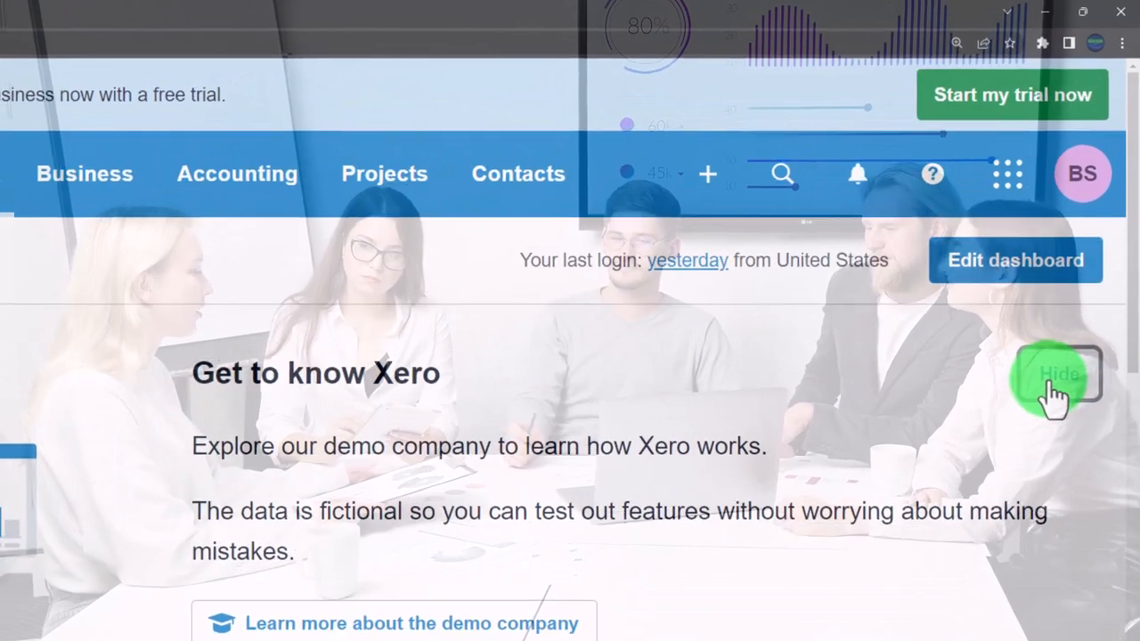
# Duplicate the dashboard browser tab twice so three dashboard tabs are open.
pyautogui.rightClick(143, 16)
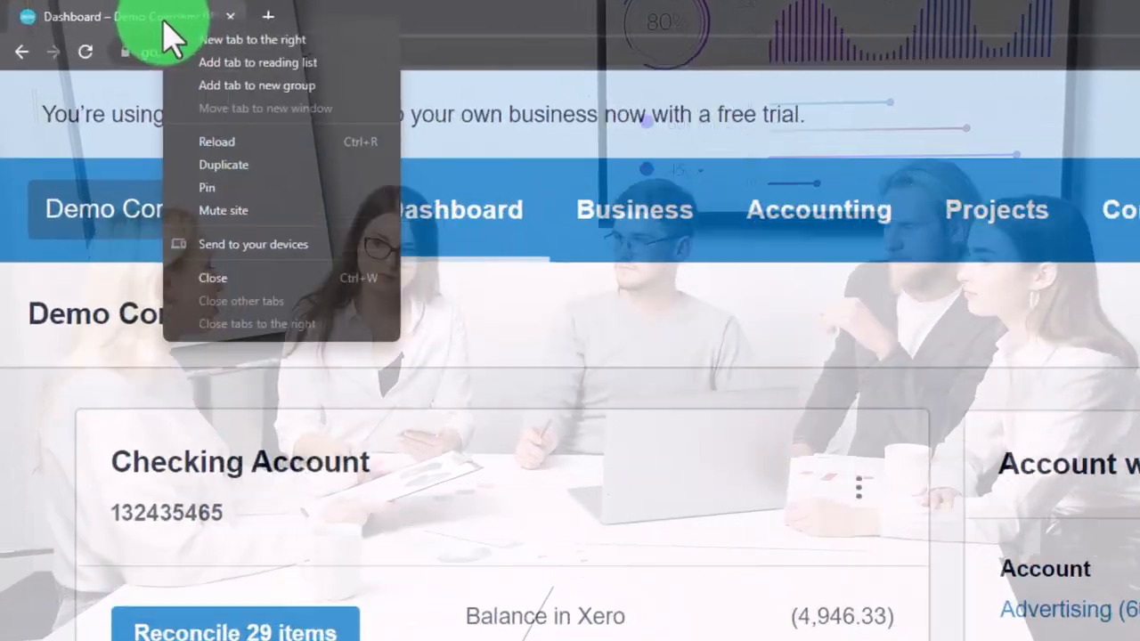
pyautogui.moveTo(303, 205)
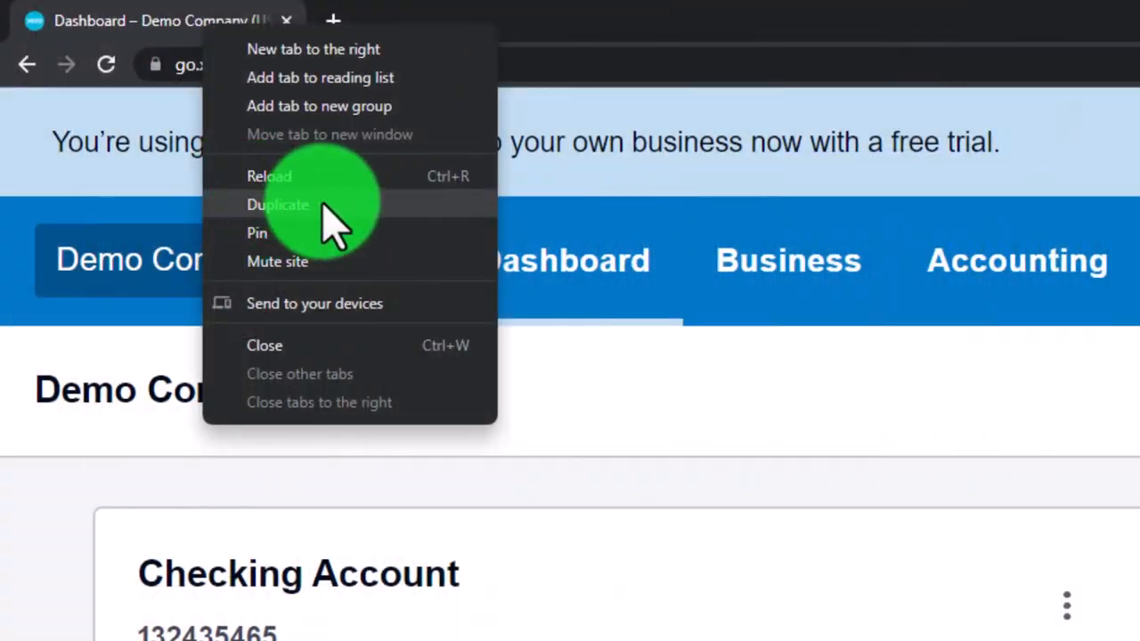
pyautogui.click(277, 205)
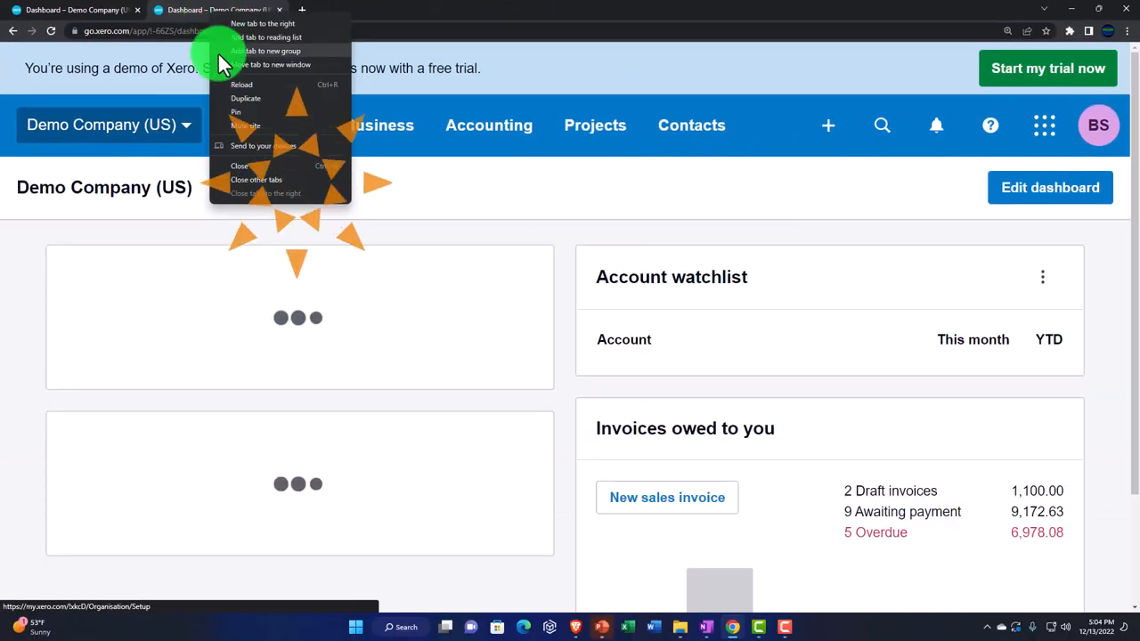
pyautogui.click(246, 98)
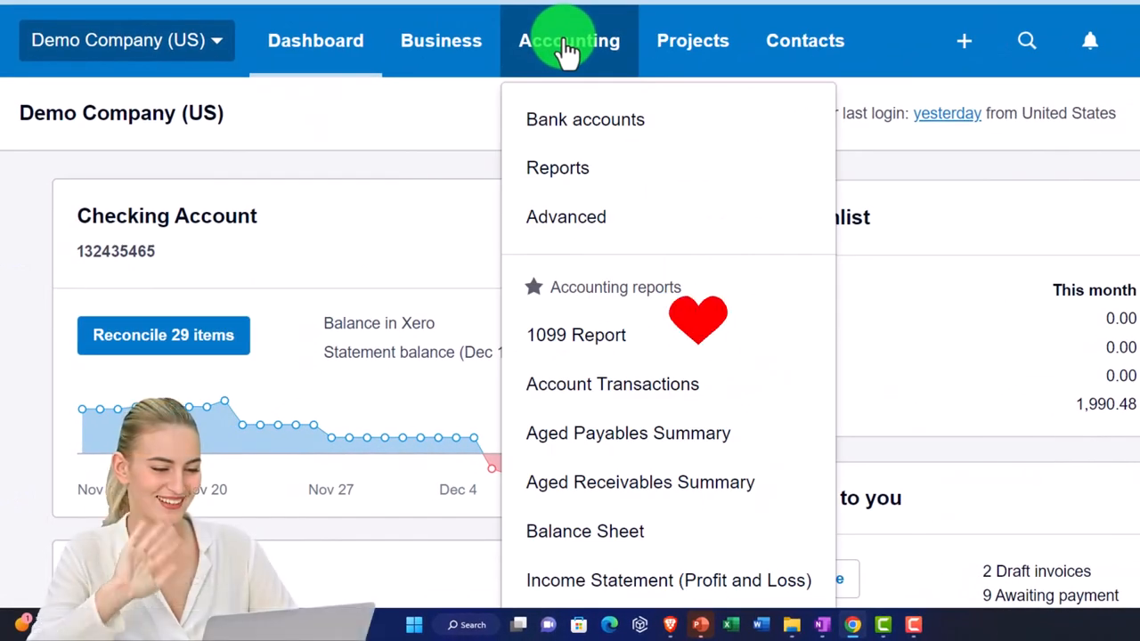
pyautogui.moveTo(588, 502)
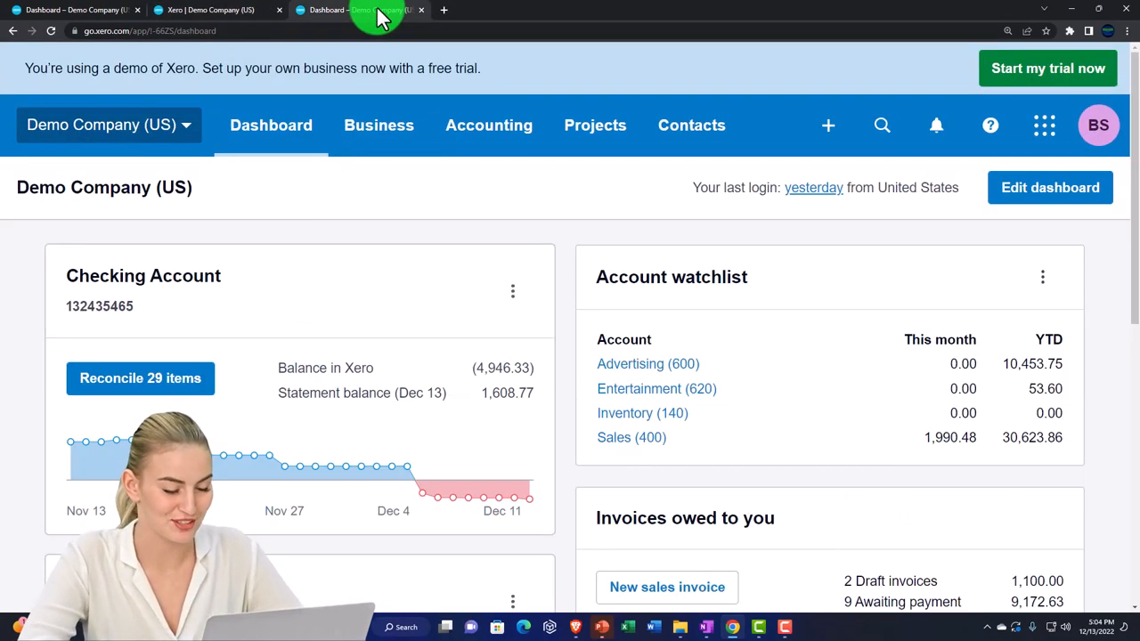
# In the third tab, bring up the Balance Sheet and choose a new year for its date.
pyautogui.click(488, 125)
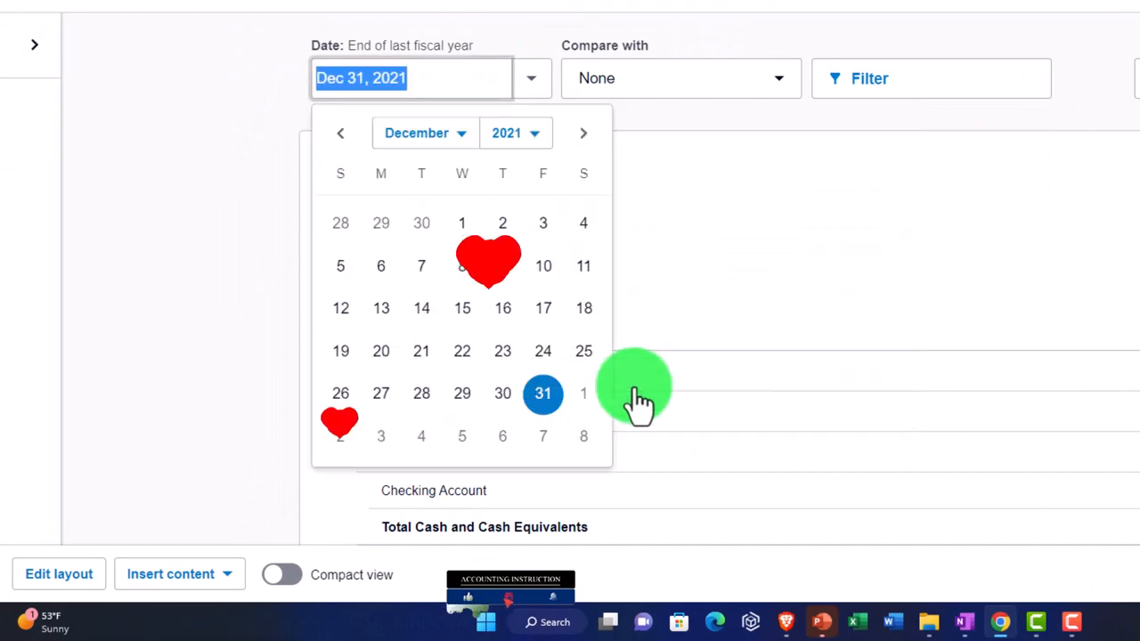
pyautogui.click(515, 132)
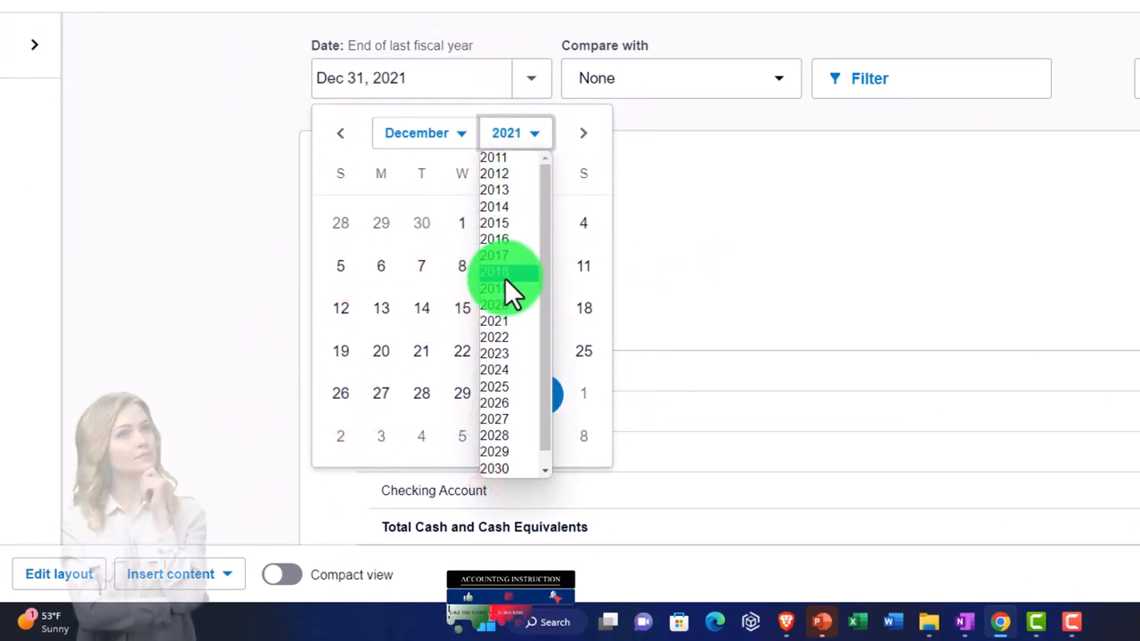
pyautogui.click(495, 337)
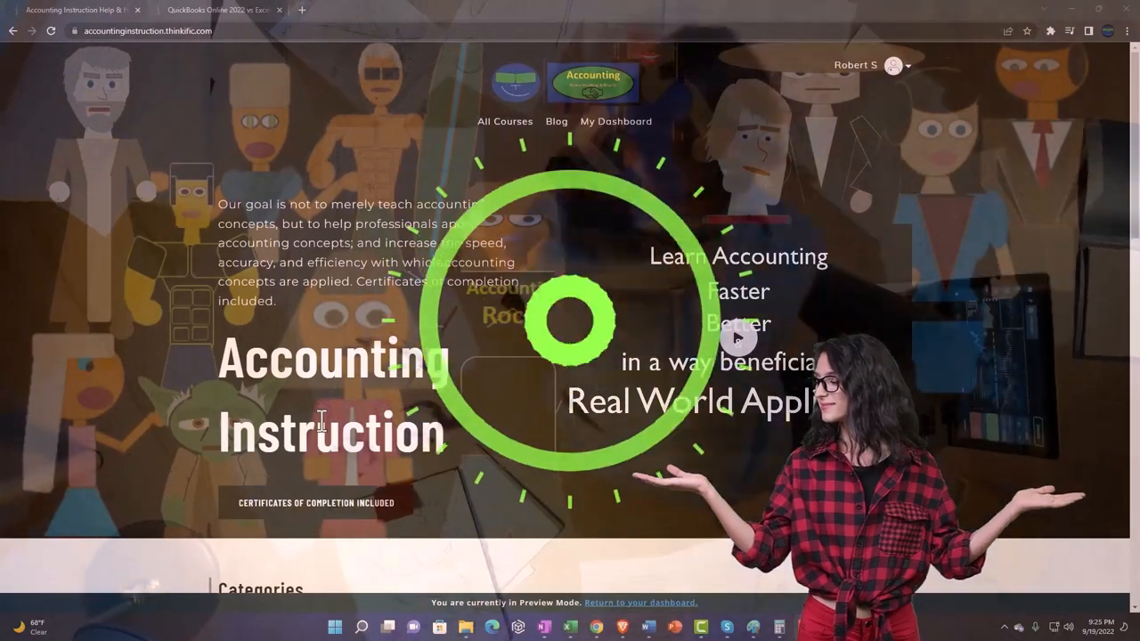
# Browse the course categories and expand the OneNote - Getting Started 2022 section.
pyautogui.scroll(-3)
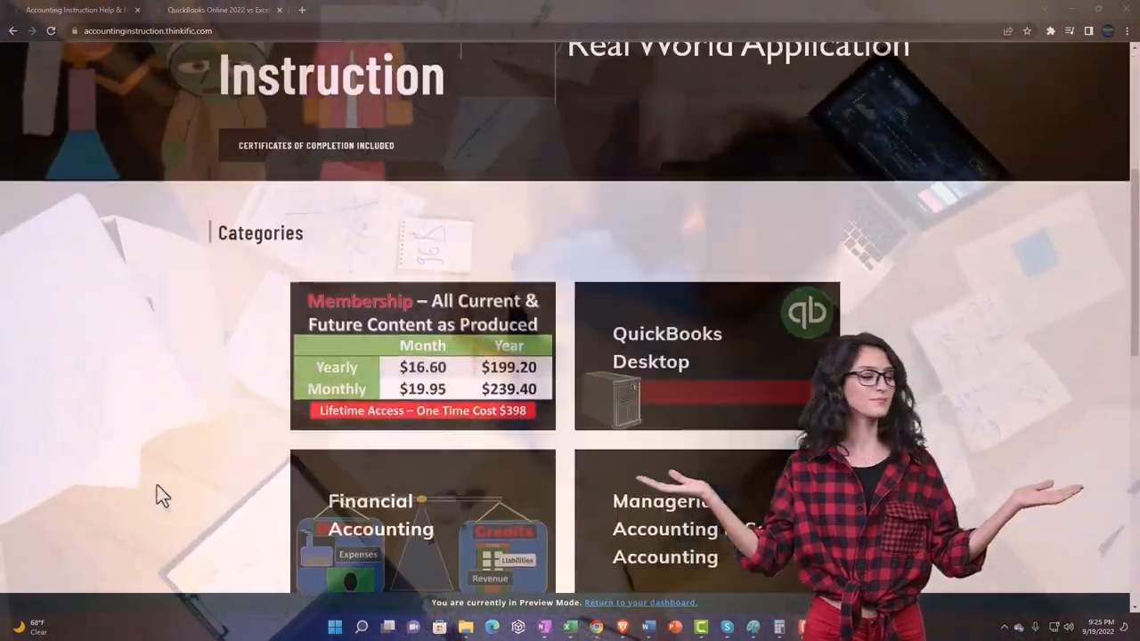
pyautogui.scroll(-3)
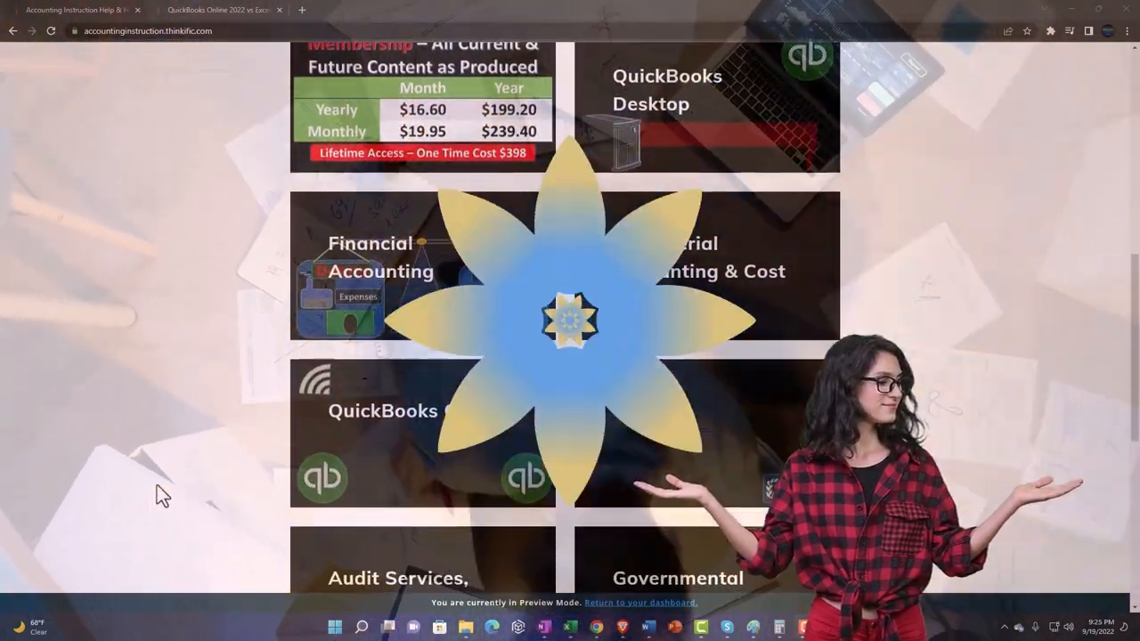
pyautogui.scroll(-3)
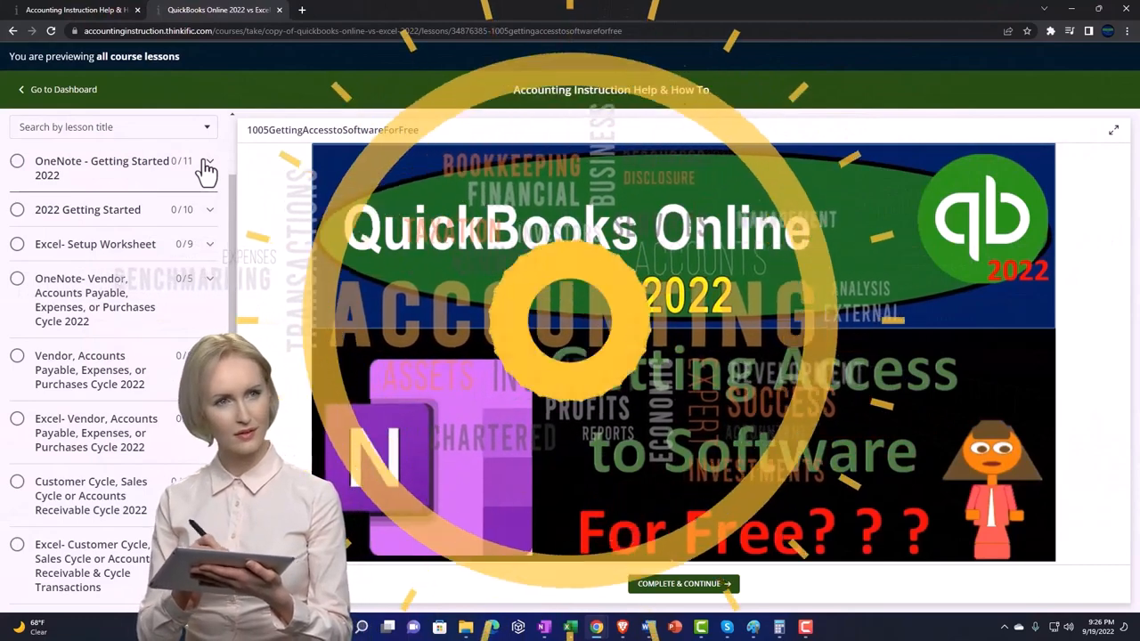
pyautogui.click(207, 167)
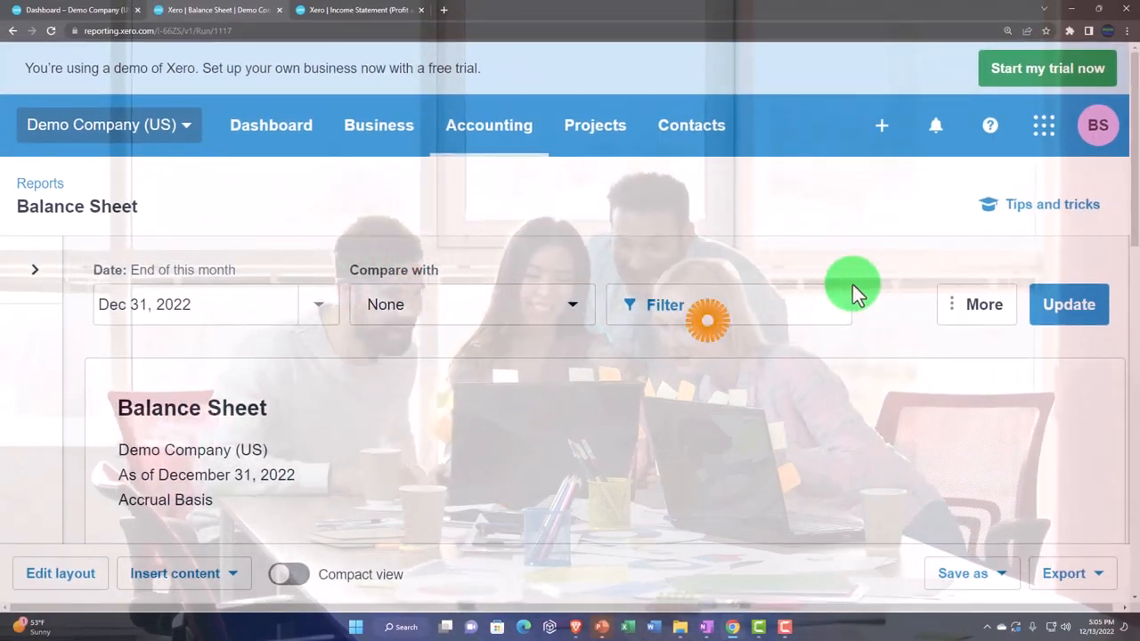
# Duplicate the Income Statement tab and search the reports list for Trial Balance.
pyautogui.scroll(3)
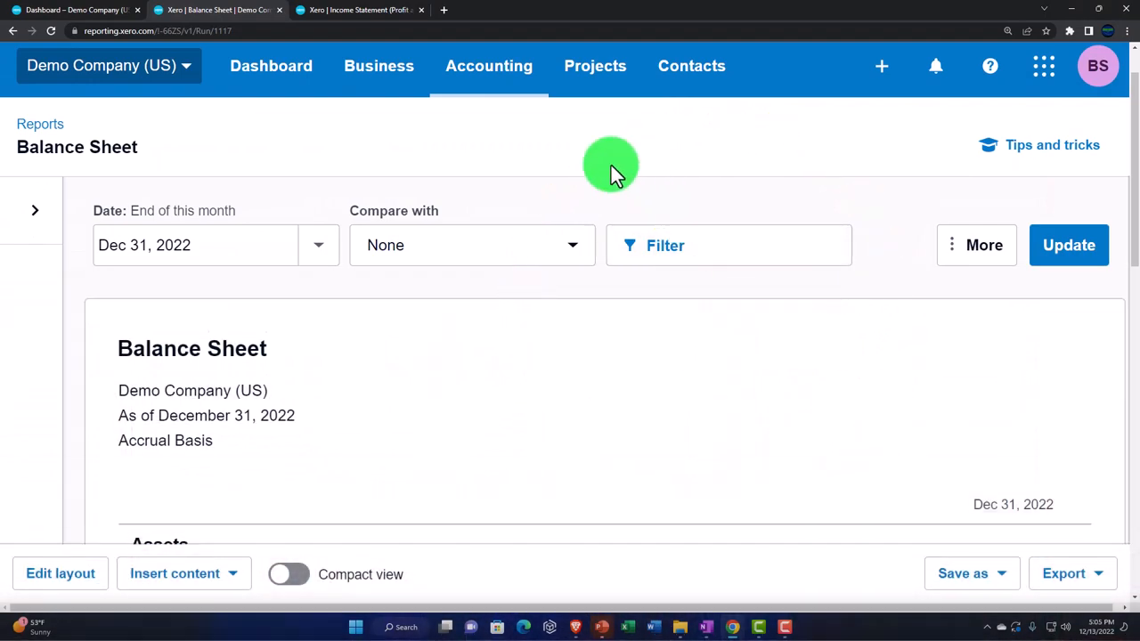
pyautogui.click(356, 11)
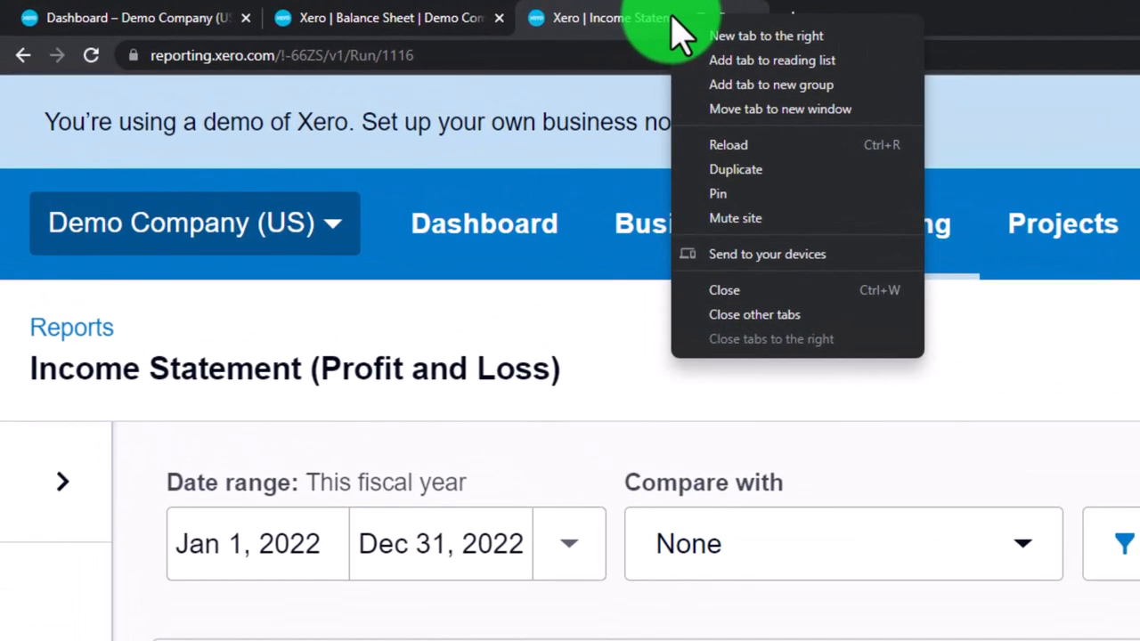
pyautogui.click(736, 170)
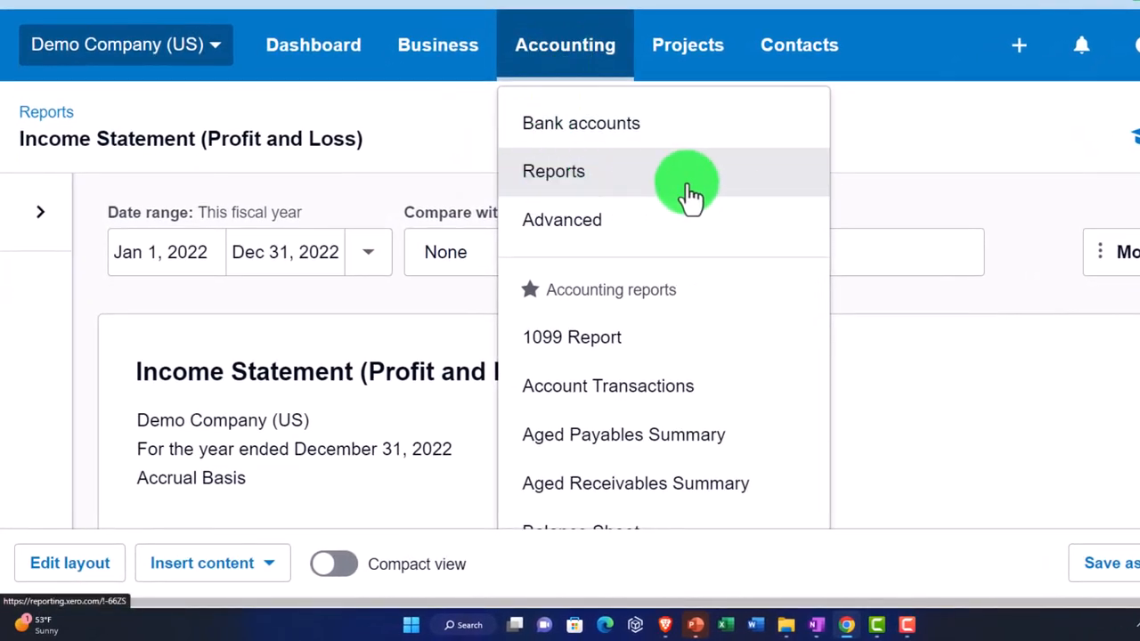
pyautogui.click(553, 171)
pyautogui.write('tria')
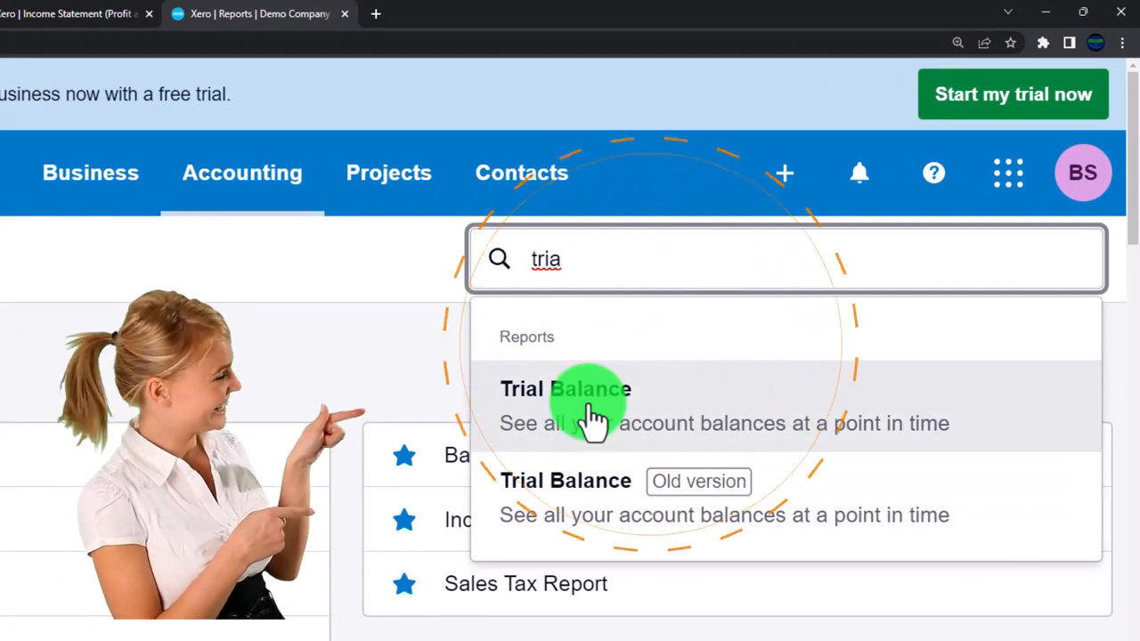
pyautogui.write('l')
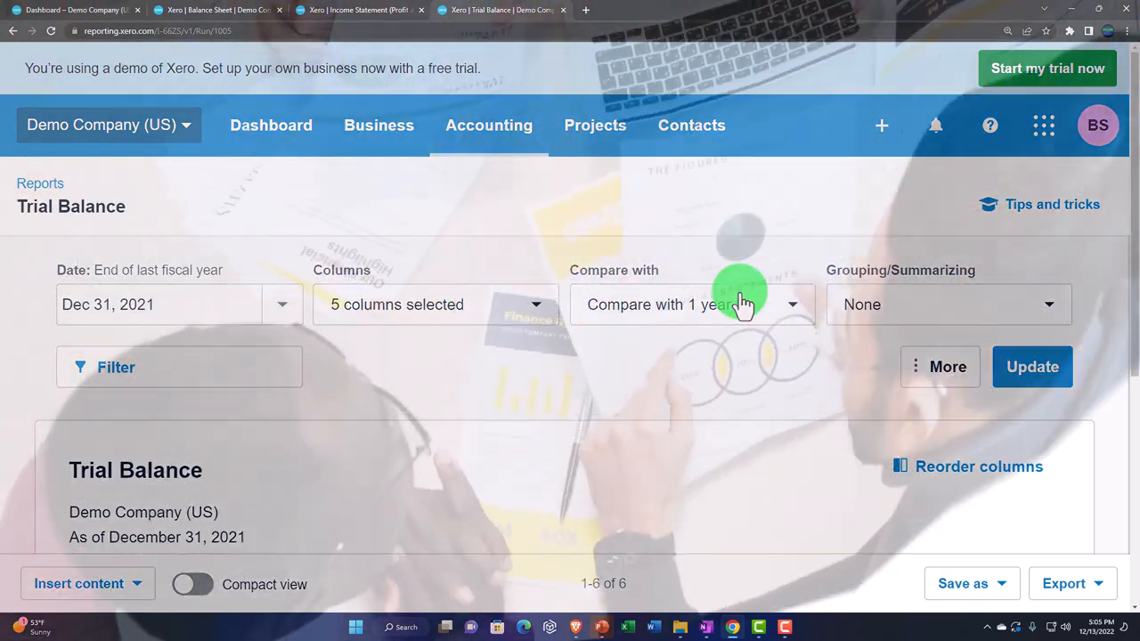
pyautogui.moveTo(645, 353)
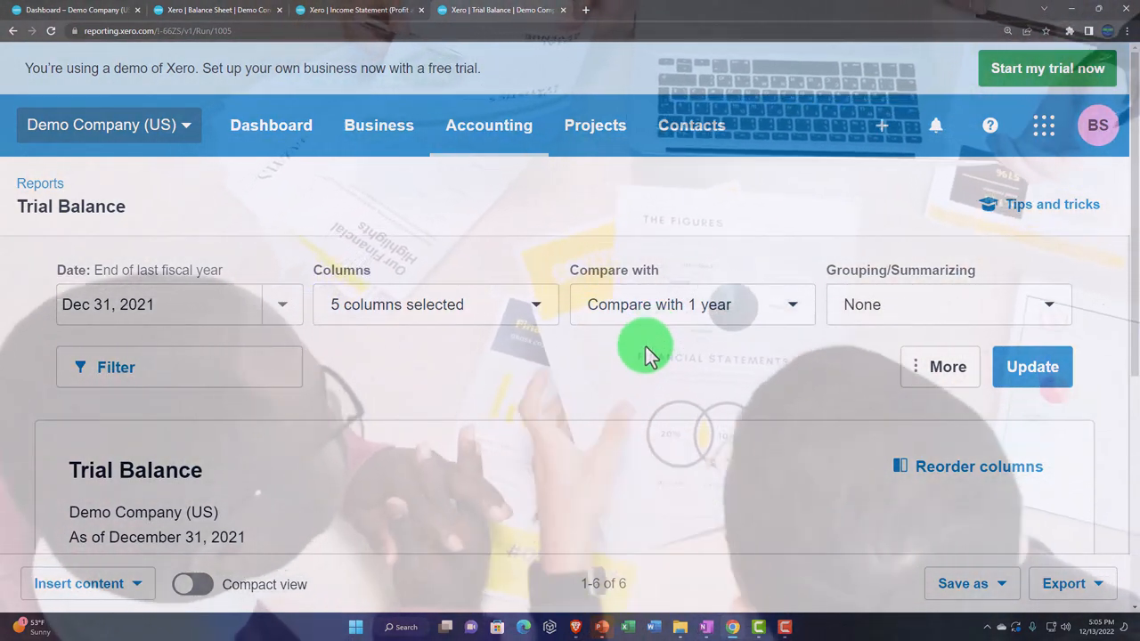
# Review the Trial Balance as of Dec 31, 2021 and its Compare with setting.
pyautogui.scroll(-3)
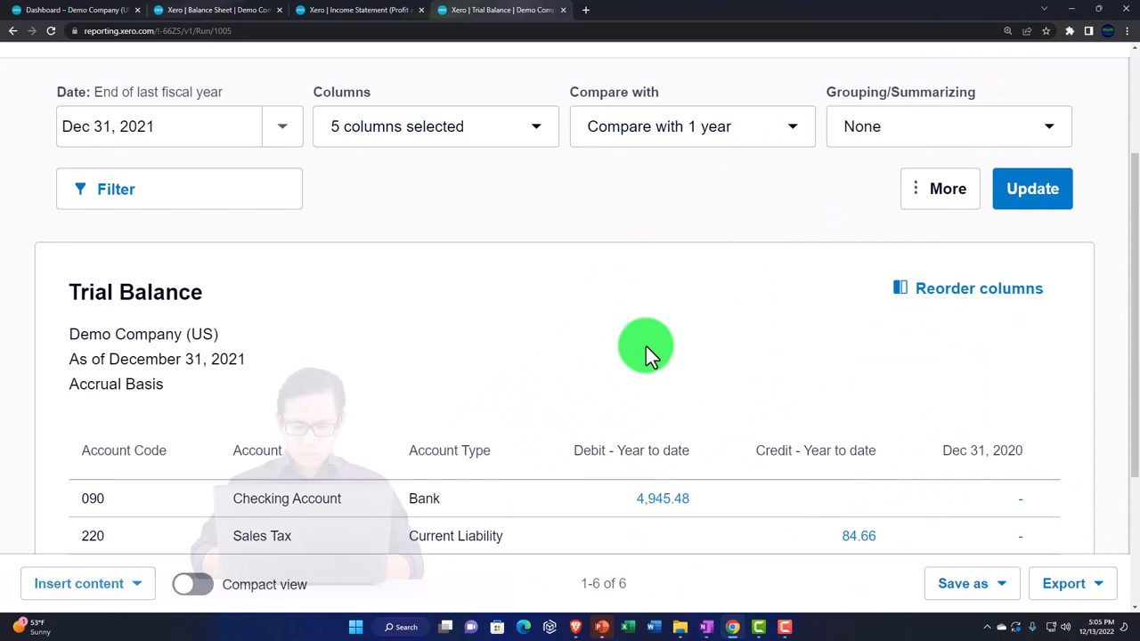
pyautogui.scroll(3)
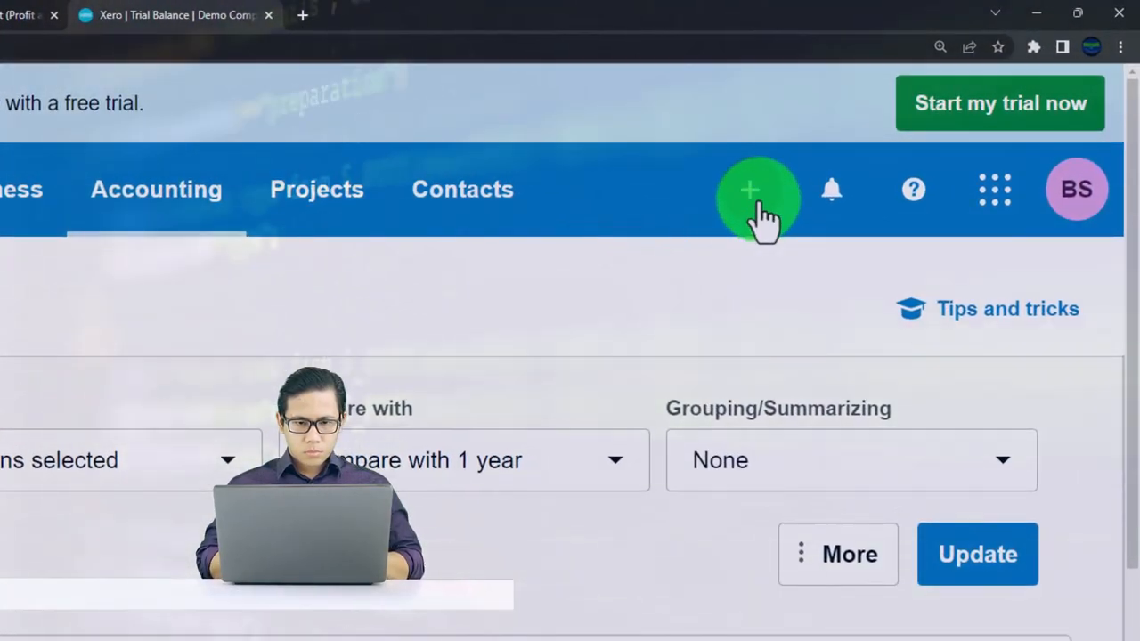
pyautogui.click(757, 188)
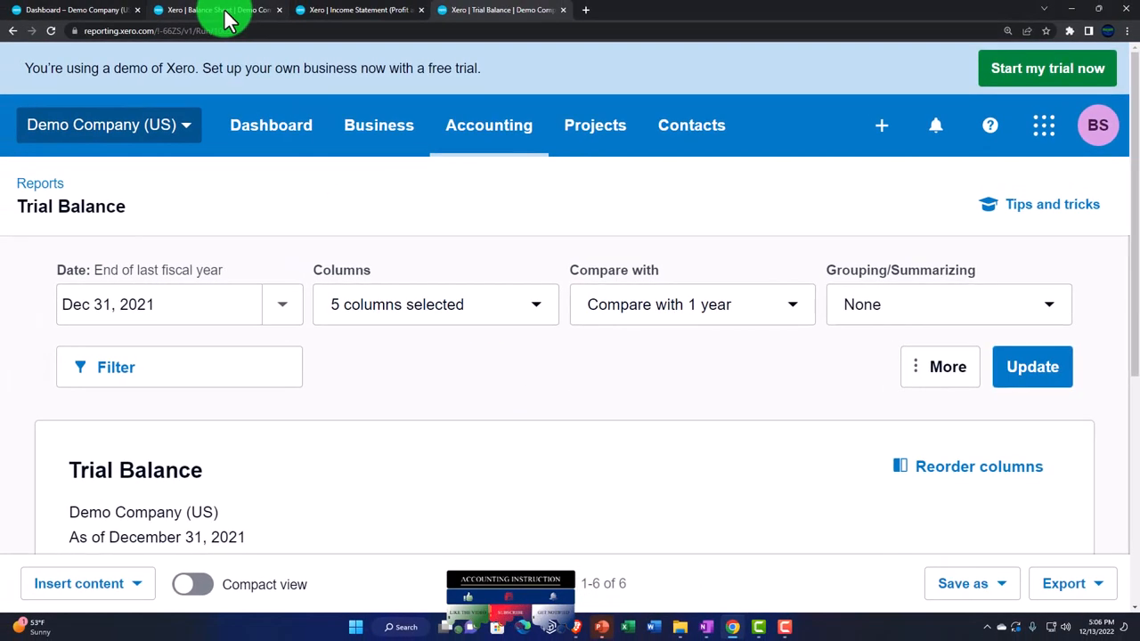
# Scroll through the 2022 Income Statement figures, then return to the Trial Balance tab.
pyautogui.click(214, 10)
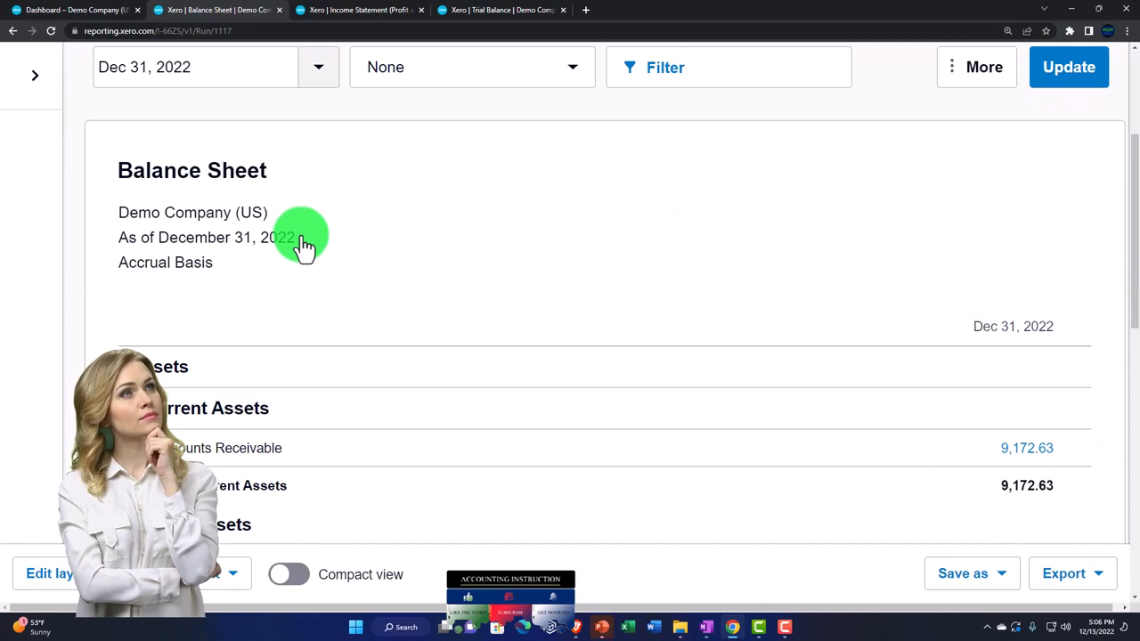
pyautogui.scroll(-3)
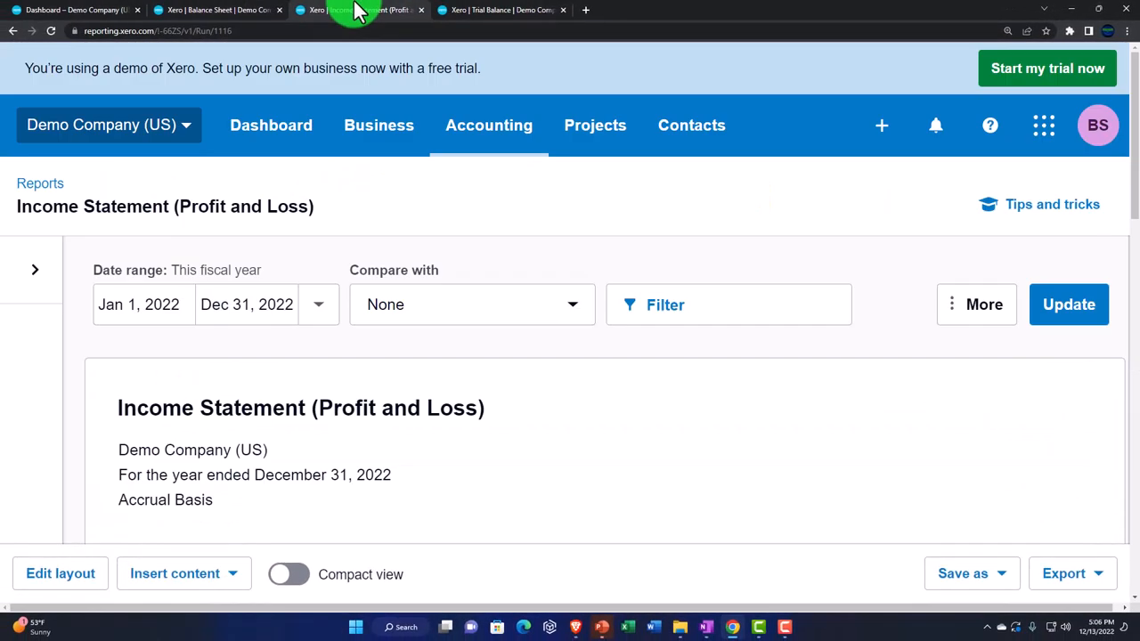
pyautogui.scroll(-3)
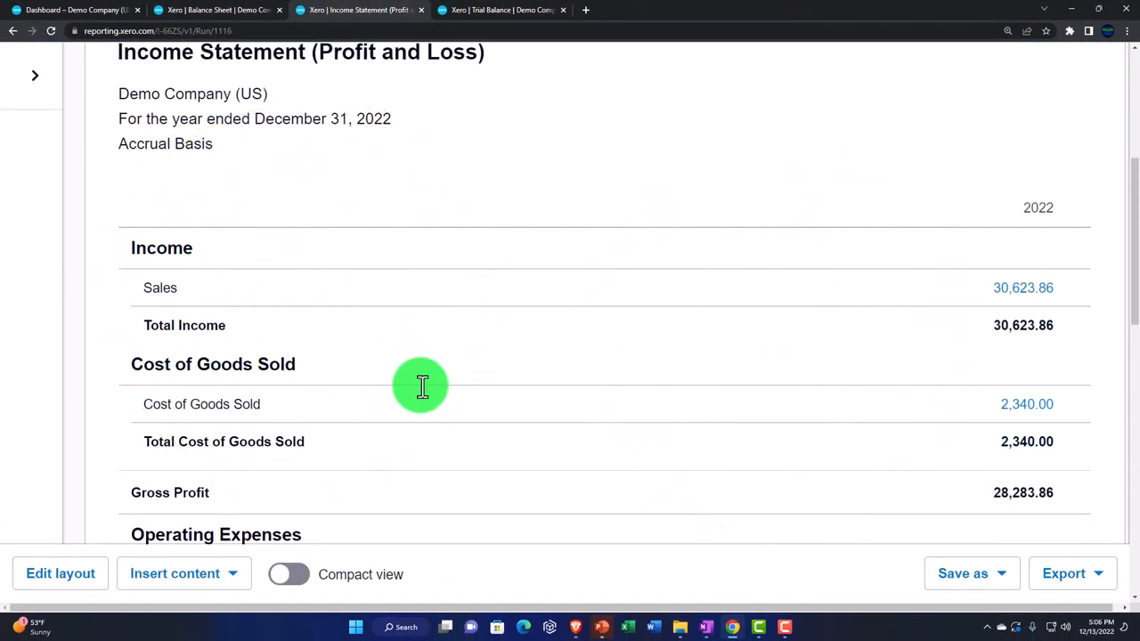
pyautogui.scroll(-3)
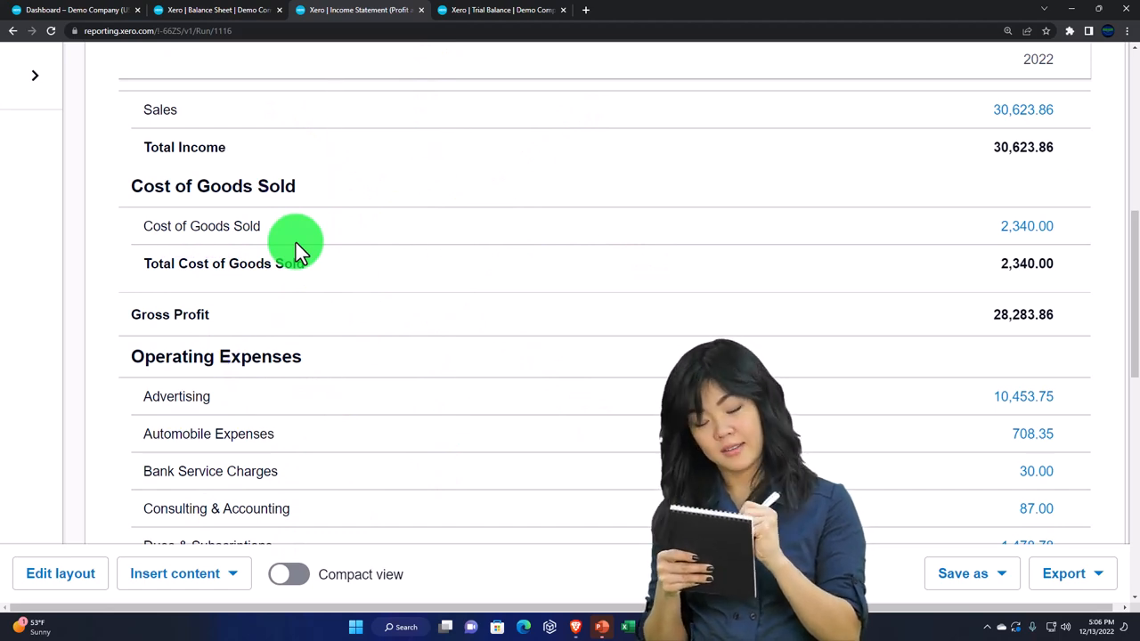
pyautogui.scroll(-3)
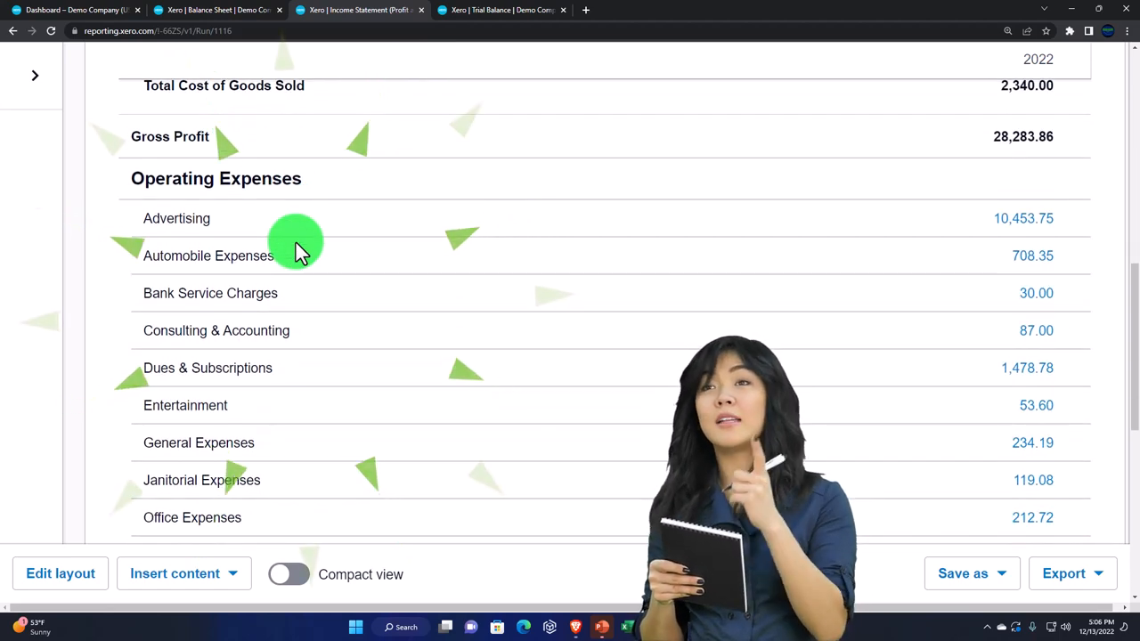
pyautogui.moveTo(390, 131)
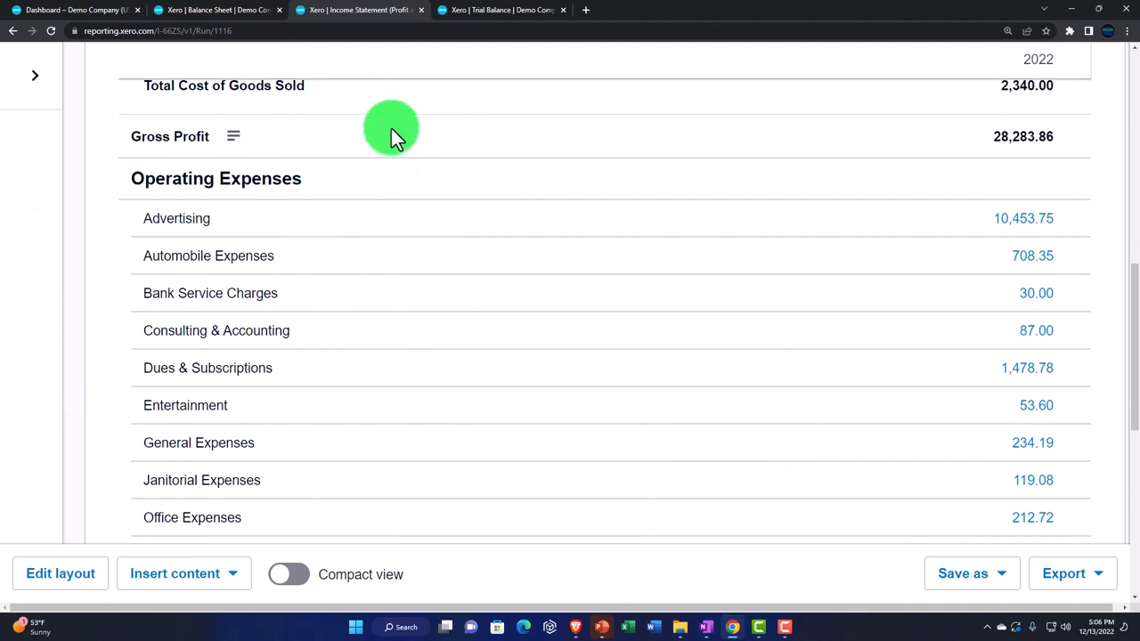
pyautogui.click(499, 10)
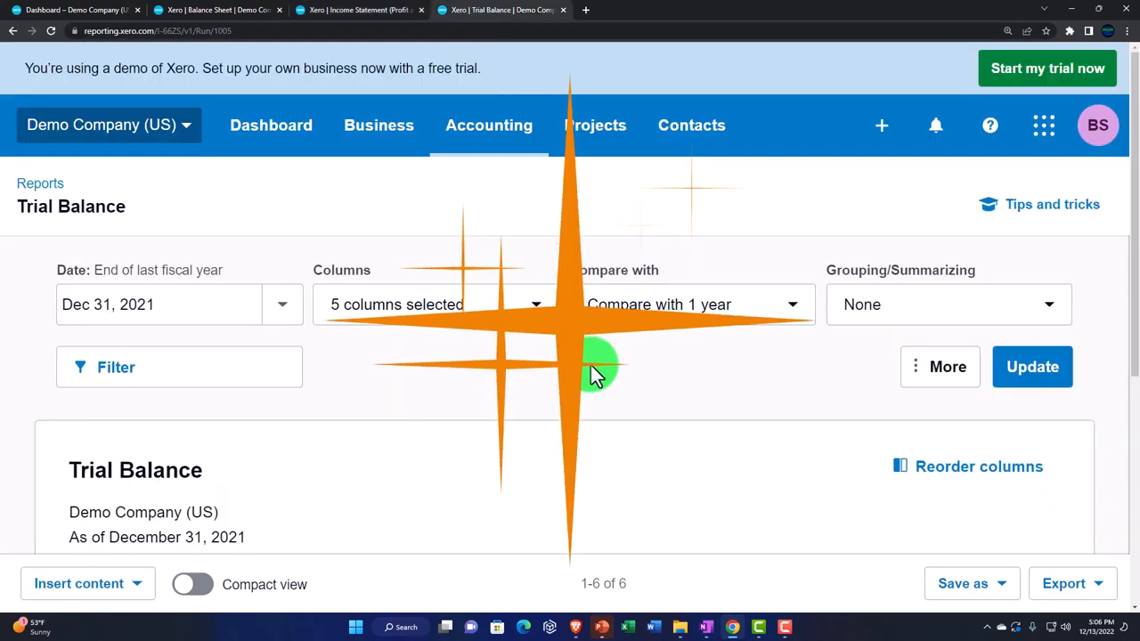
pyautogui.scroll(-3)
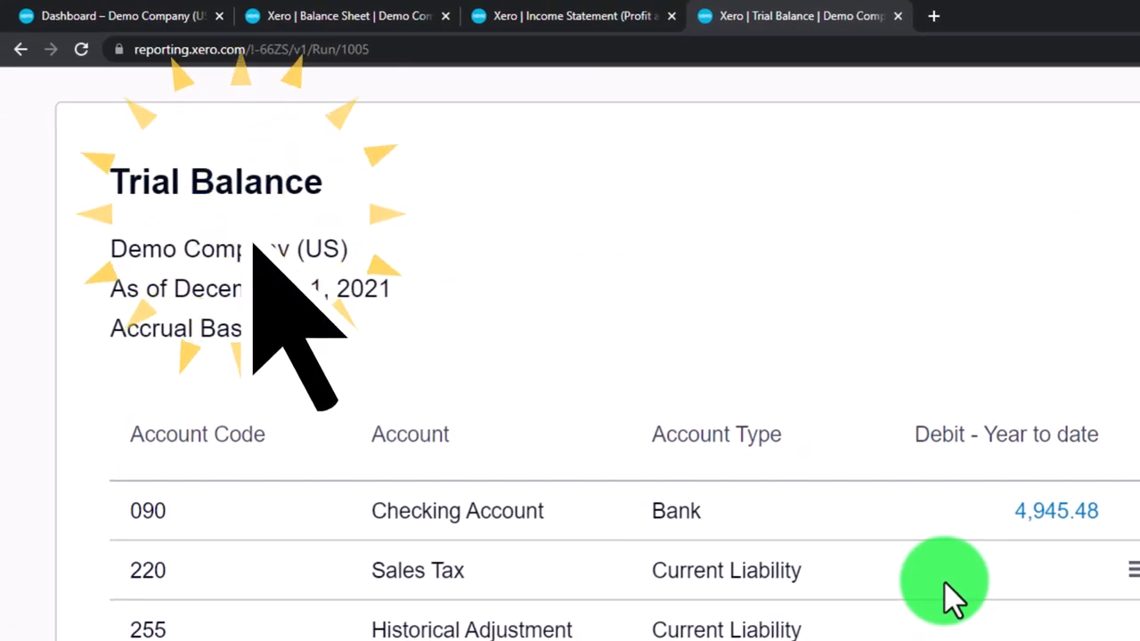
pyautogui.moveTo(805, 463)
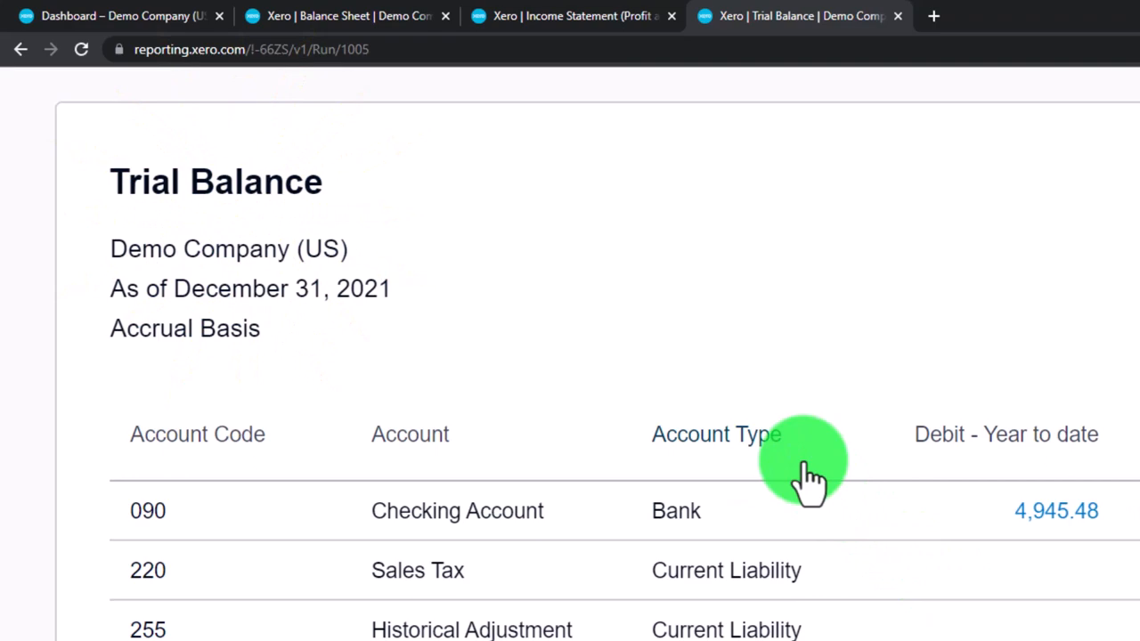
pyautogui.scroll(-3)
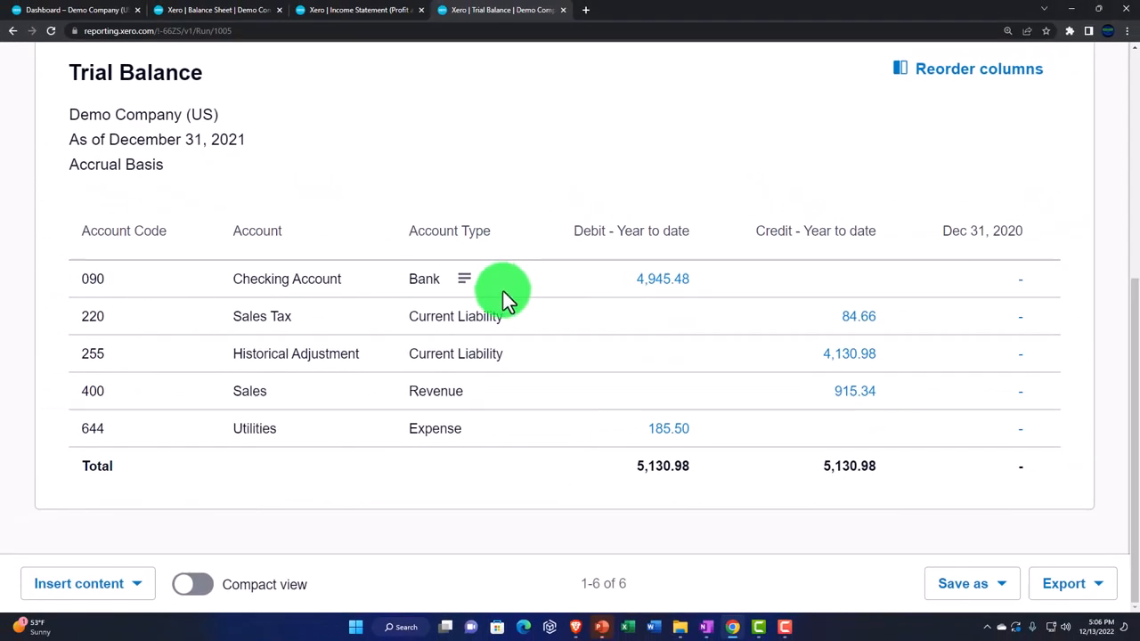
pyautogui.scroll(3)
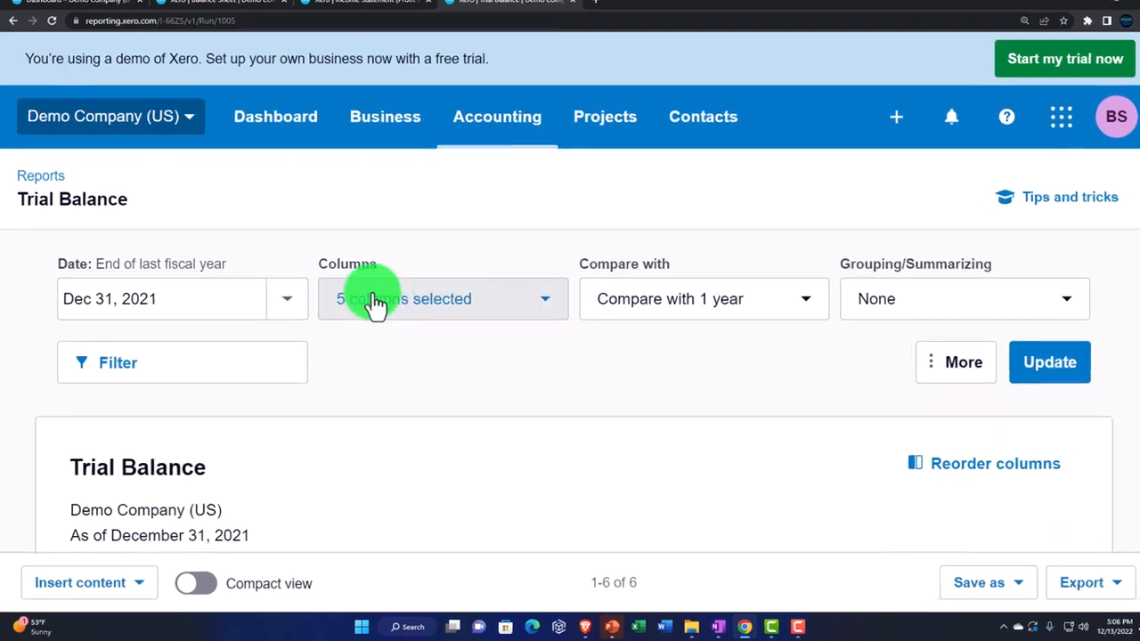
# Update the Trial Balance to Dec 31, 2022 with Compare with None and Grouping None.
pyautogui.click(285, 299)
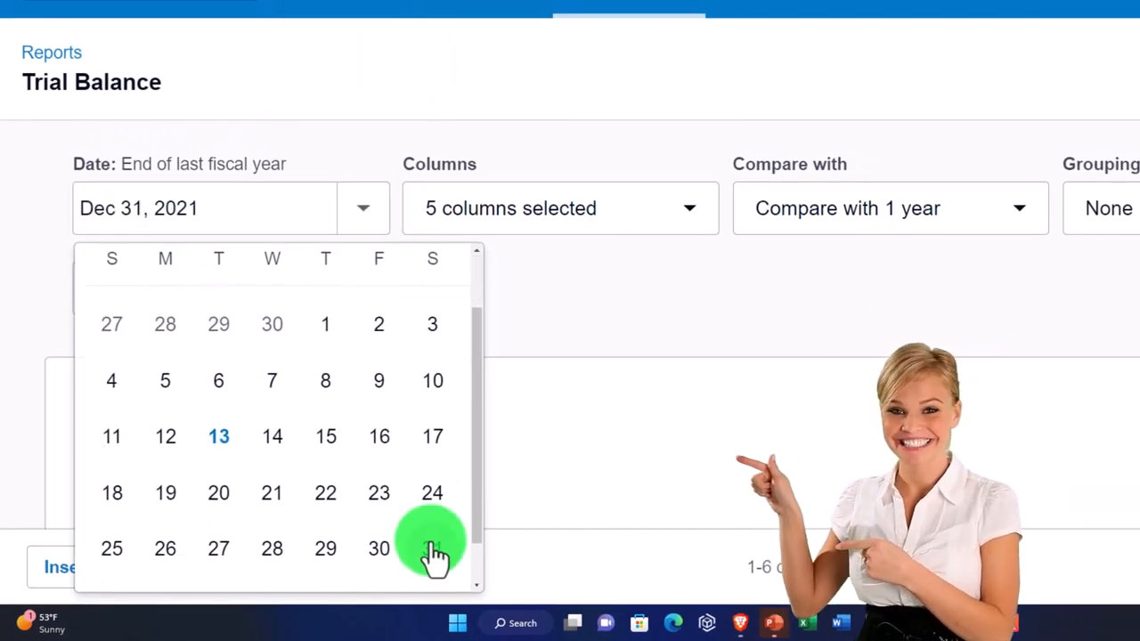
pyautogui.click(431, 548)
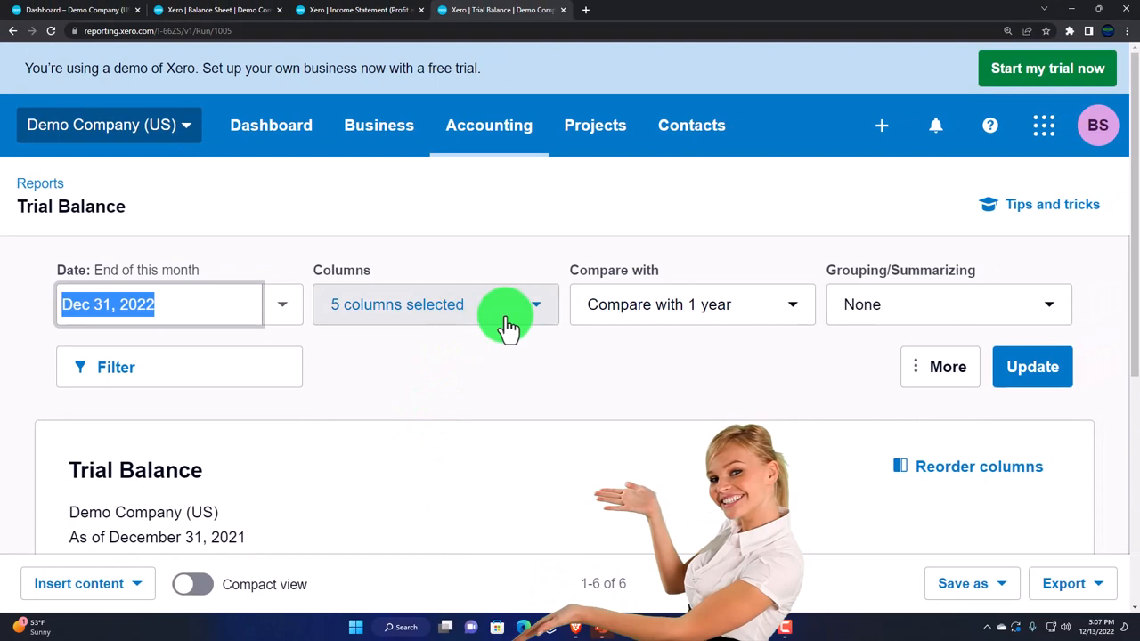
pyautogui.click(434, 303)
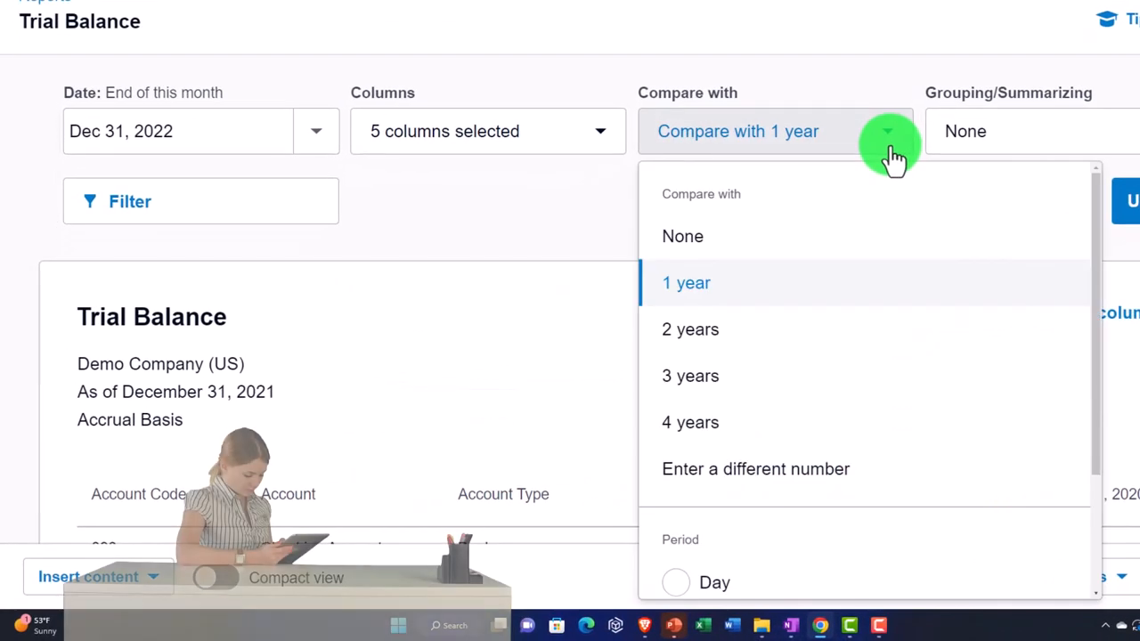
pyautogui.moveTo(682, 235)
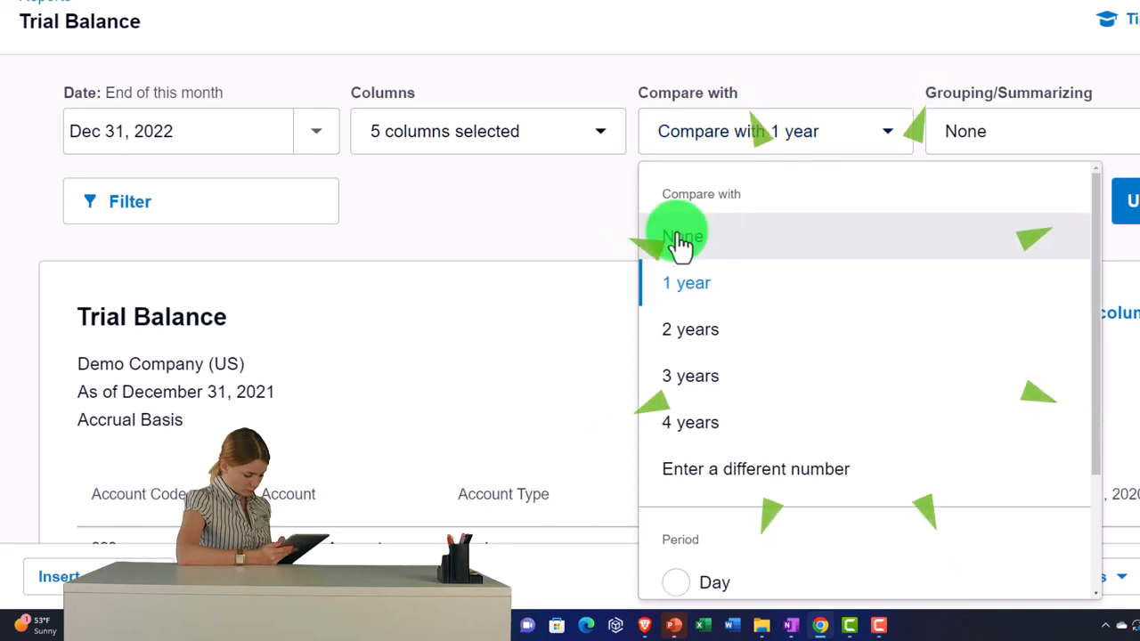
pyautogui.click(684, 236)
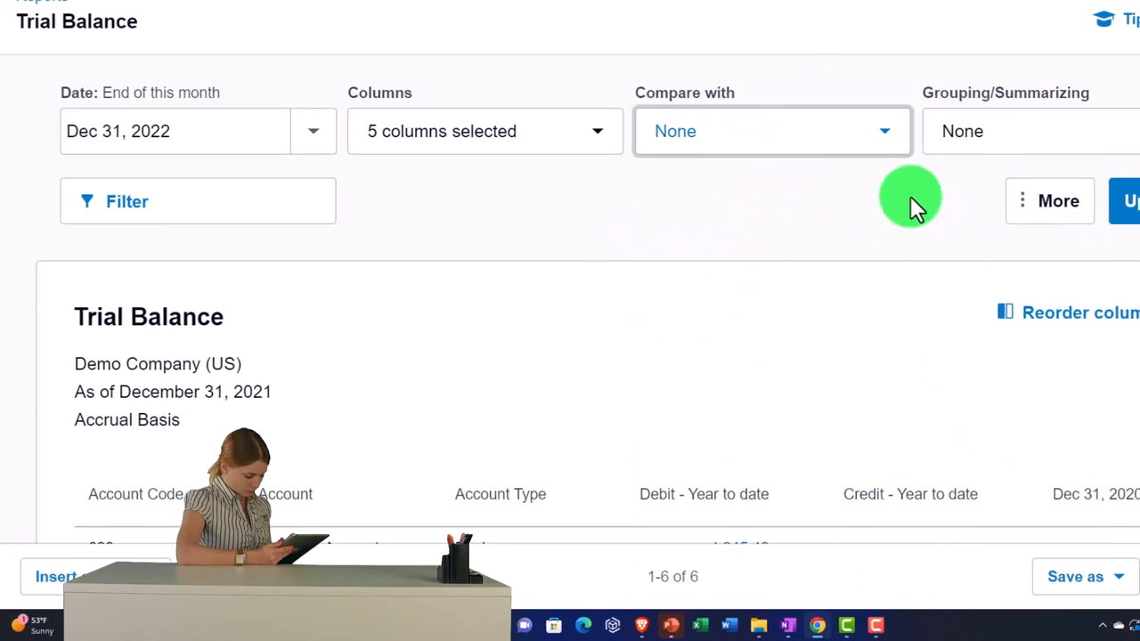
pyautogui.click(1033, 132)
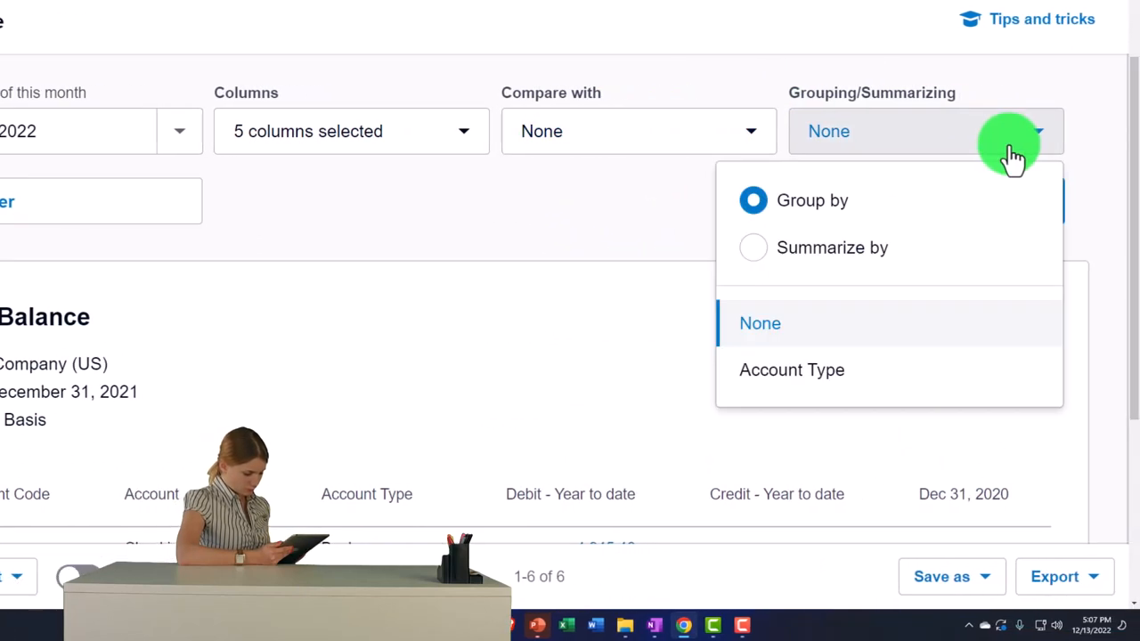
pyautogui.click(758, 324)
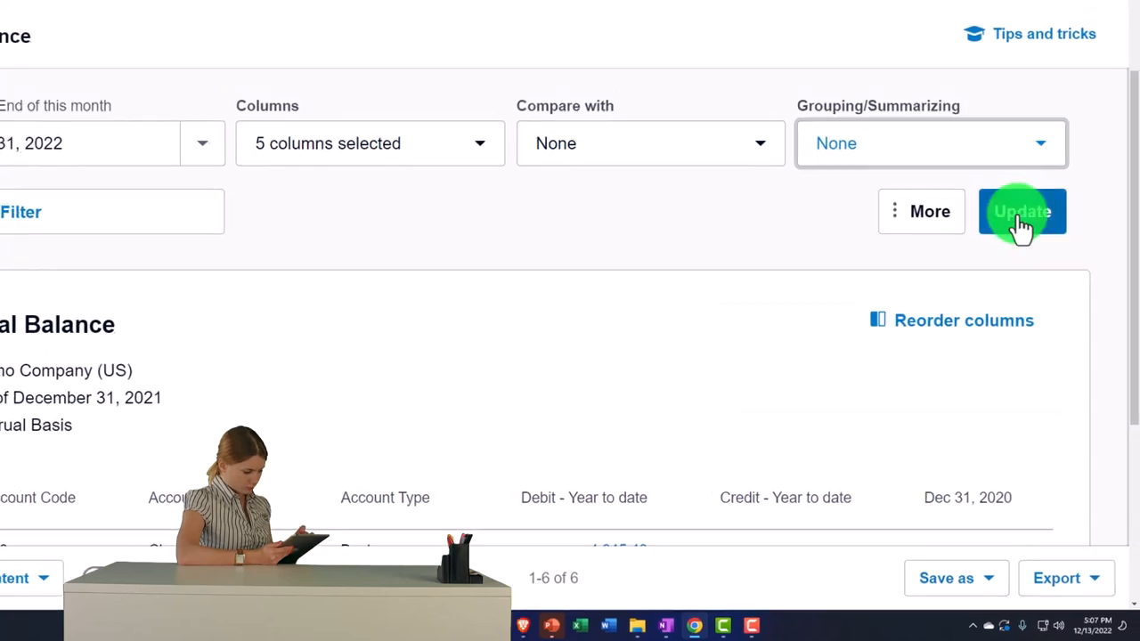
pyautogui.click(1022, 211)
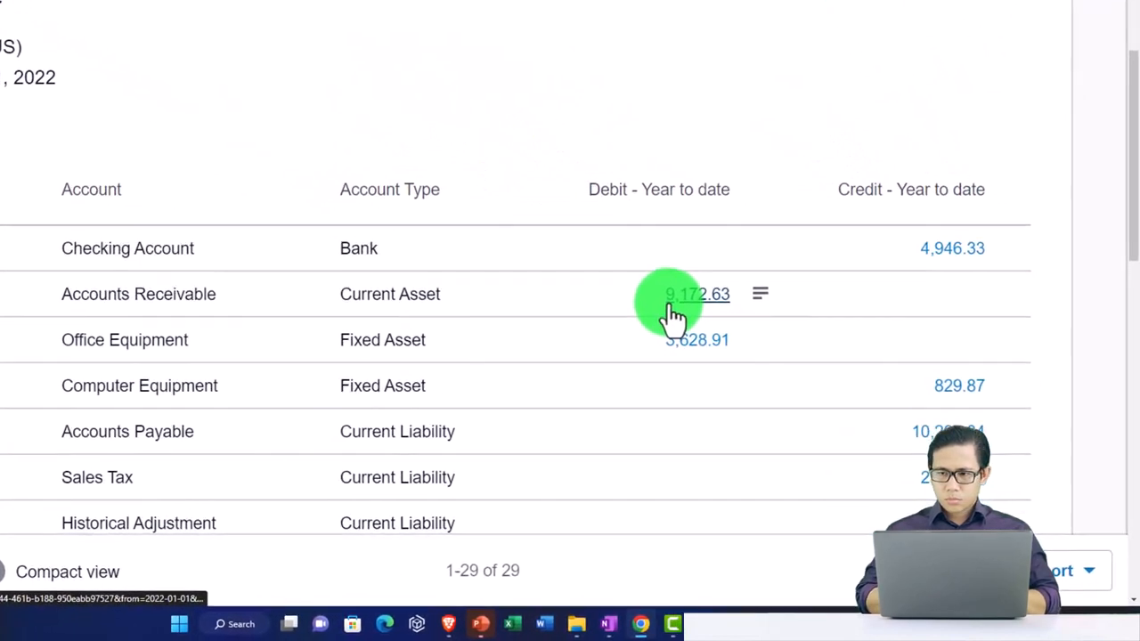
pyautogui.scroll(-3)
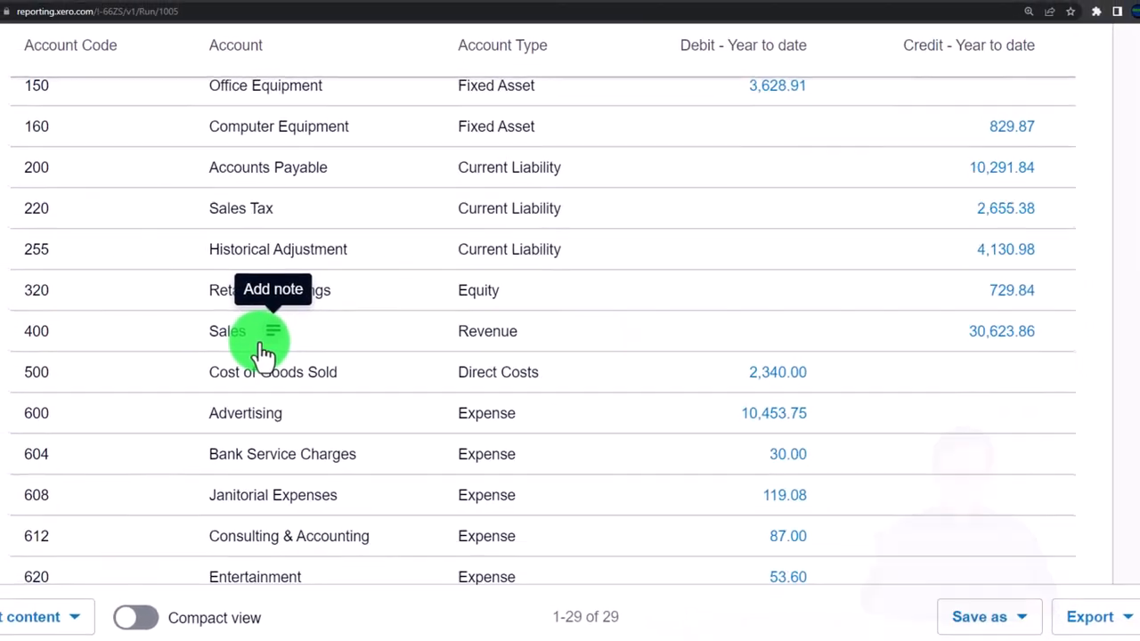
pyautogui.moveTo(976, 353)
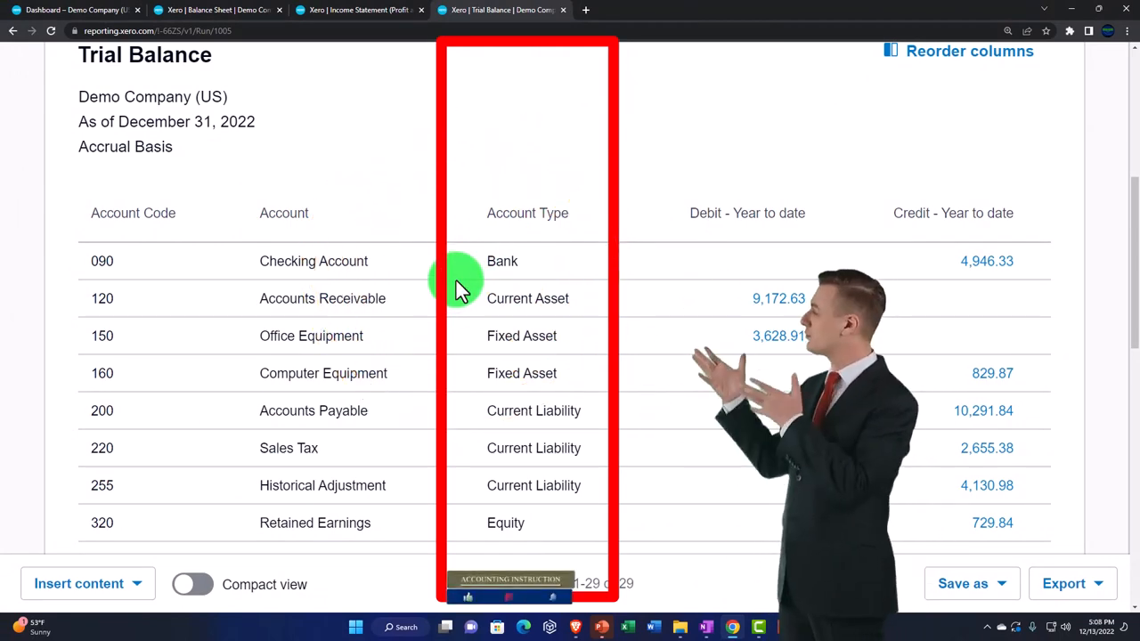
pyautogui.scroll(-3)
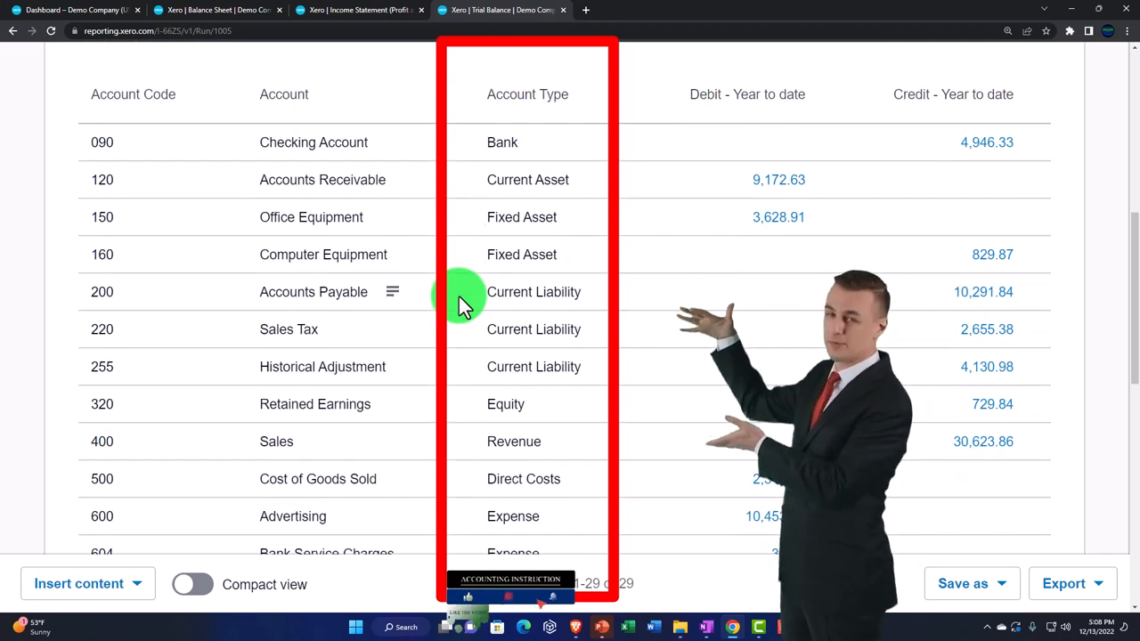
pyautogui.scroll(-3)
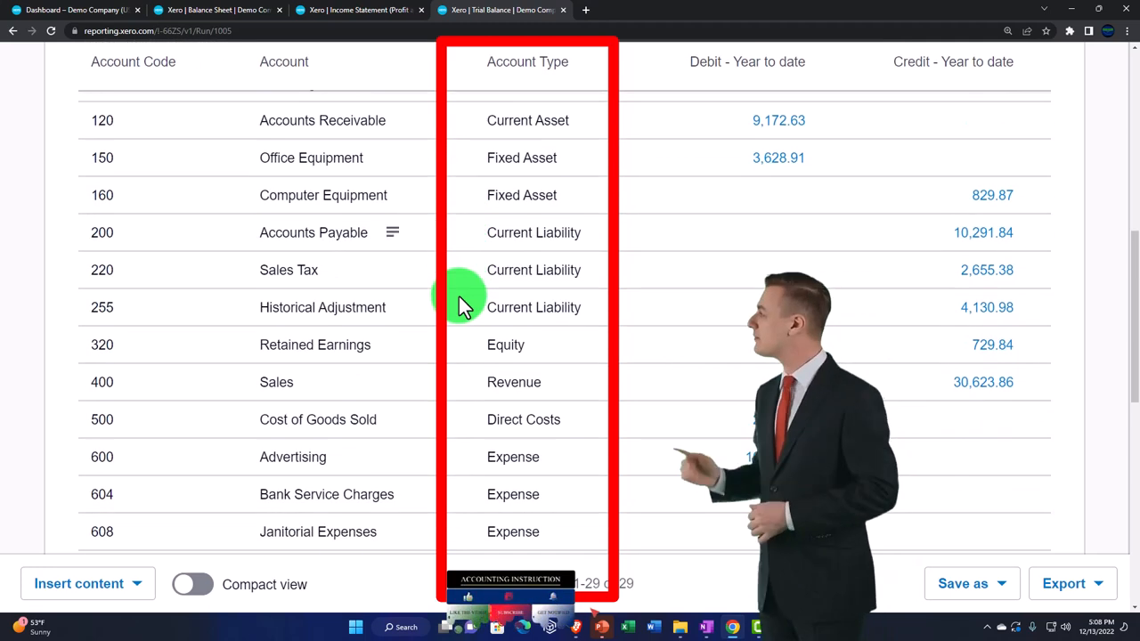
pyautogui.scroll(-3)
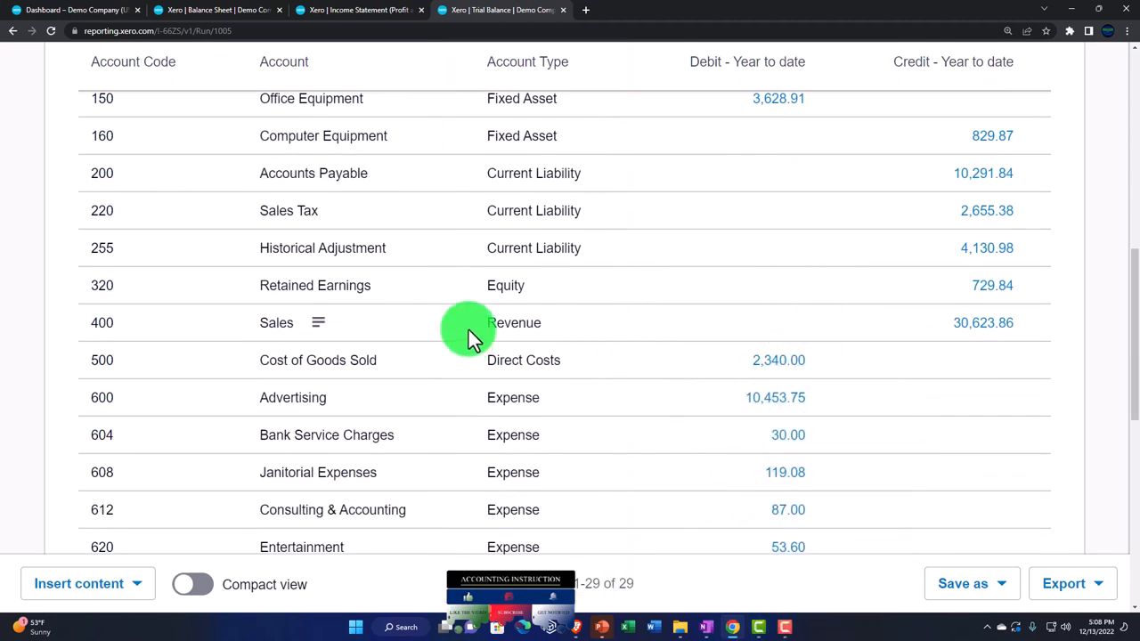
pyautogui.scroll(-3)
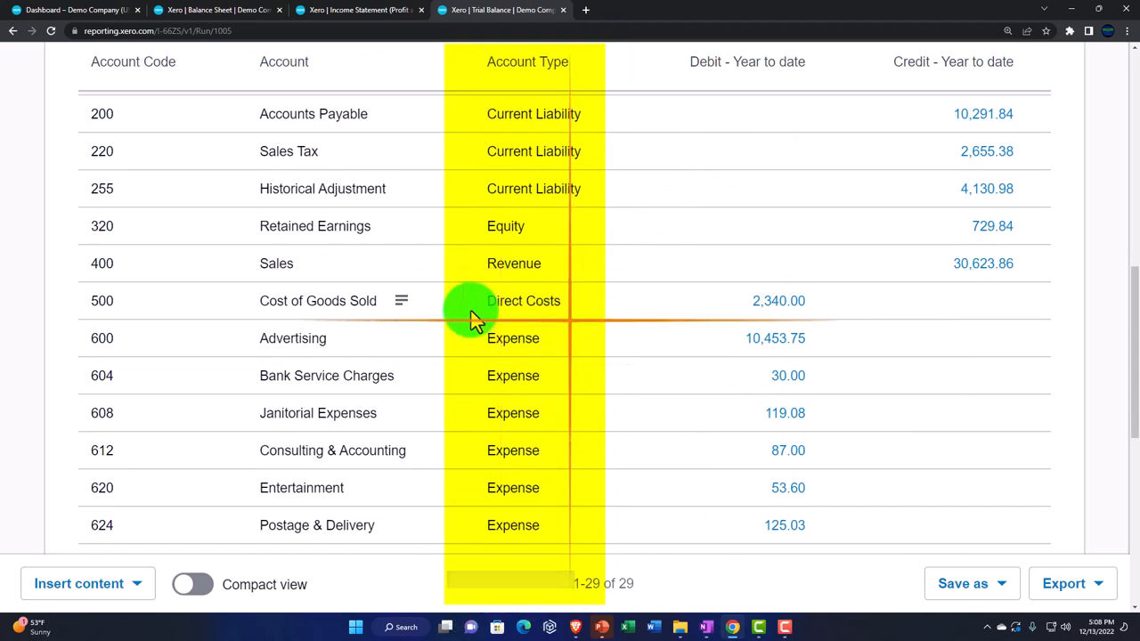
pyautogui.scroll(-3)
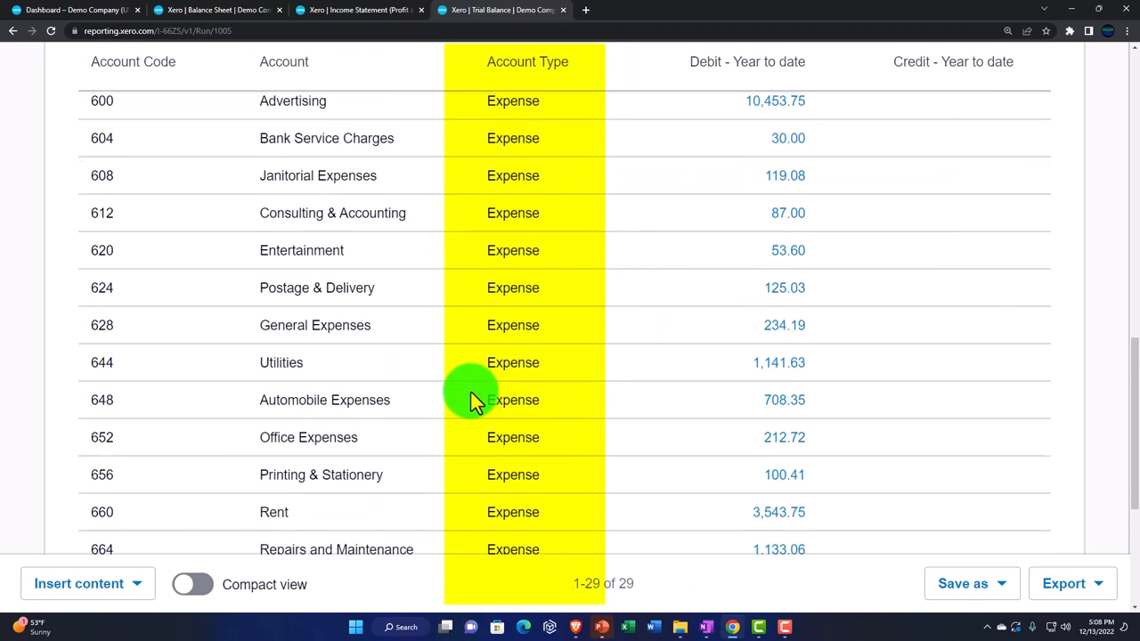
pyautogui.scroll(-3)
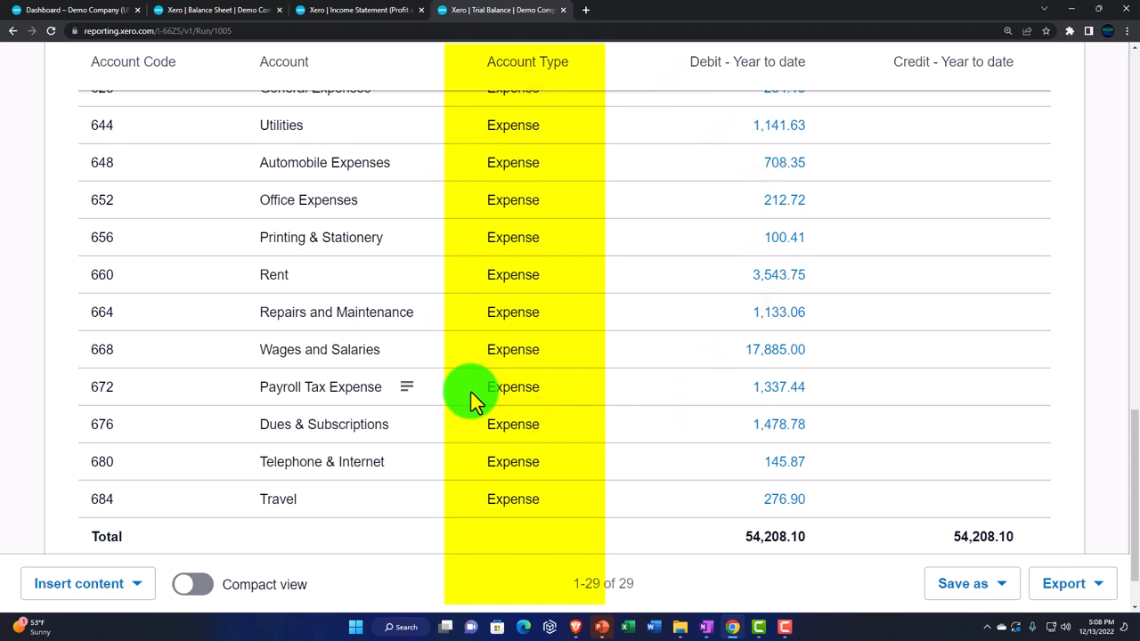
pyautogui.scroll(3)
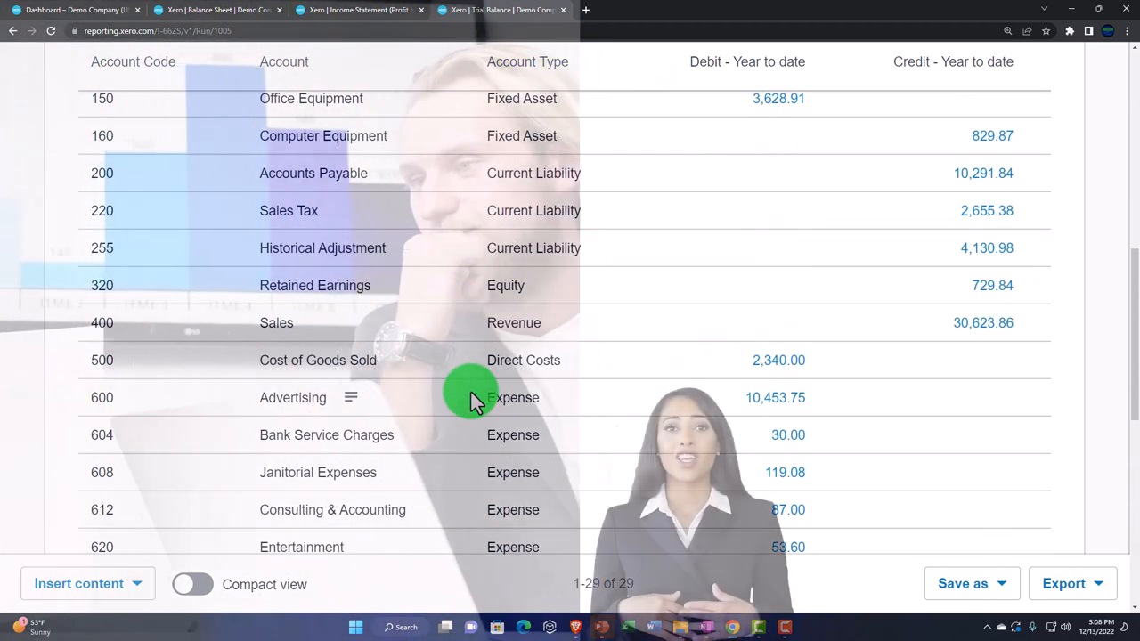
pyautogui.scroll(3)
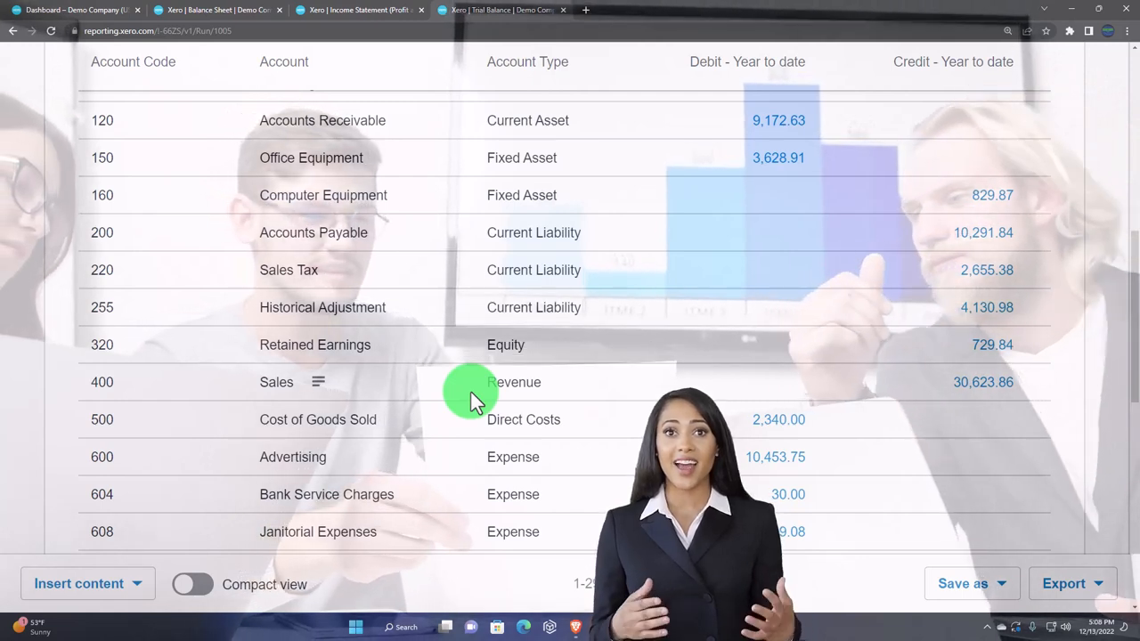
pyautogui.scroll(3)
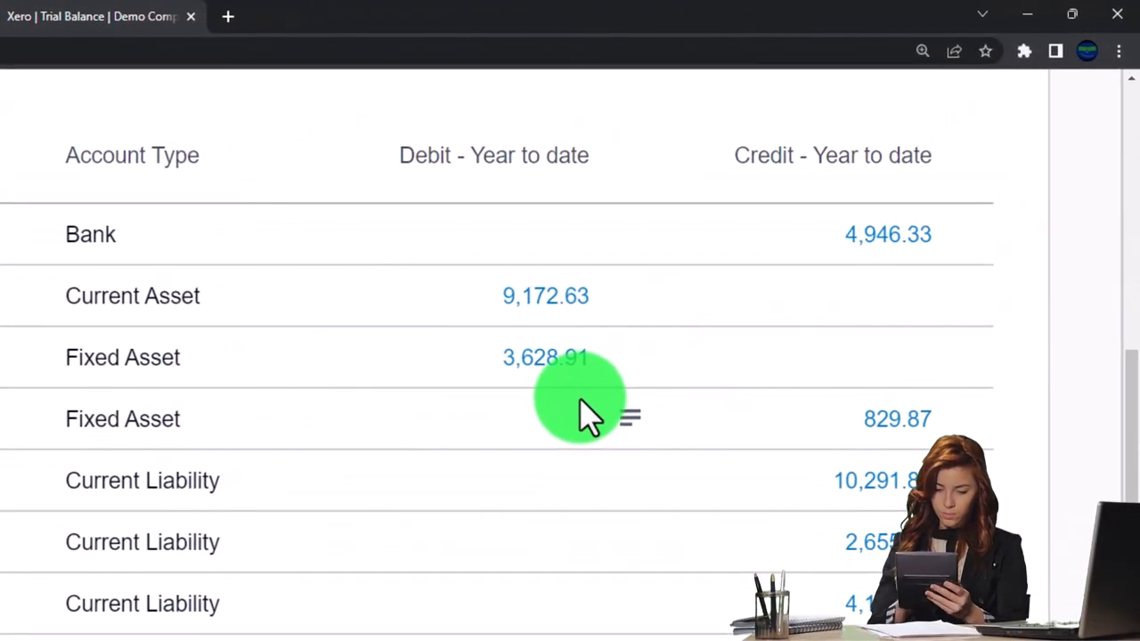
pyautogui.click(579, 401)
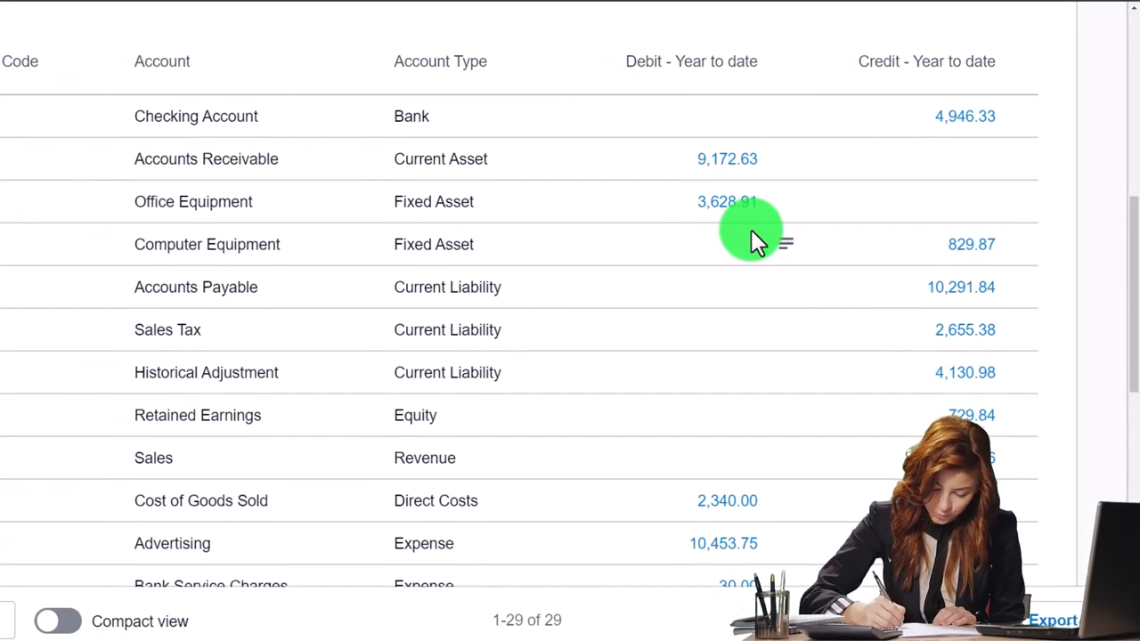
pyautogui.scroll(-3)
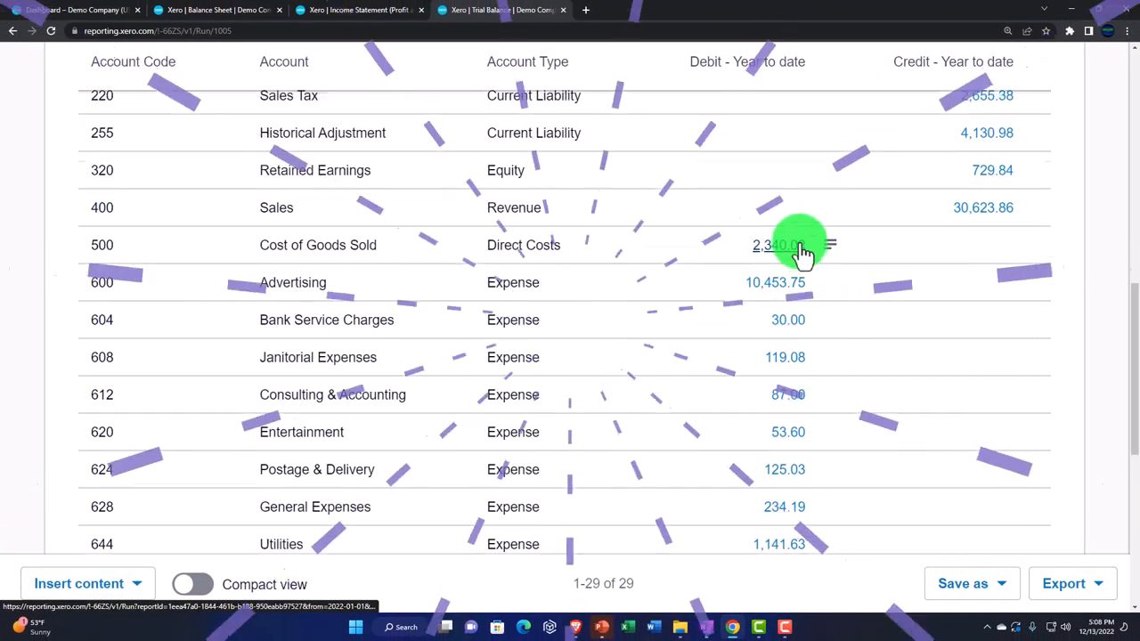
pyautogui.scroll(3)
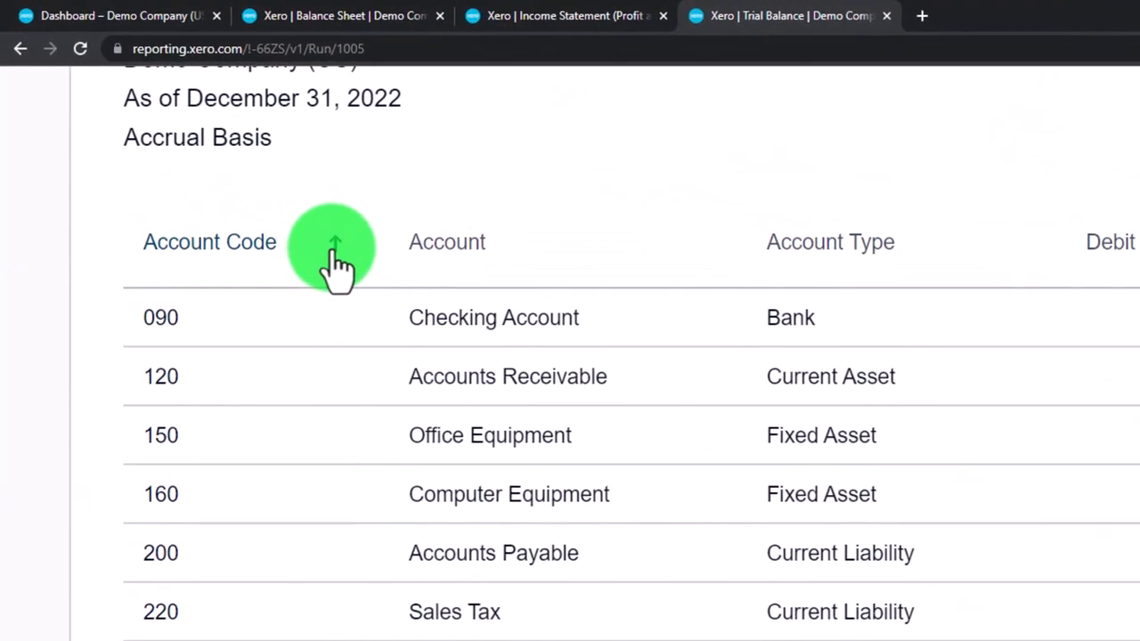
# Sort the Trial Balance by the Account Type column and scroll through the grouped rows.
pyautogui.scroll(-3)
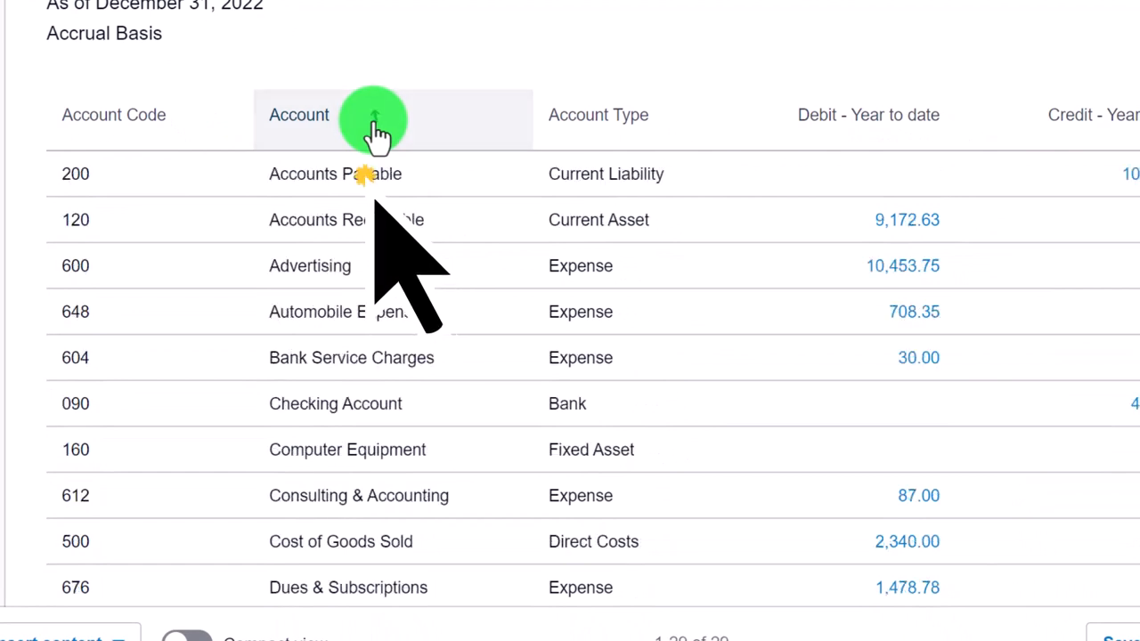
pyautogui.click(299, 114)
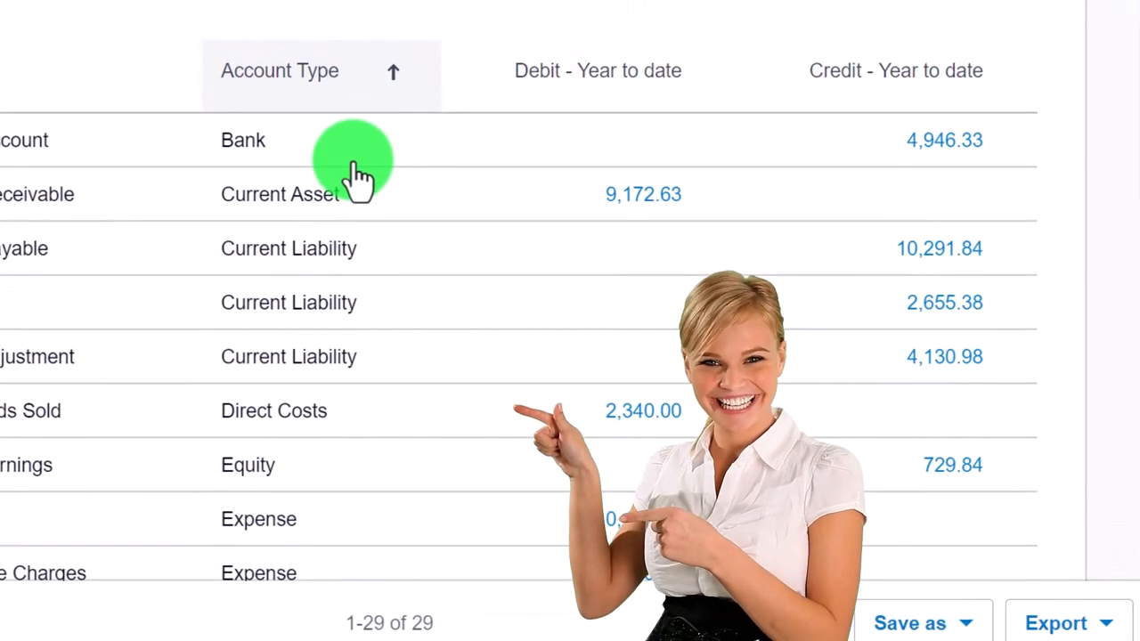
pyautogui.scroll(-3)
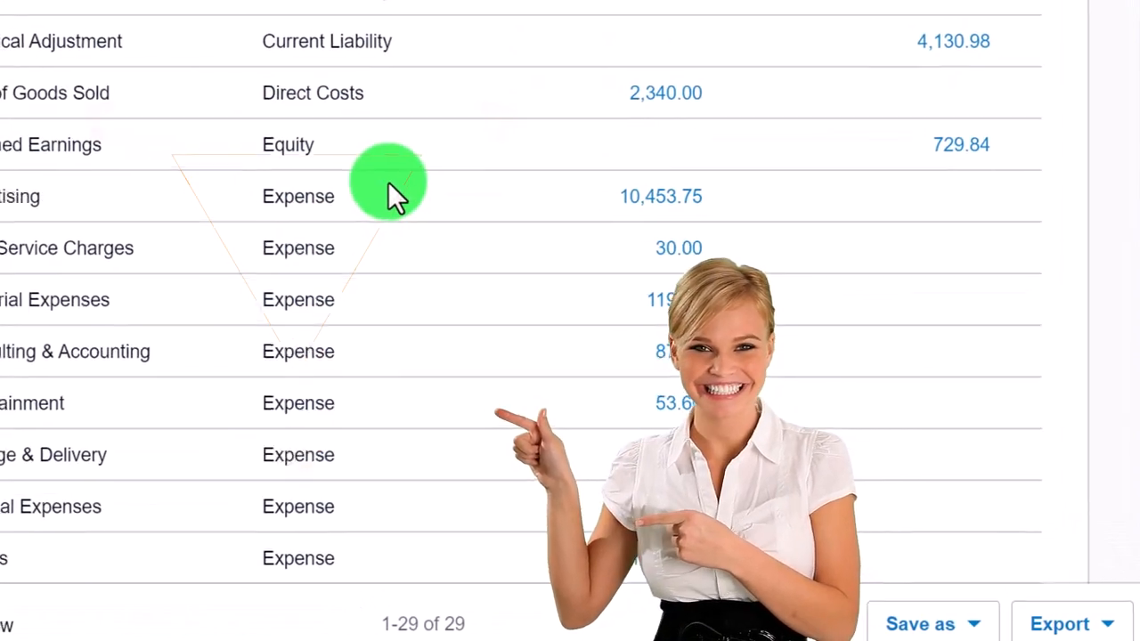
pyautogui.scroll(-3)
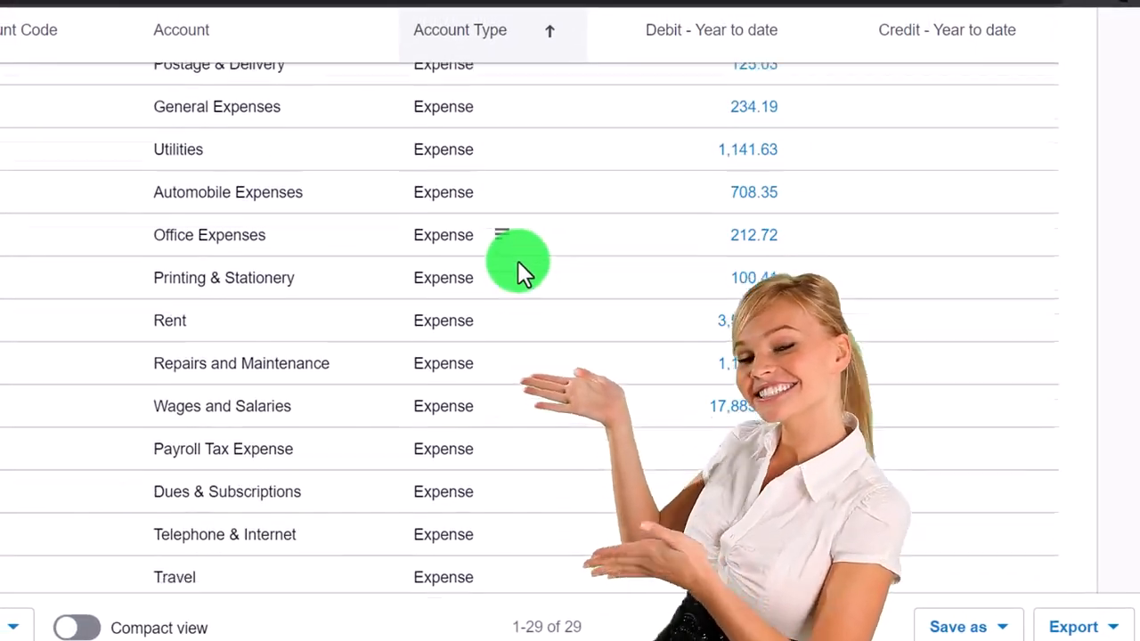
pyautogui.scroll(3)
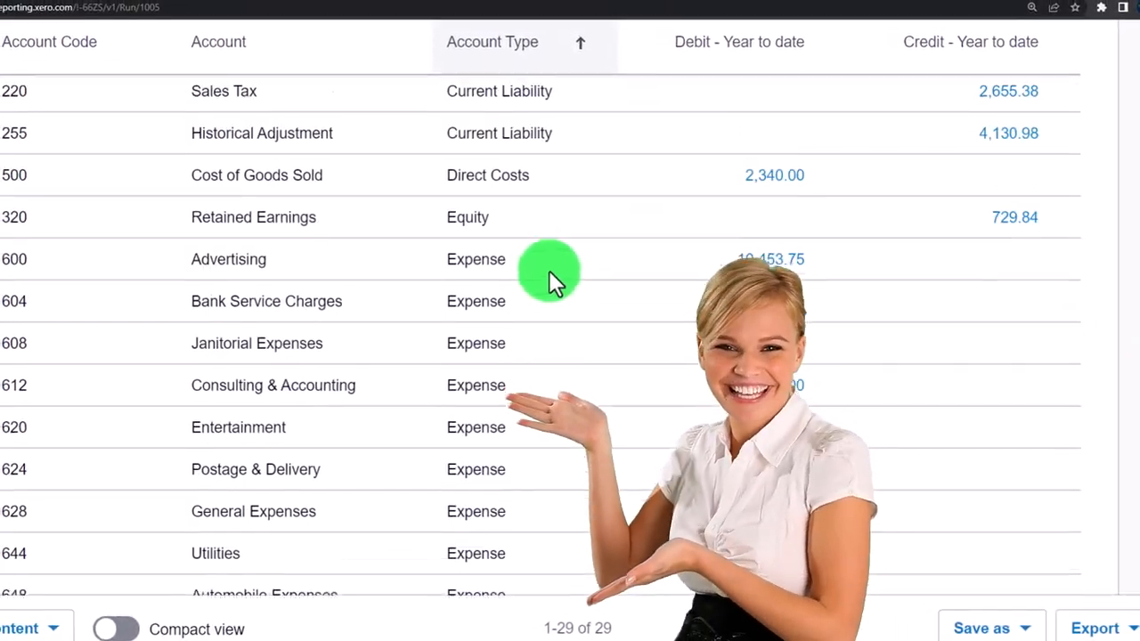
pyautogui.scroll(3)
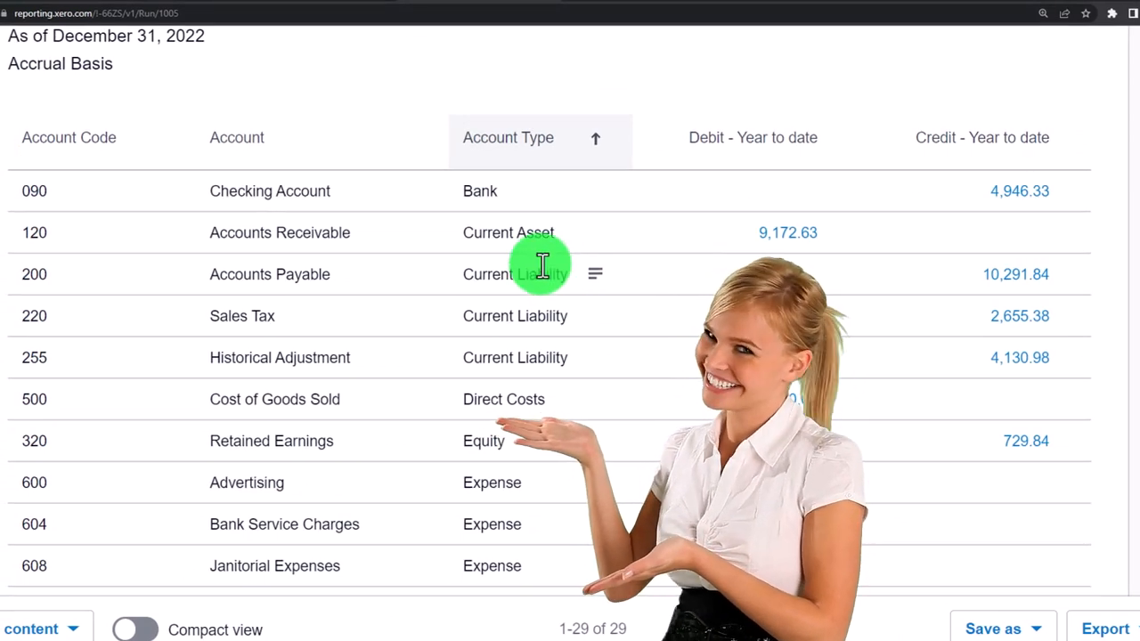
# Sort by Account Code descending then ascending, leaving Checking Account listed first.
pyautogui.click(109, 137)
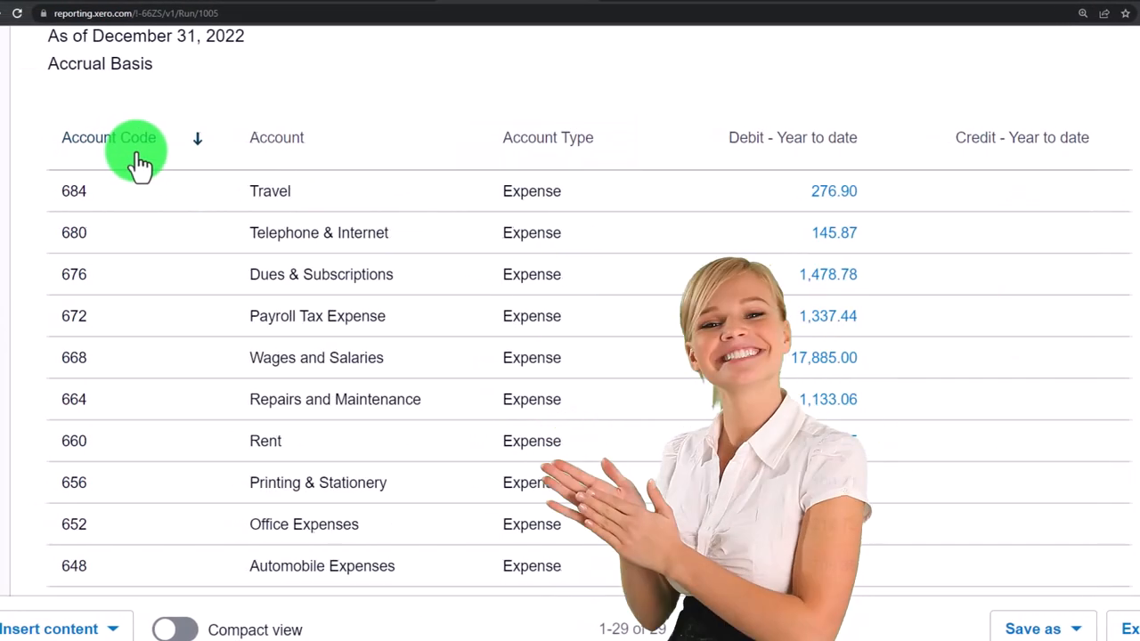
pyautogui.click(125, 138)
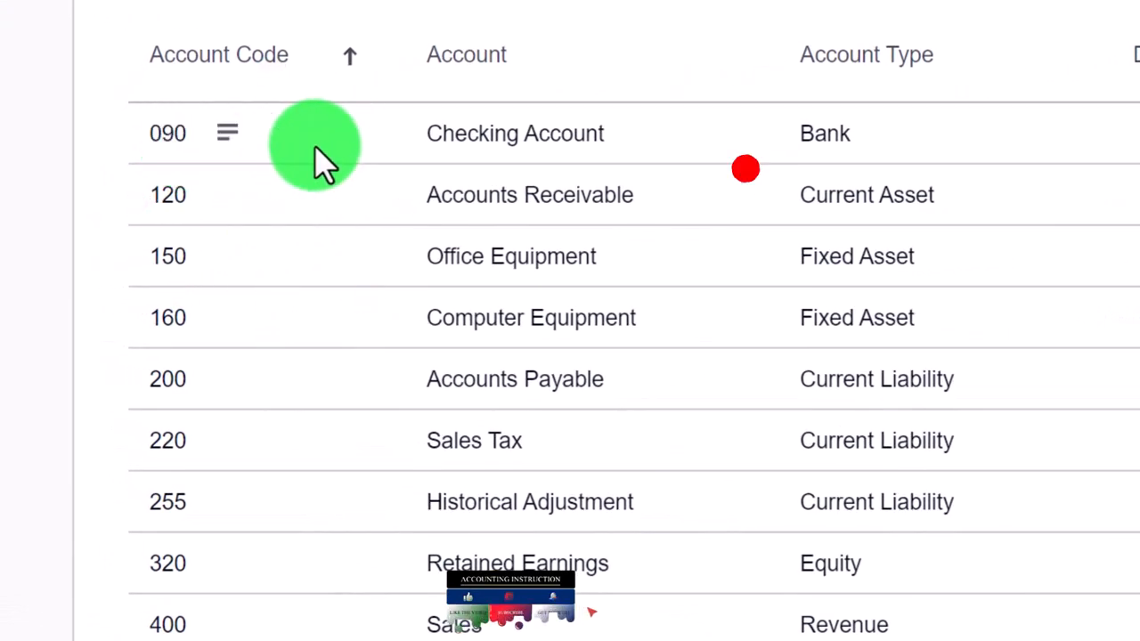
pyautogui.moveTo(431, 146)
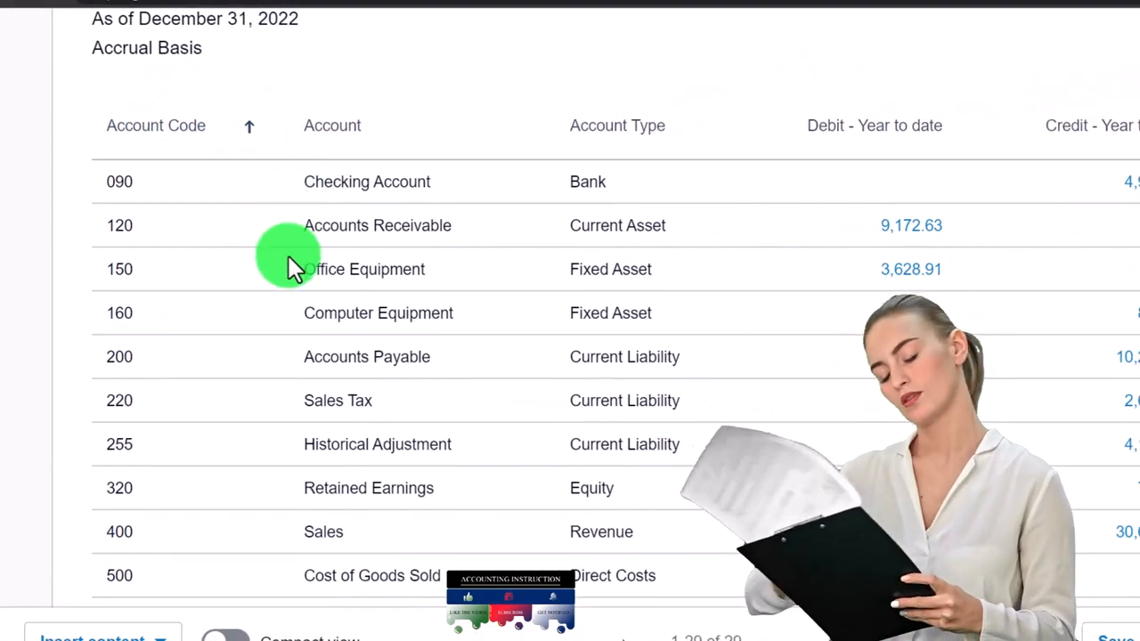
pyautogui.scroll(-3)
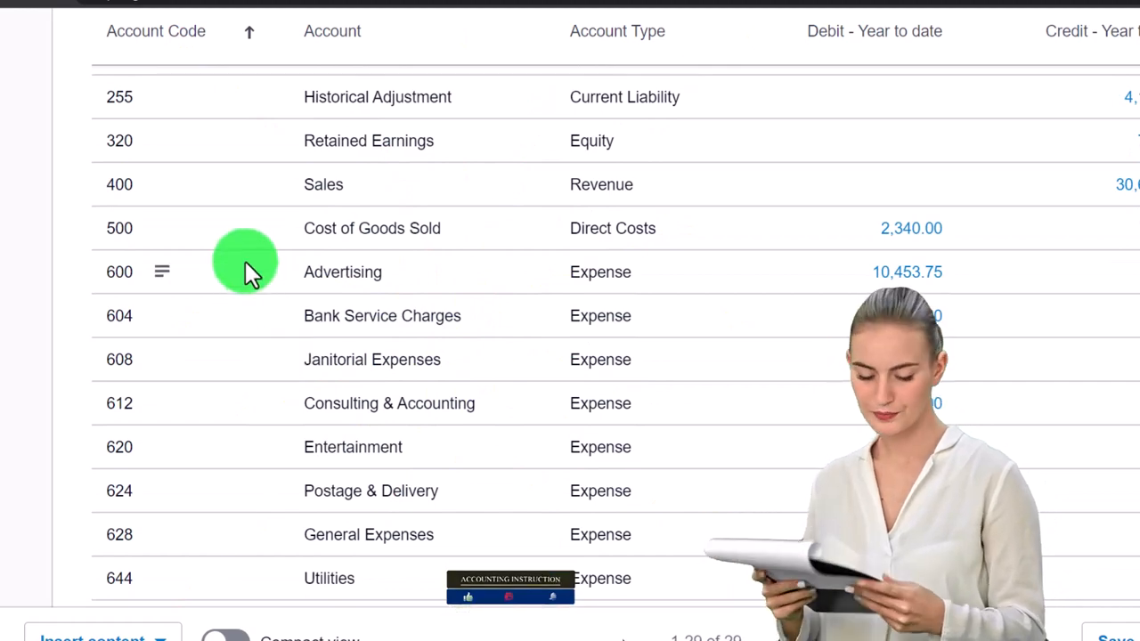
pyautogui.moveTo(299, 258)
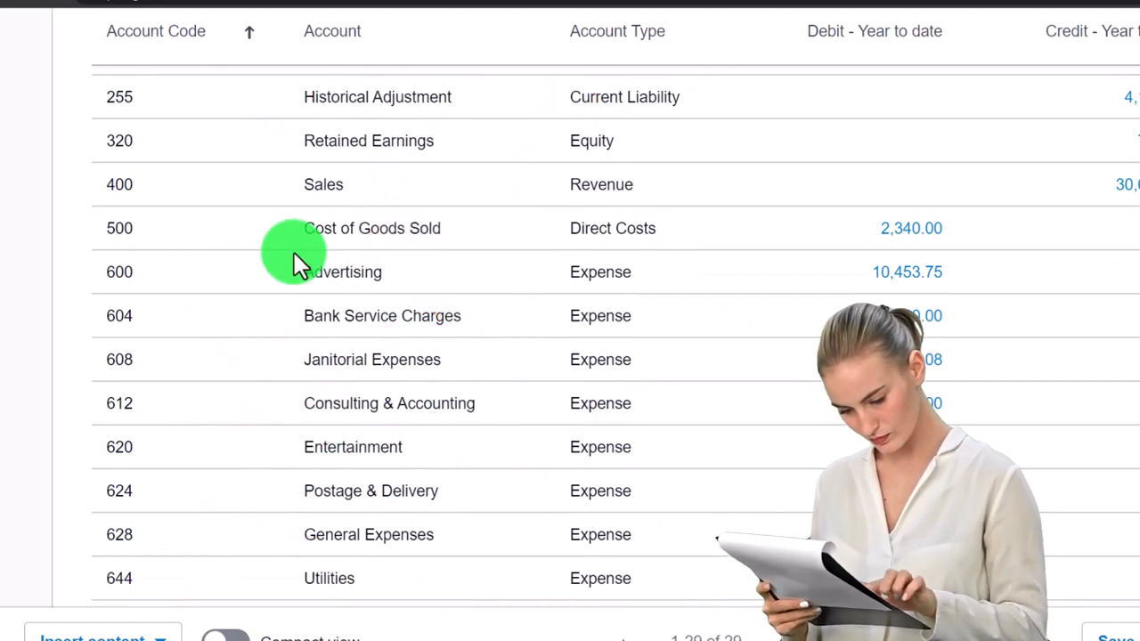
pyautogui.scroll(-3)
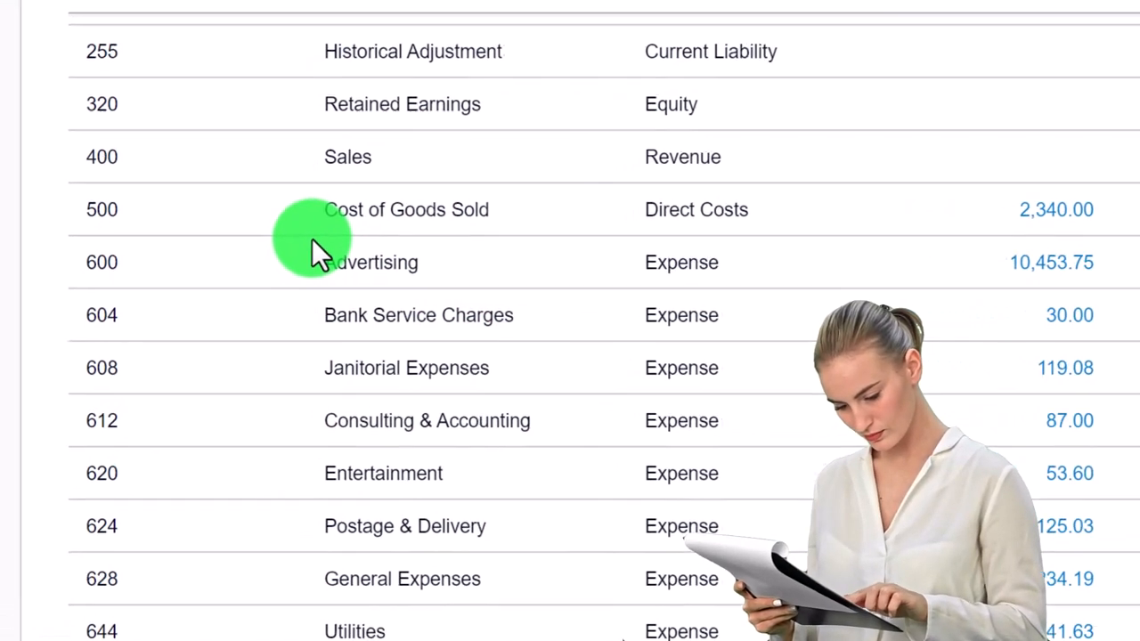
pyautogui.scroll(3)
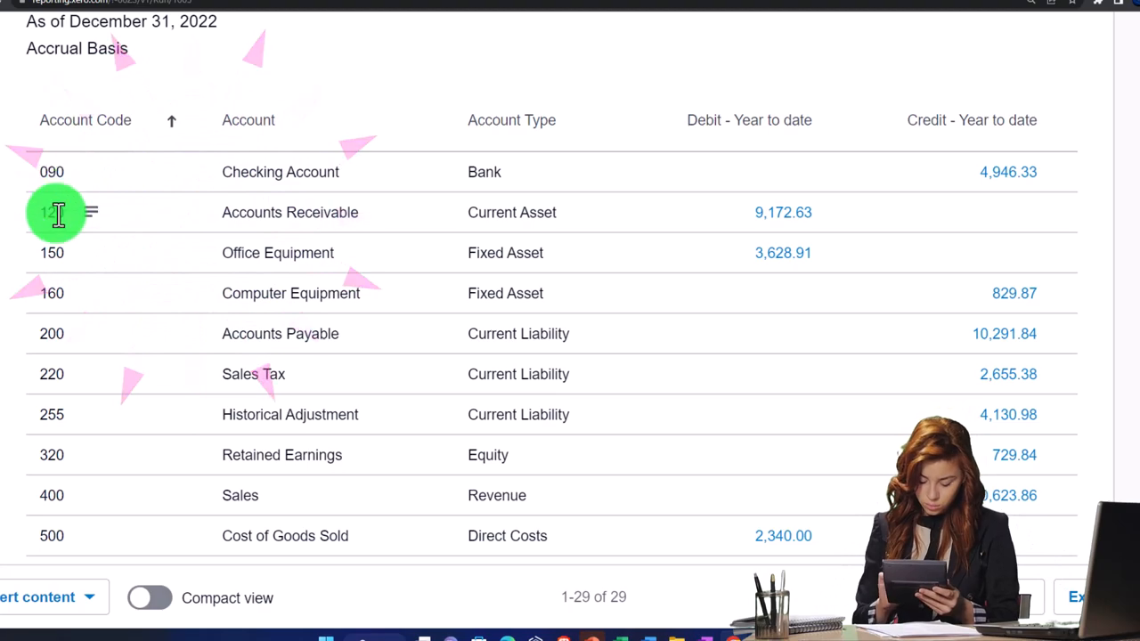
pyautogui.scroll(-3)
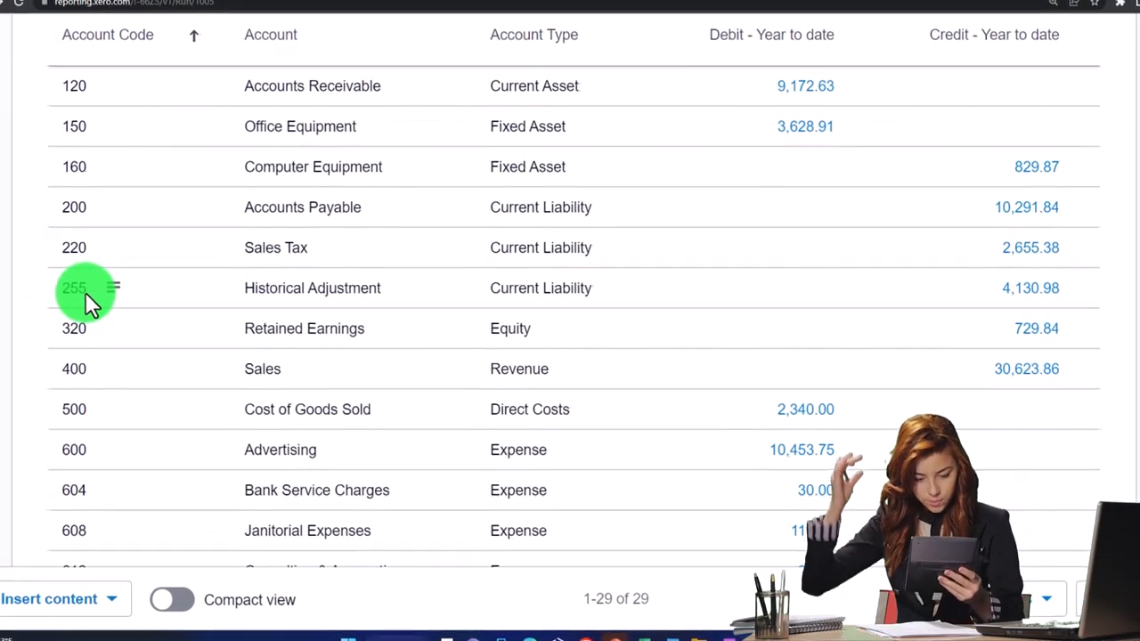
pyautogui.scroll(-3)
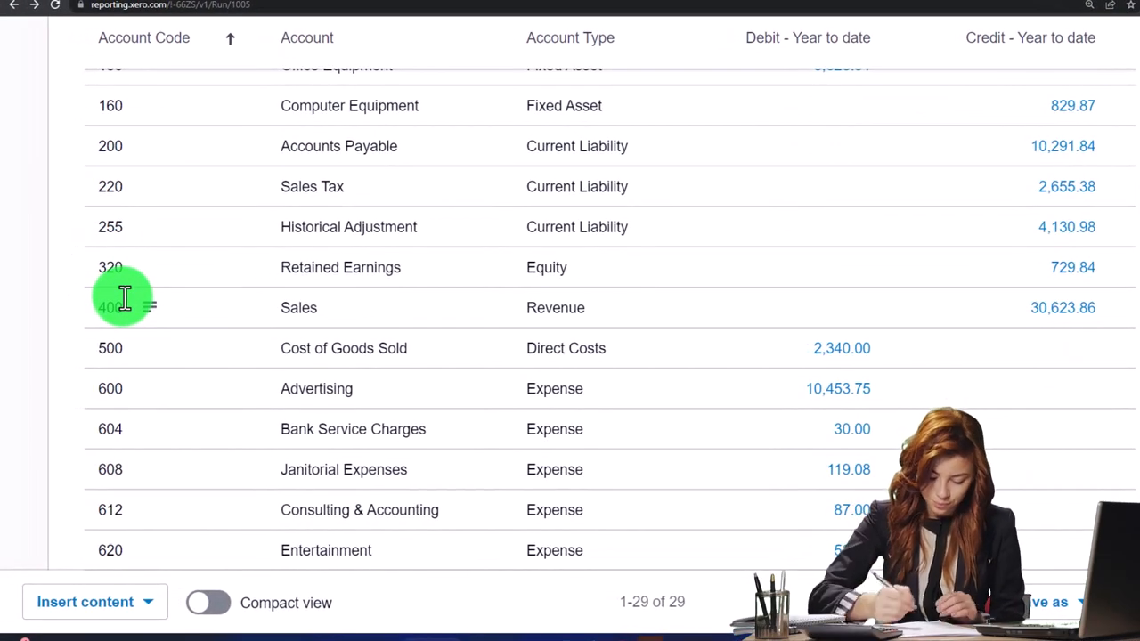
pyautogui.scroll(3)
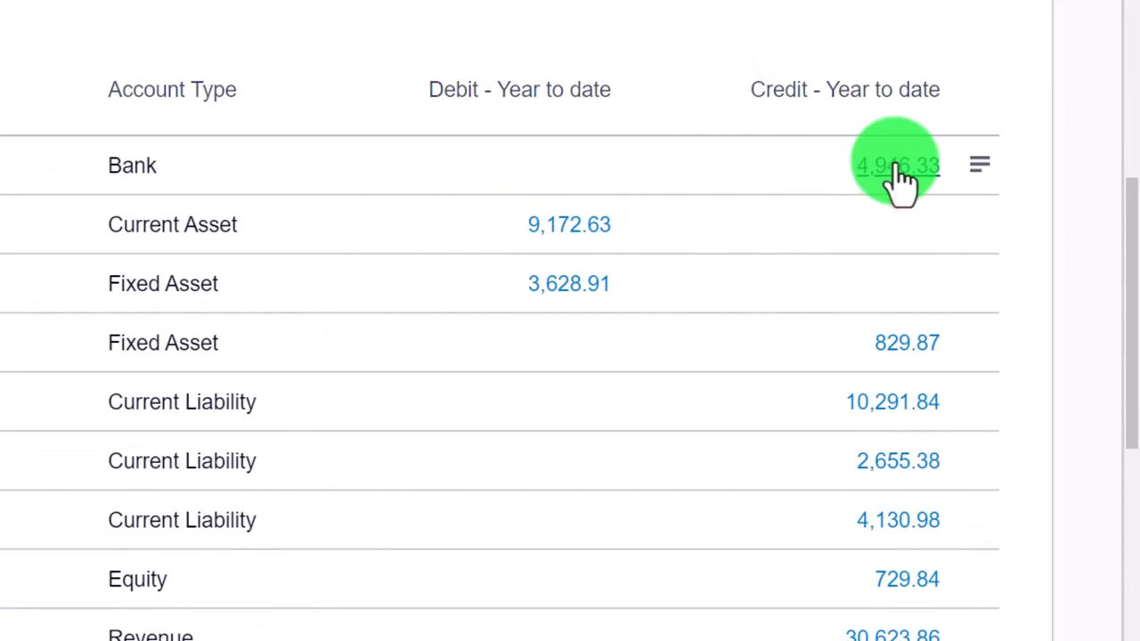
# Drill into the Checking Account 4,946.33 balance and view the Port & Philip Freight payment.
pyautogui.click(898, 165)
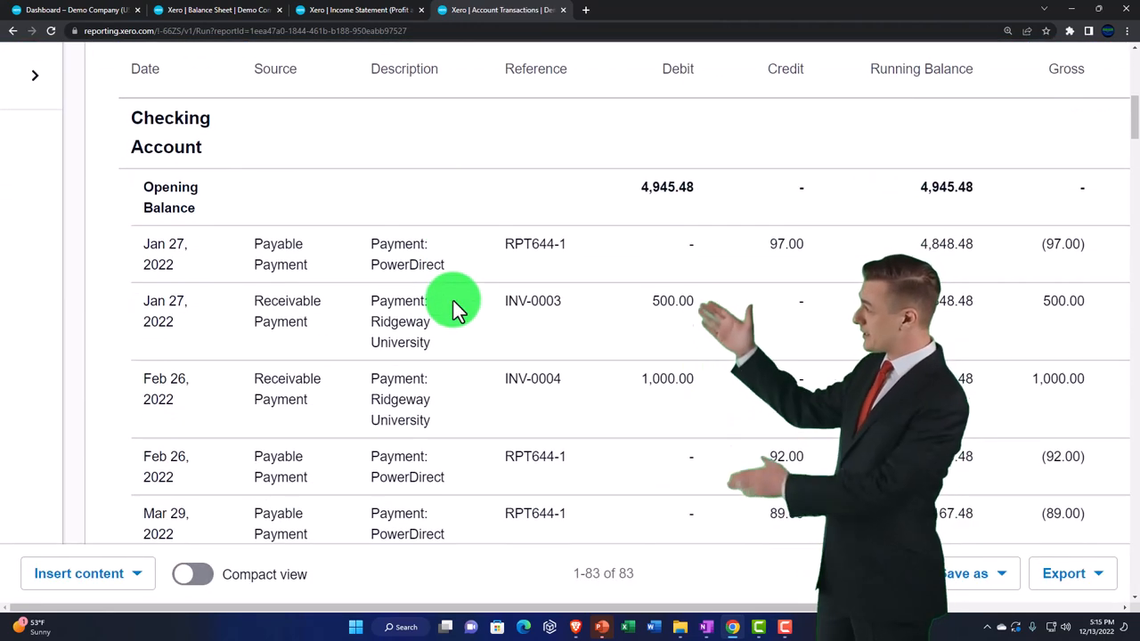
pyautogui.scroll(-3)
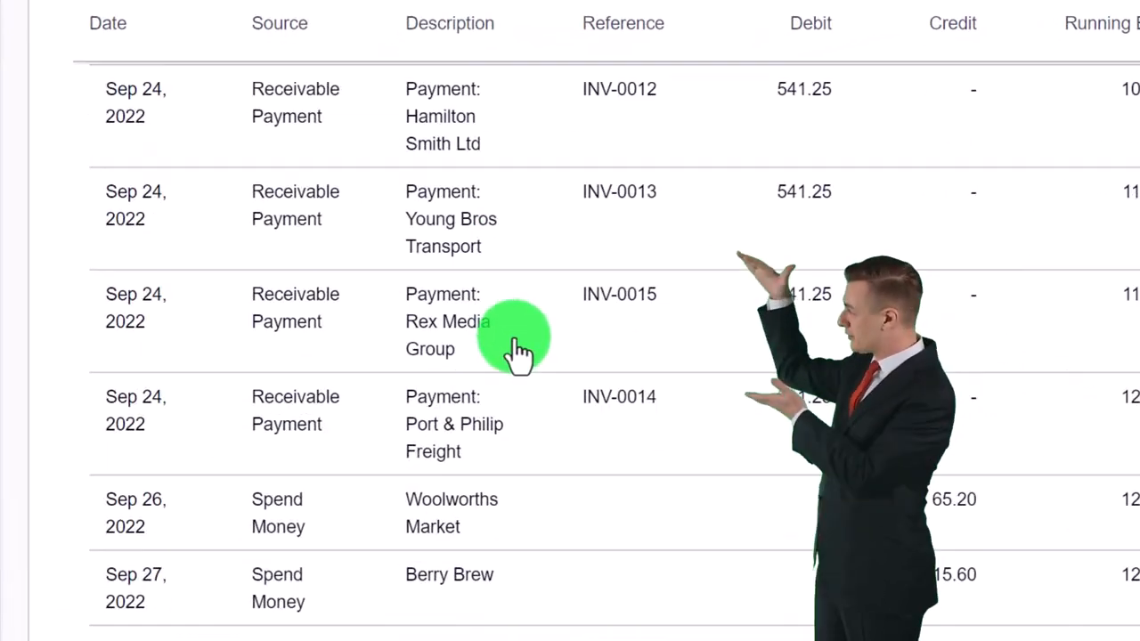
pyautogui.scroll(-3)
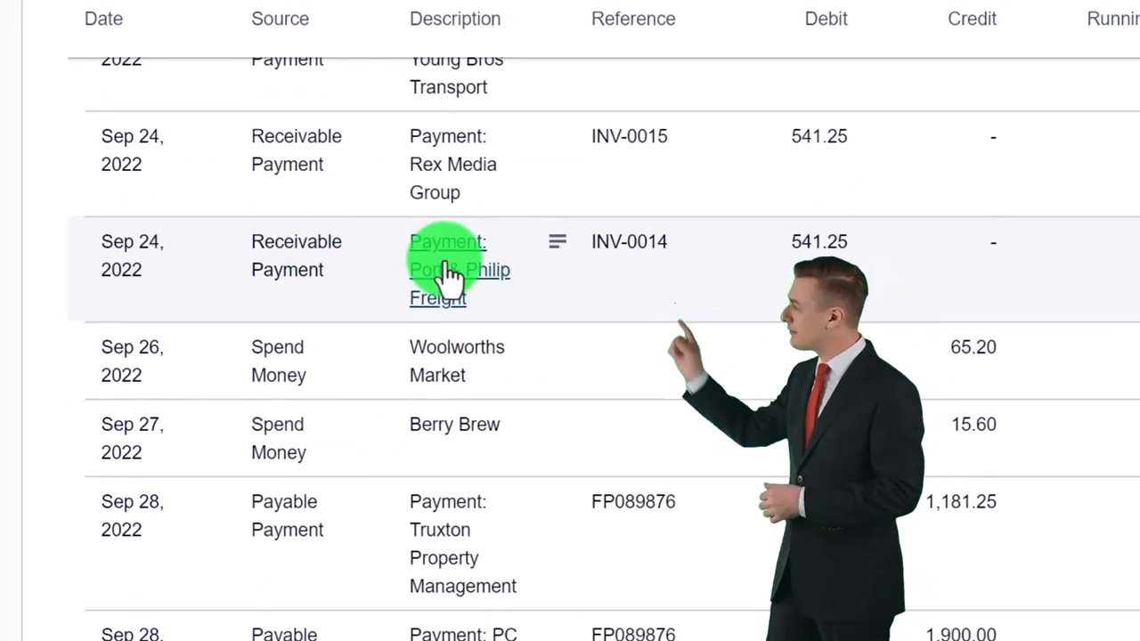
pyautogui.click(448, 271)
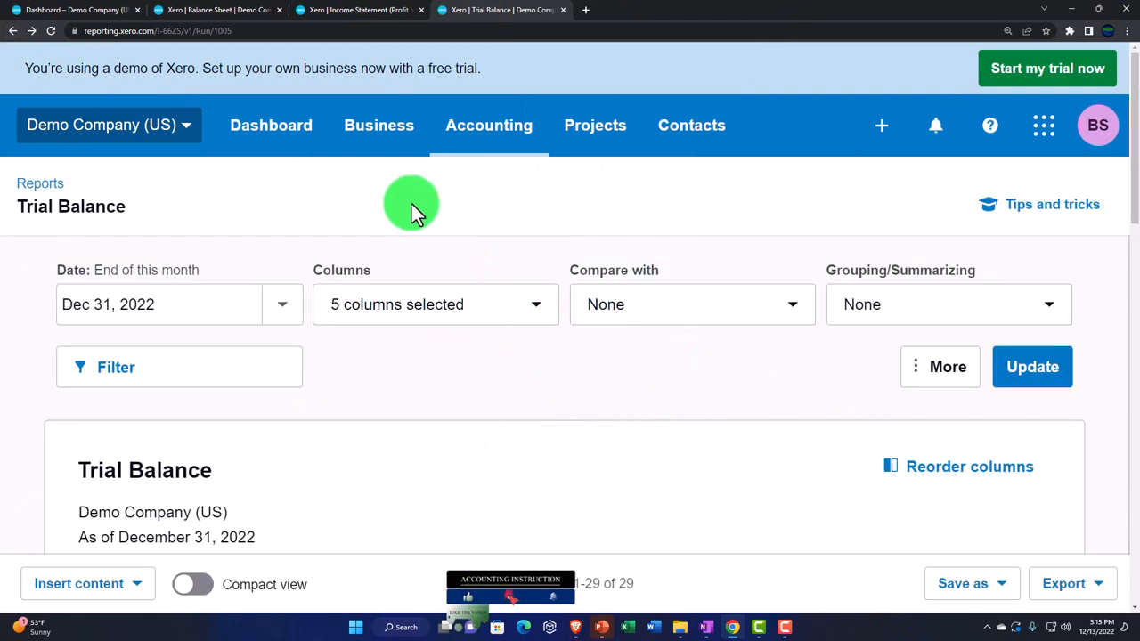
pyautogui.scroll(-3)
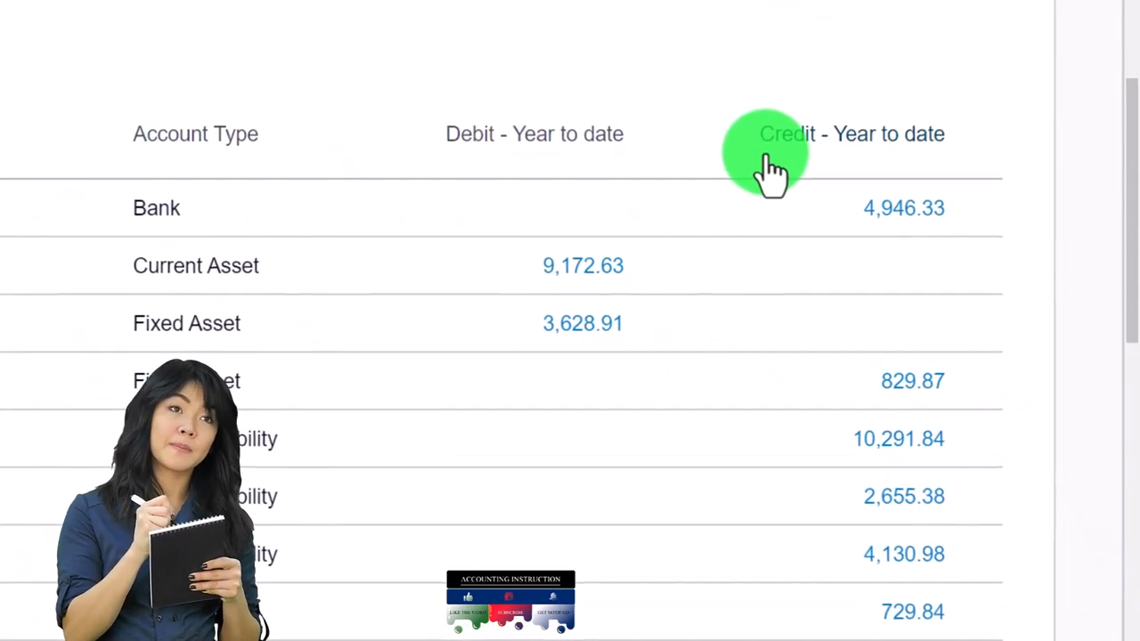
pyautogui.scroll(-3)
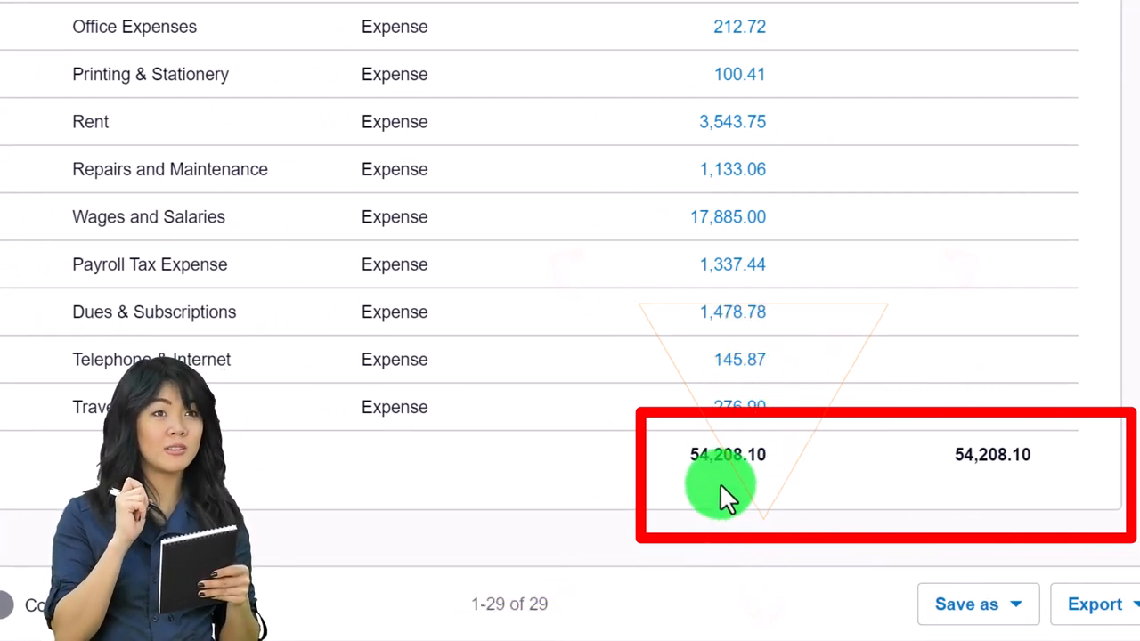
pyautogui.moveTo(958, 481)
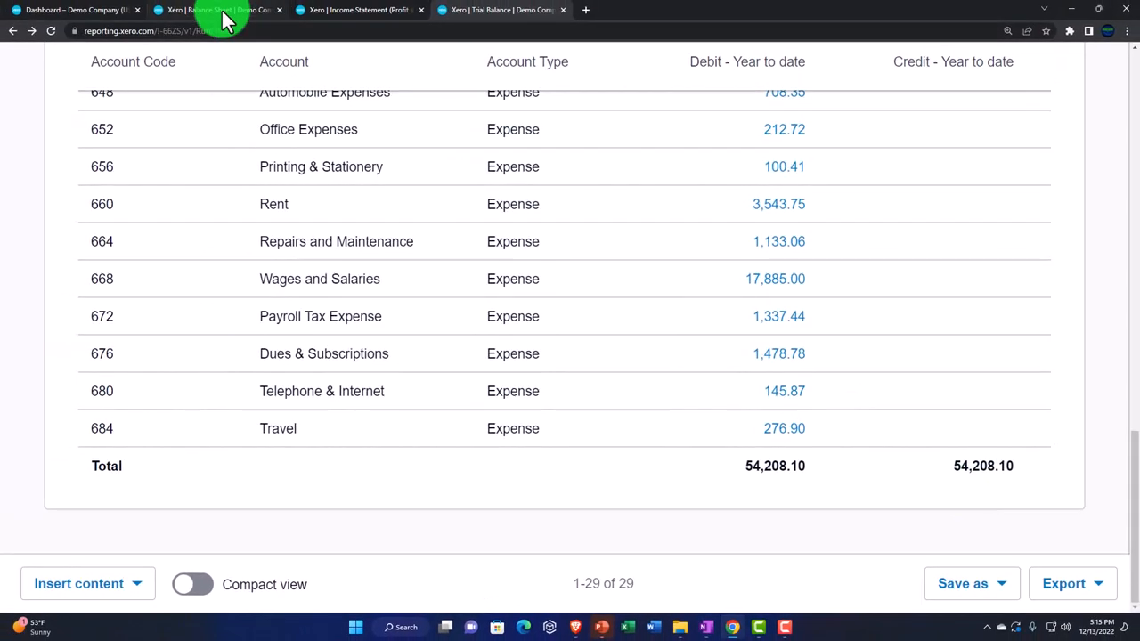
pyautogui.click(213, 10)
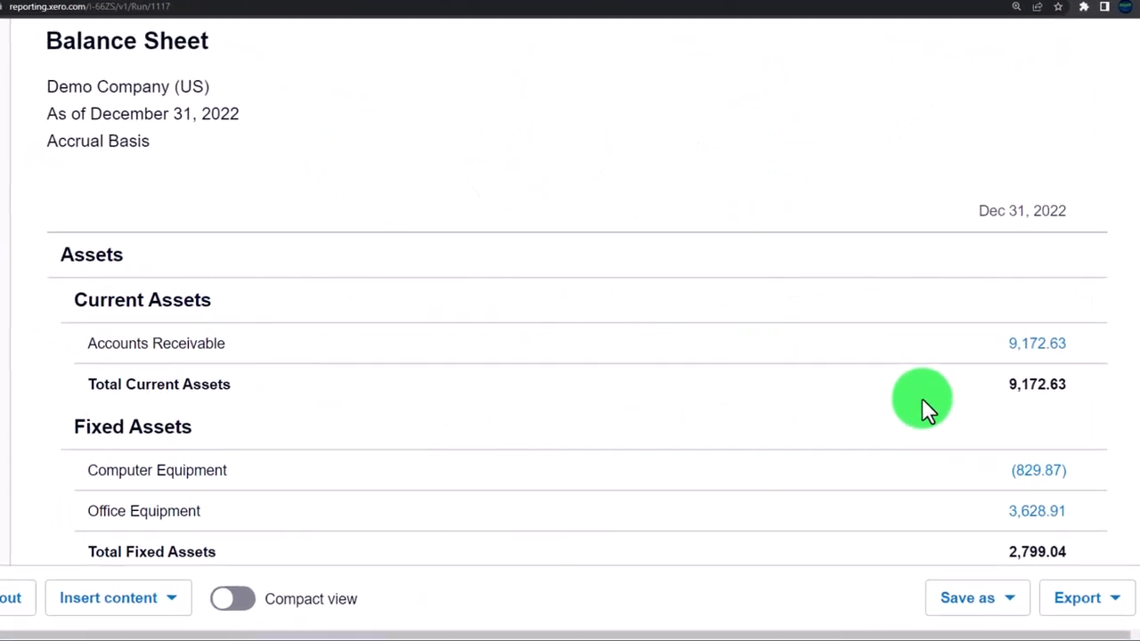
pyautogui.scroll(-3)
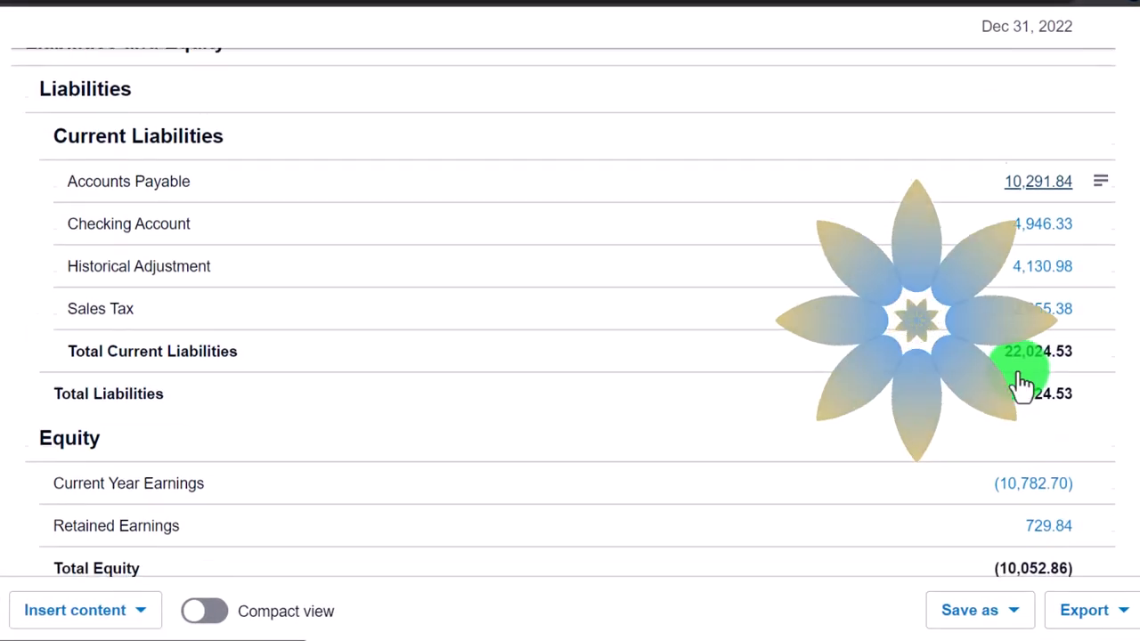
pyautogui.scroll(-3)
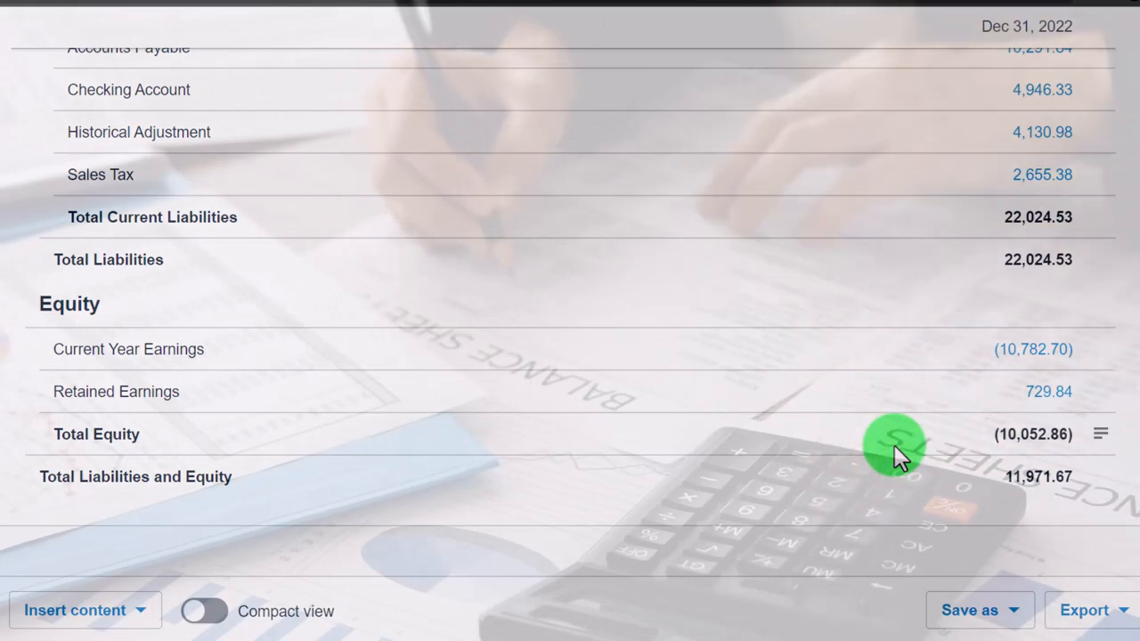
pyautogui.click(357, 11)
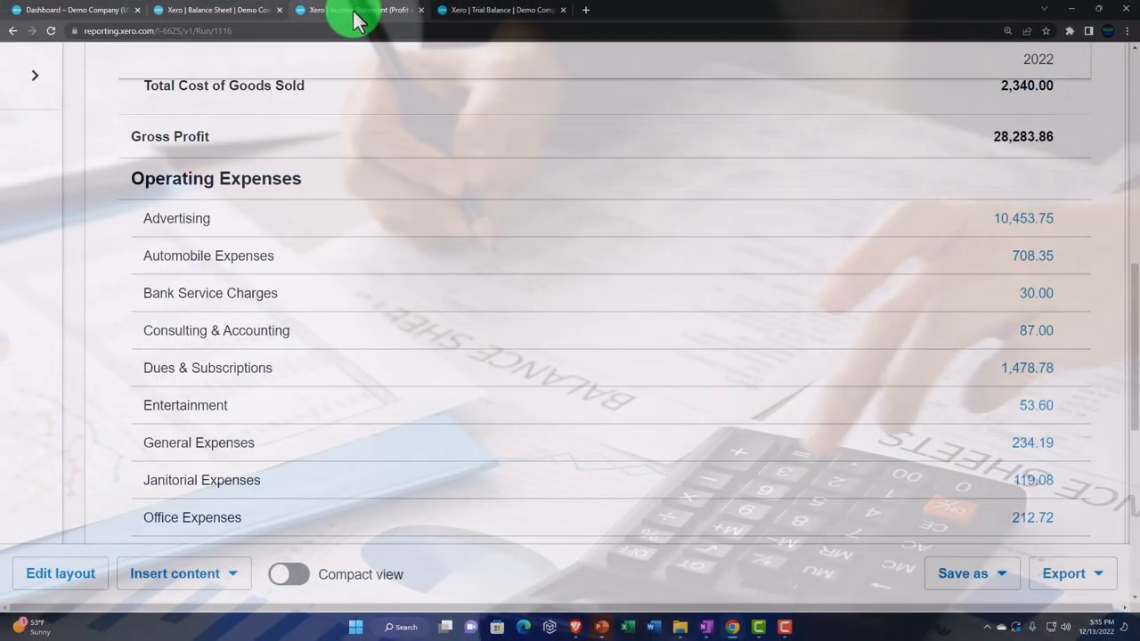
pyautogui.moveTo(383, 169)
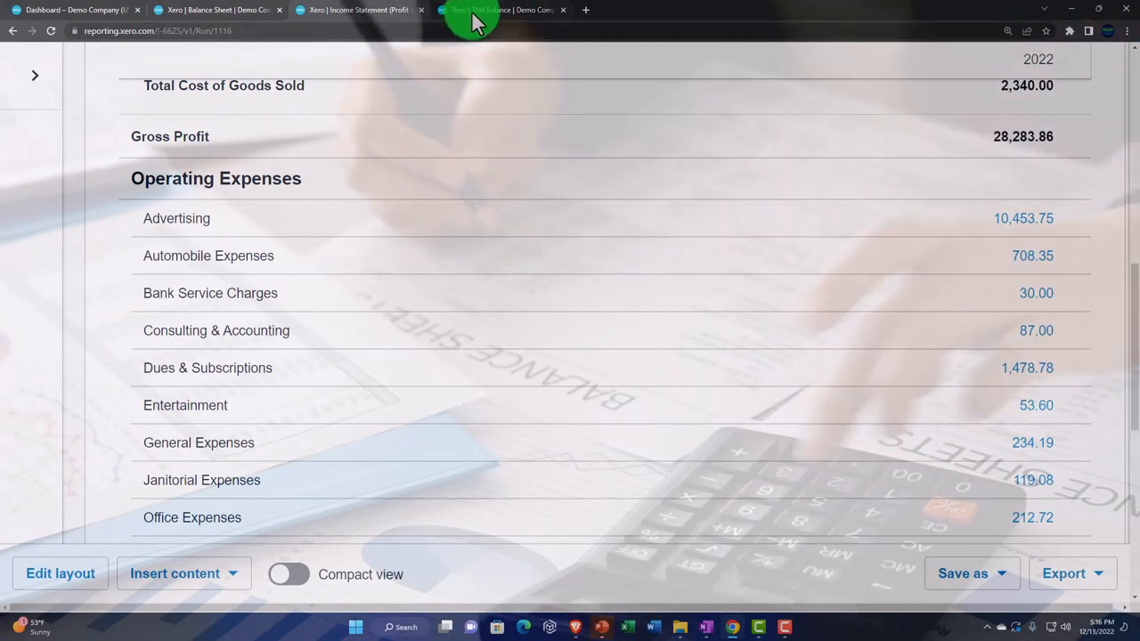
pyautogui.click(502, 11)
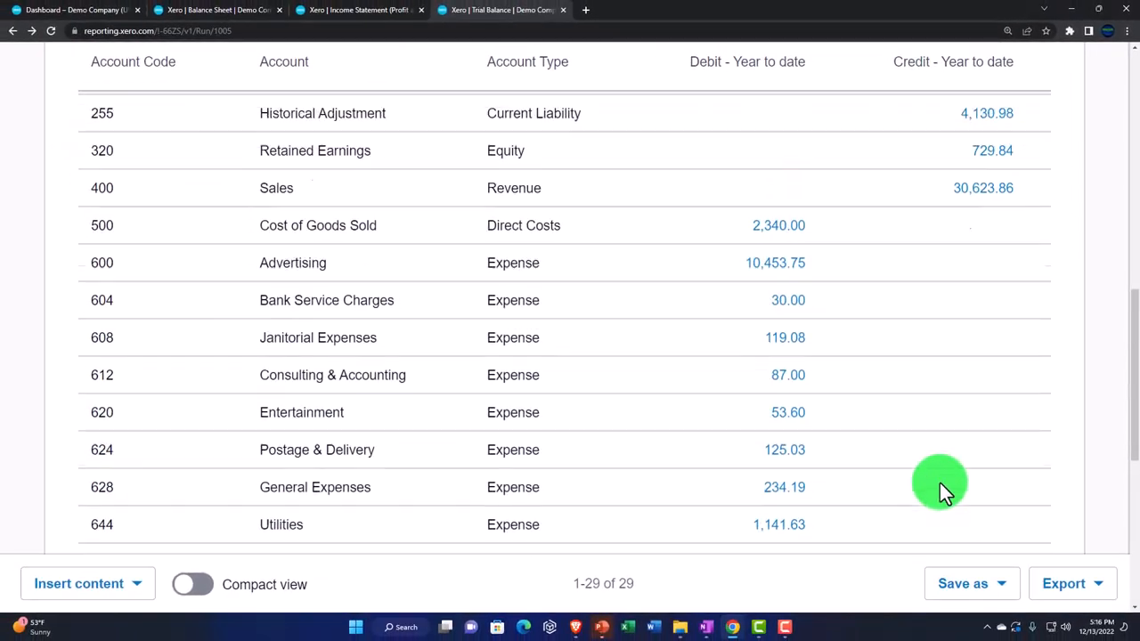
# Set Compare with to 1 month, adding a Nov 30, 2022 column to the report.
pyautogui.scroll(3)
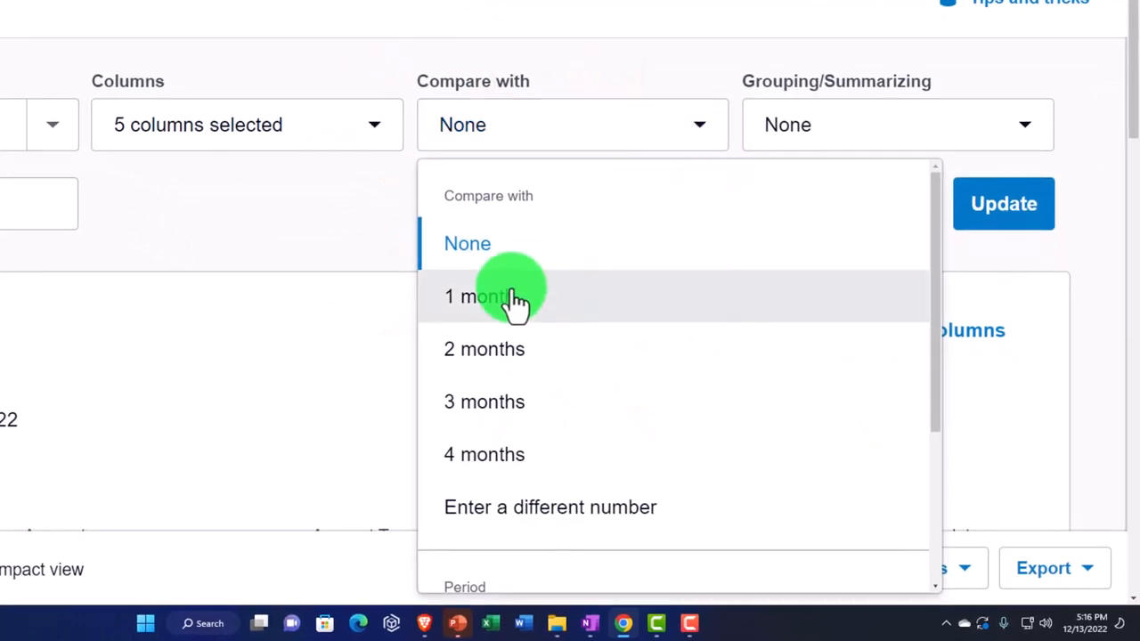
pyautogui.click(484, 296)
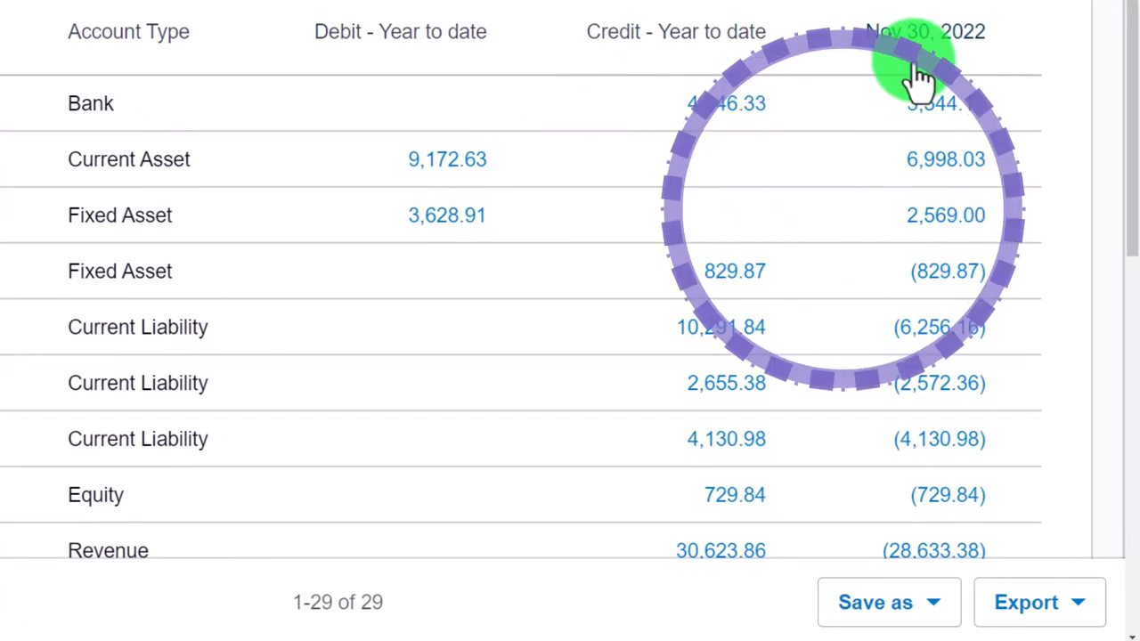
pyautogui.scroll(-3)
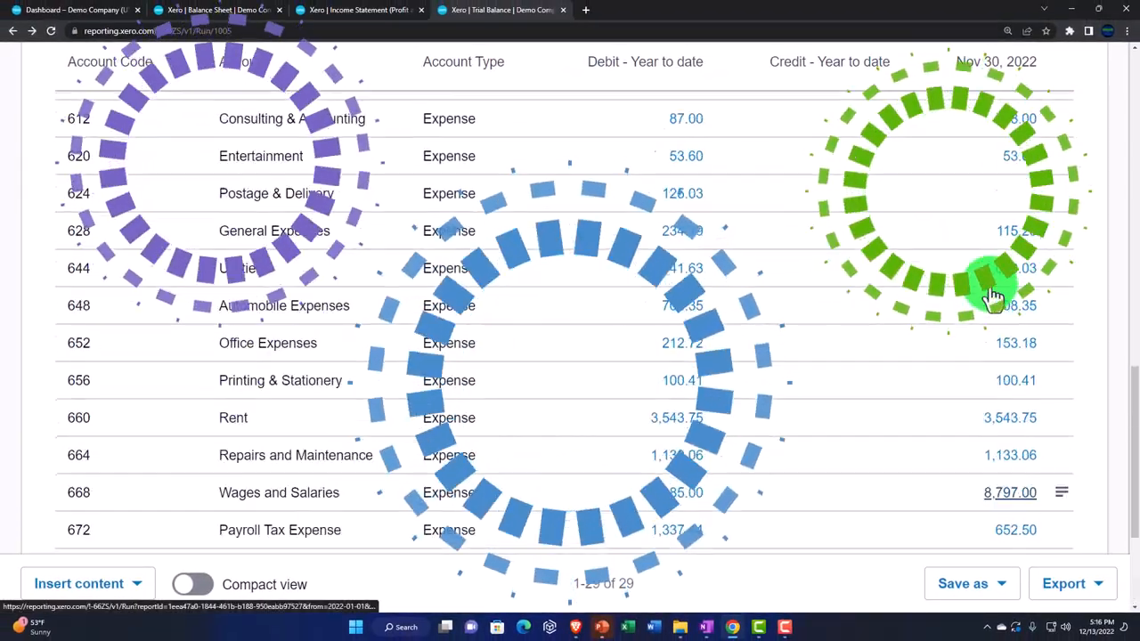
pyautogui.scroll(3)
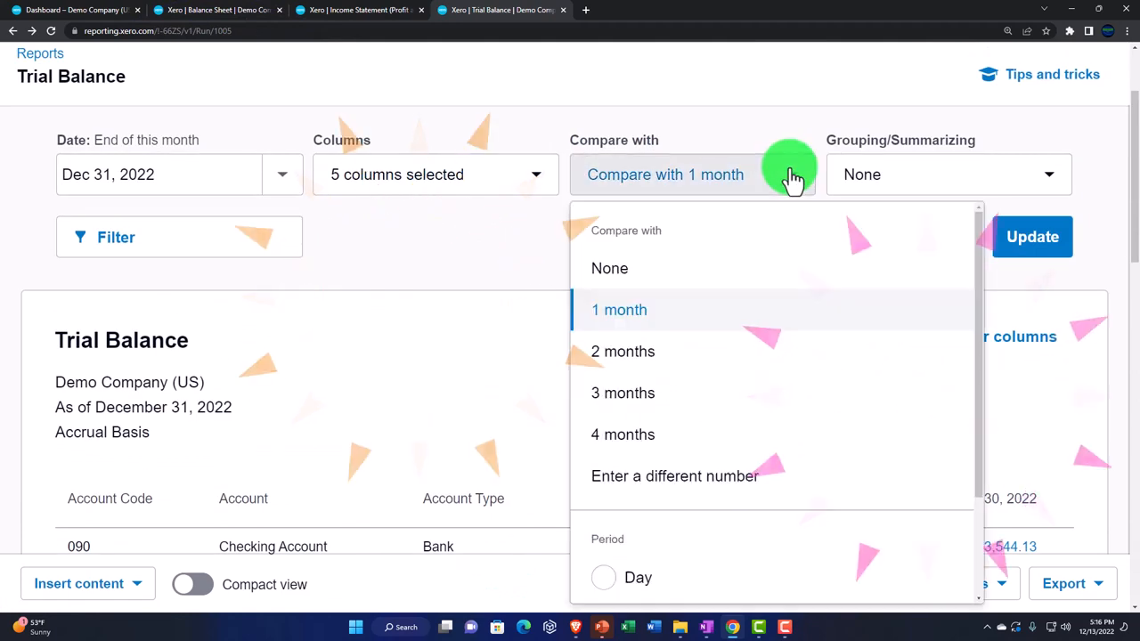
# Set Compare with to 2 months, showing Nov 30 and Oct 31, 2022 columns.
pyautogui.click(623, 351)
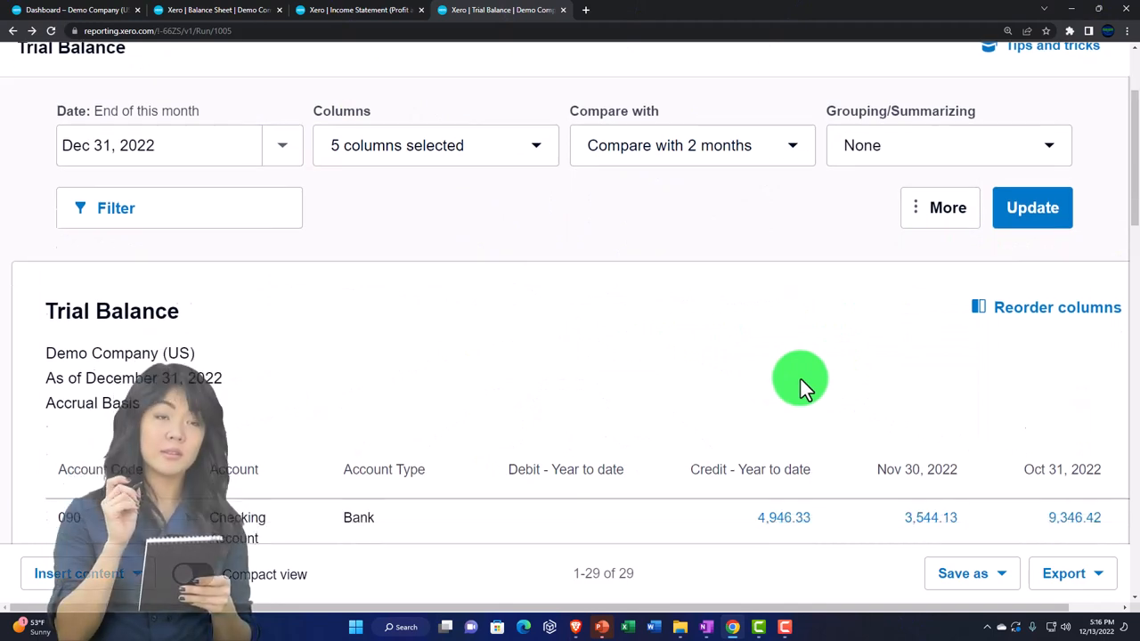
pyautogui.scroll(-3)
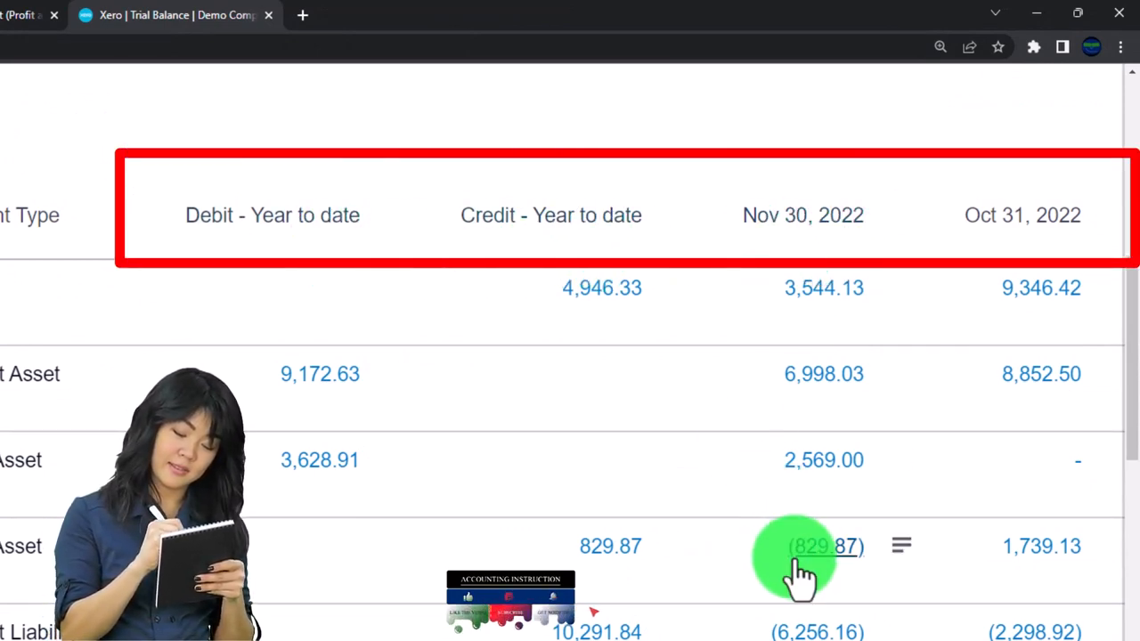
pyautogui.scroll(-3)
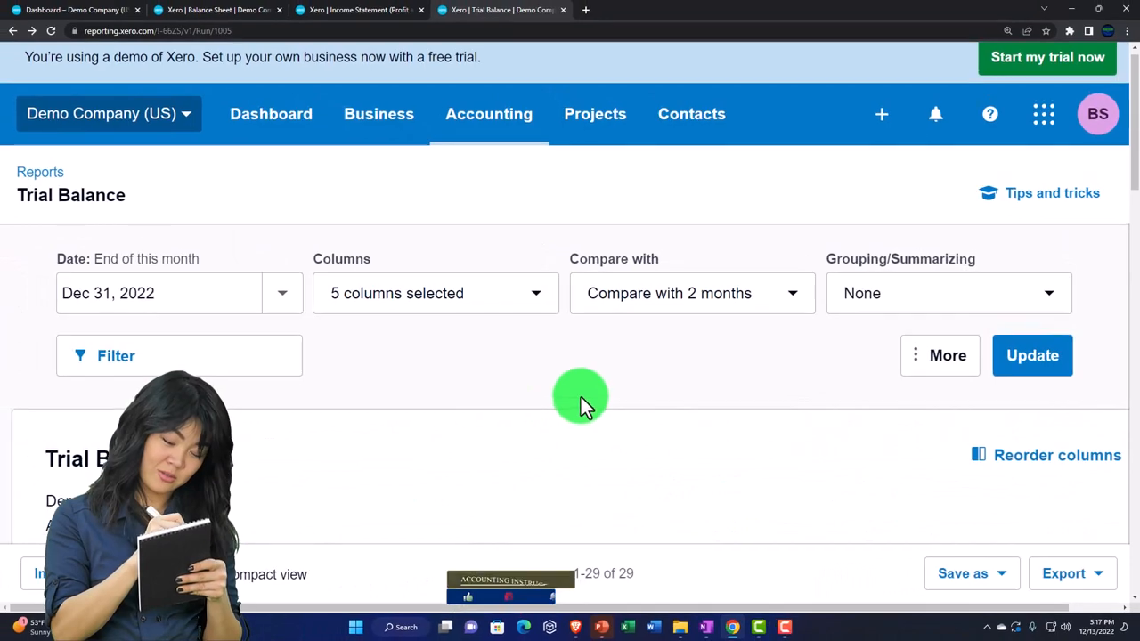
pyautogui.click(534, 293)
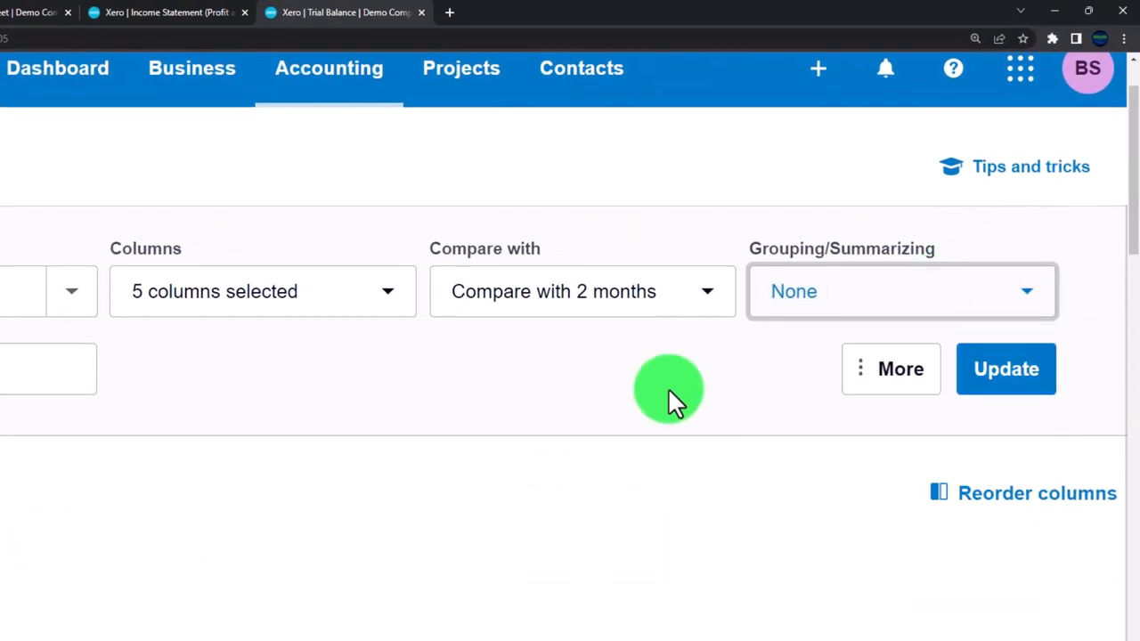
pyautogui.click(22, 303)
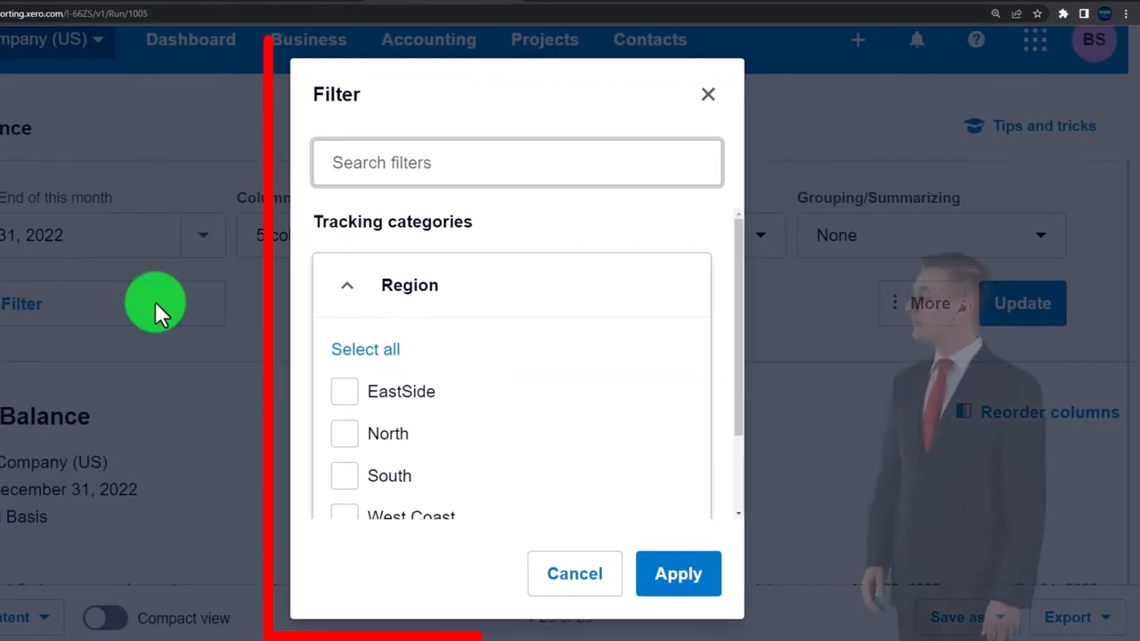
pyautogui.moveTo(609, 311)
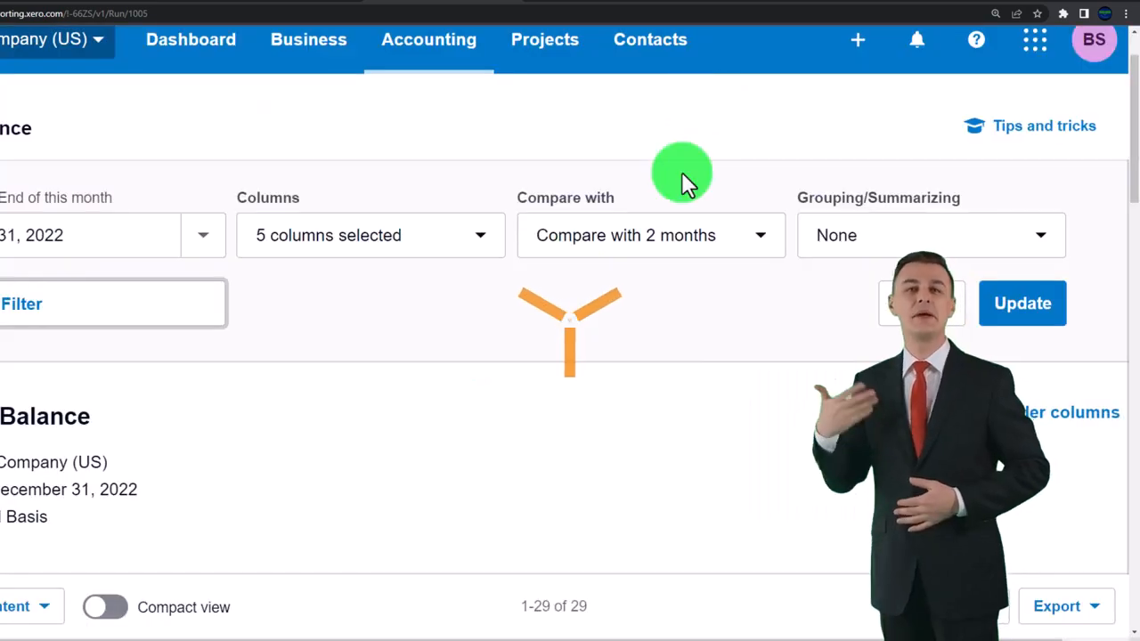
pyautogui.scroll(-3)
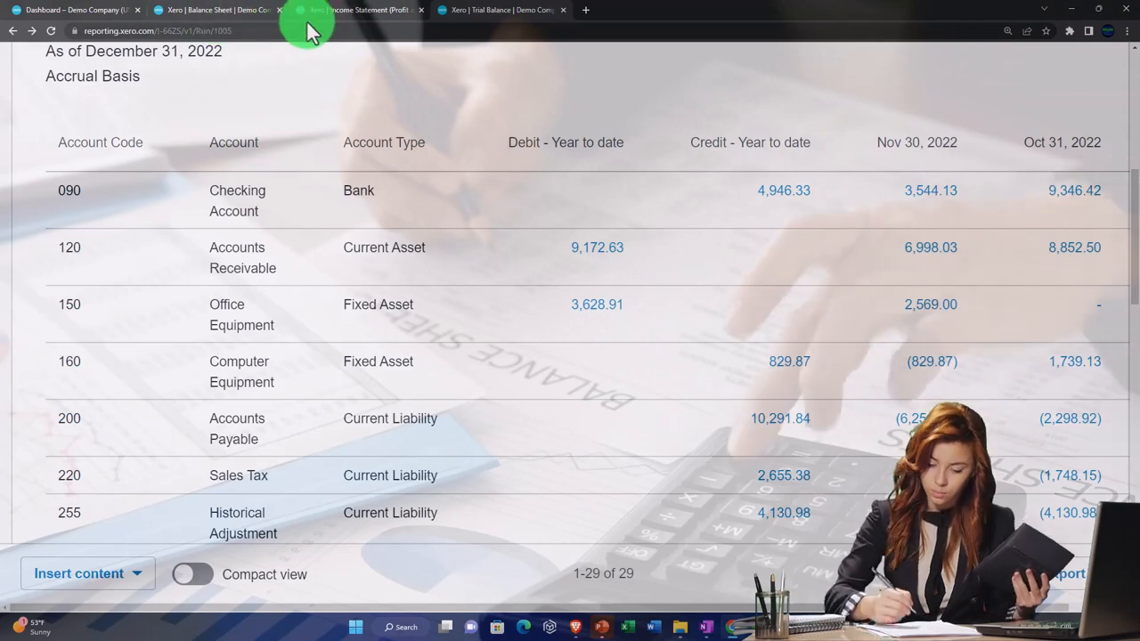
pyautogui.moveTo(356, 10)
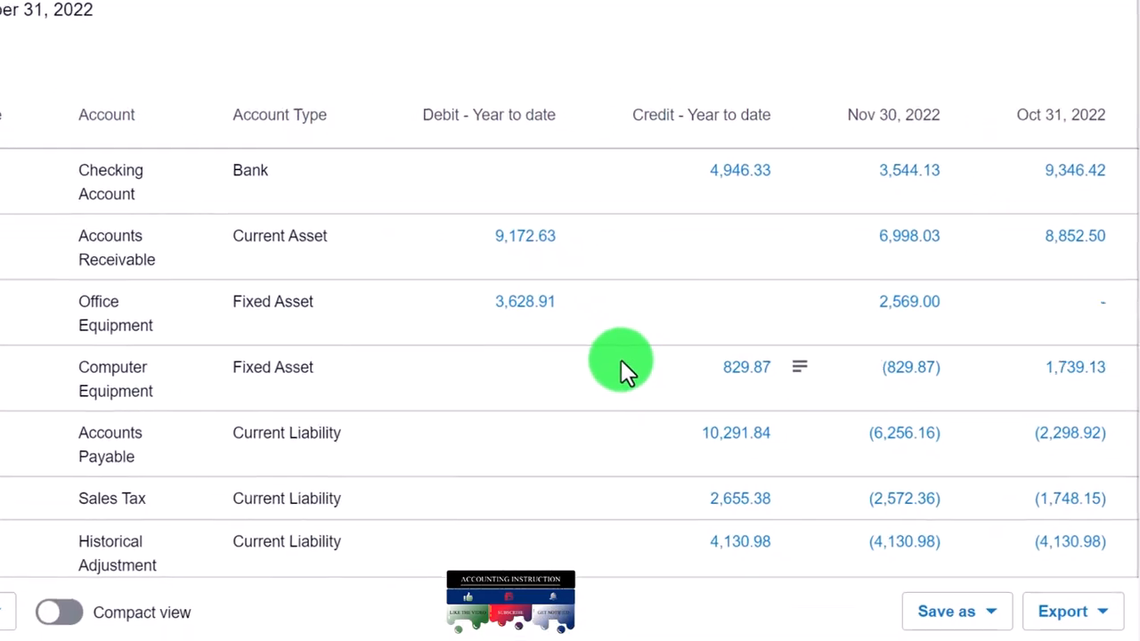
pyautogui.scroll(-3)
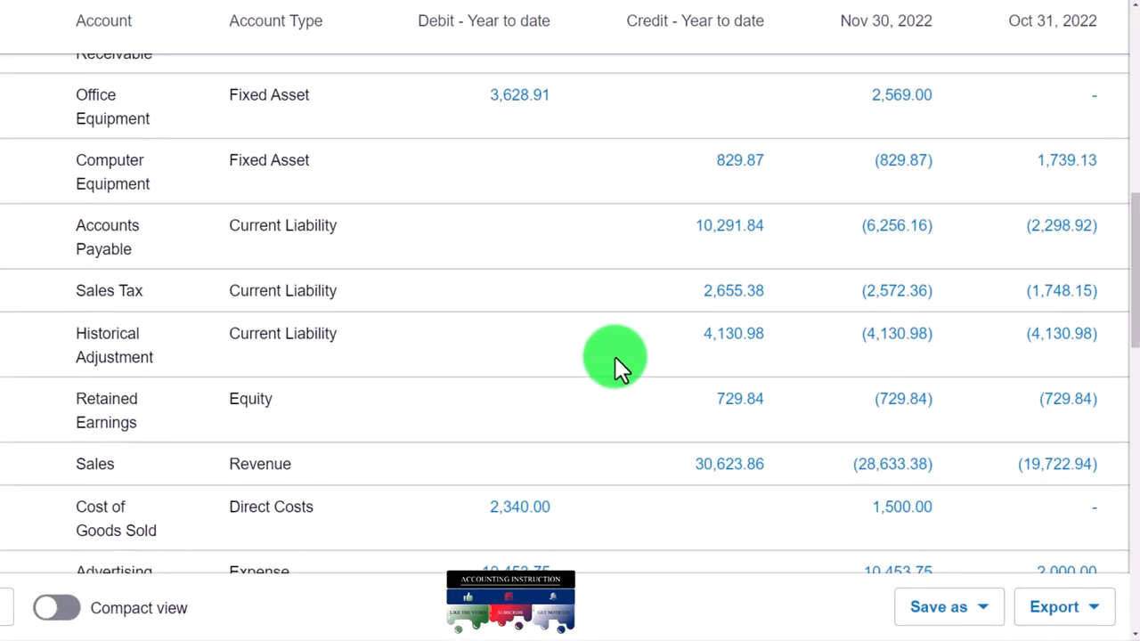